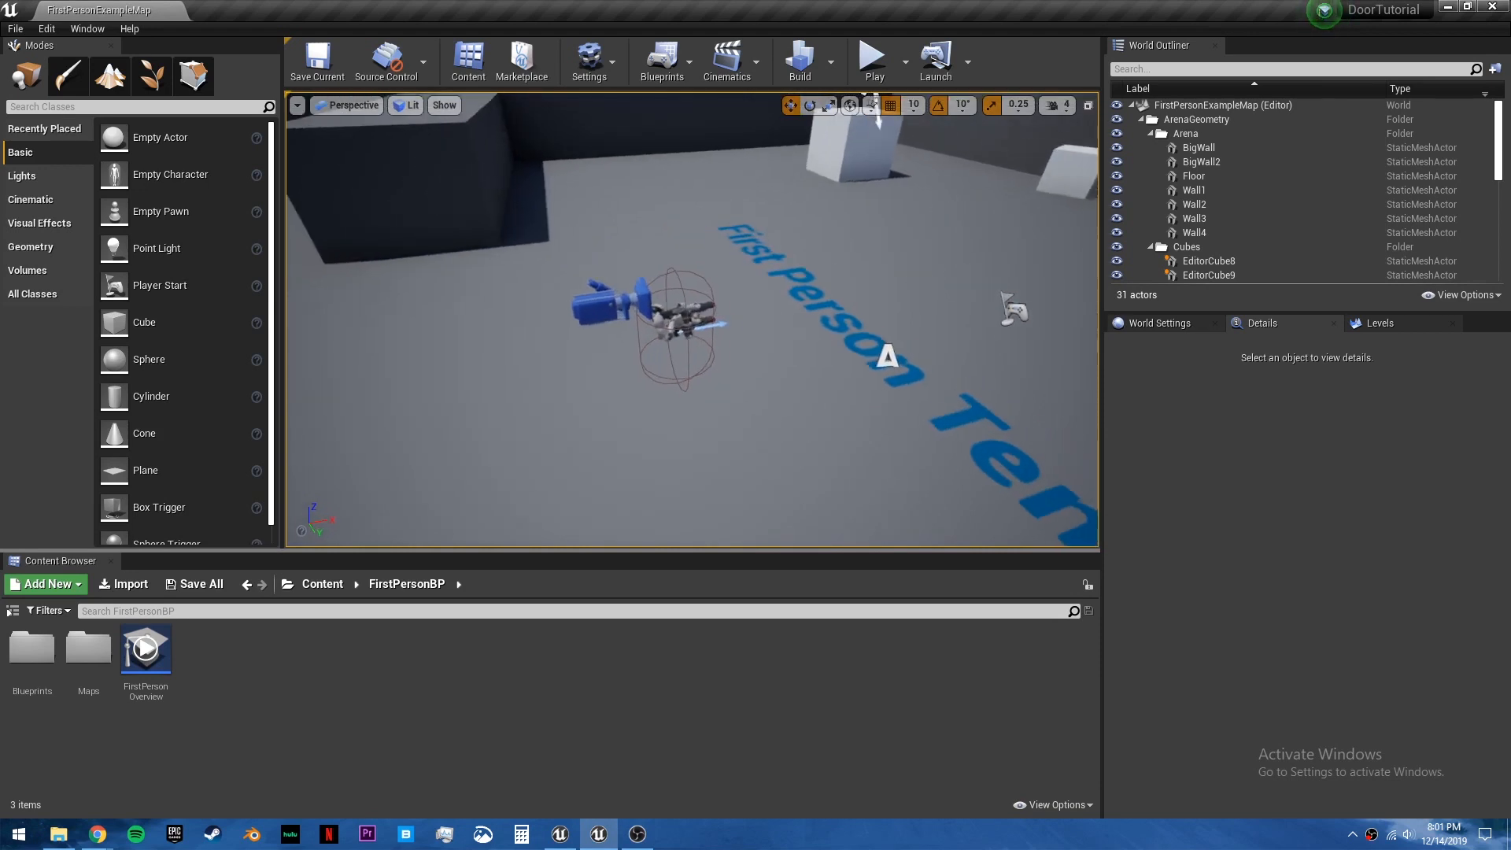
# Create a Blueprints folder under Content and start a new Actor blueprint, BP_Door.
pyautogui.click(322, 582)
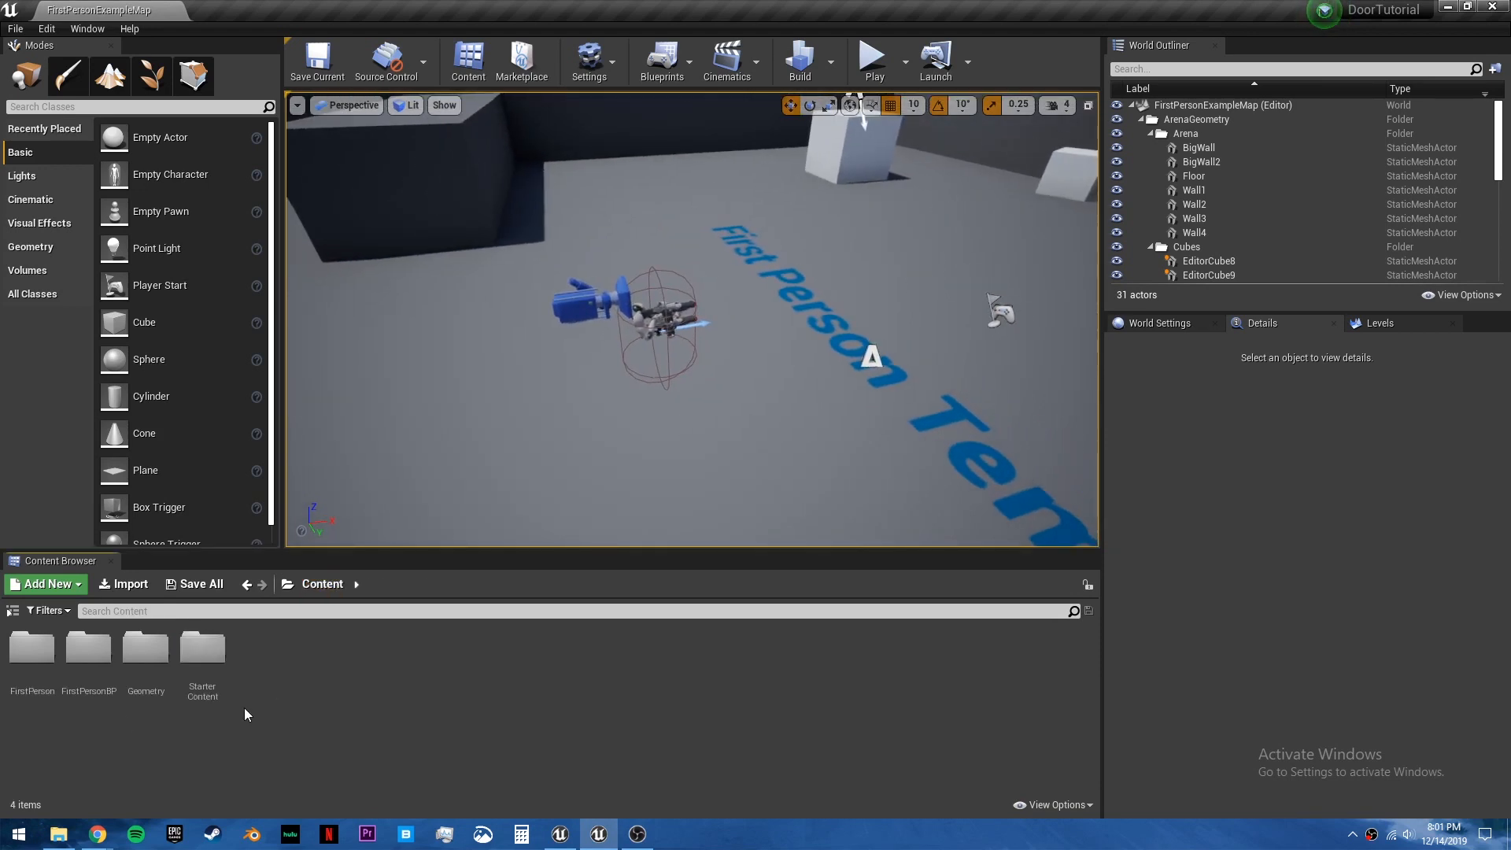
pyautogui.click(44, 583)
pyautogui.write('Blueprints')
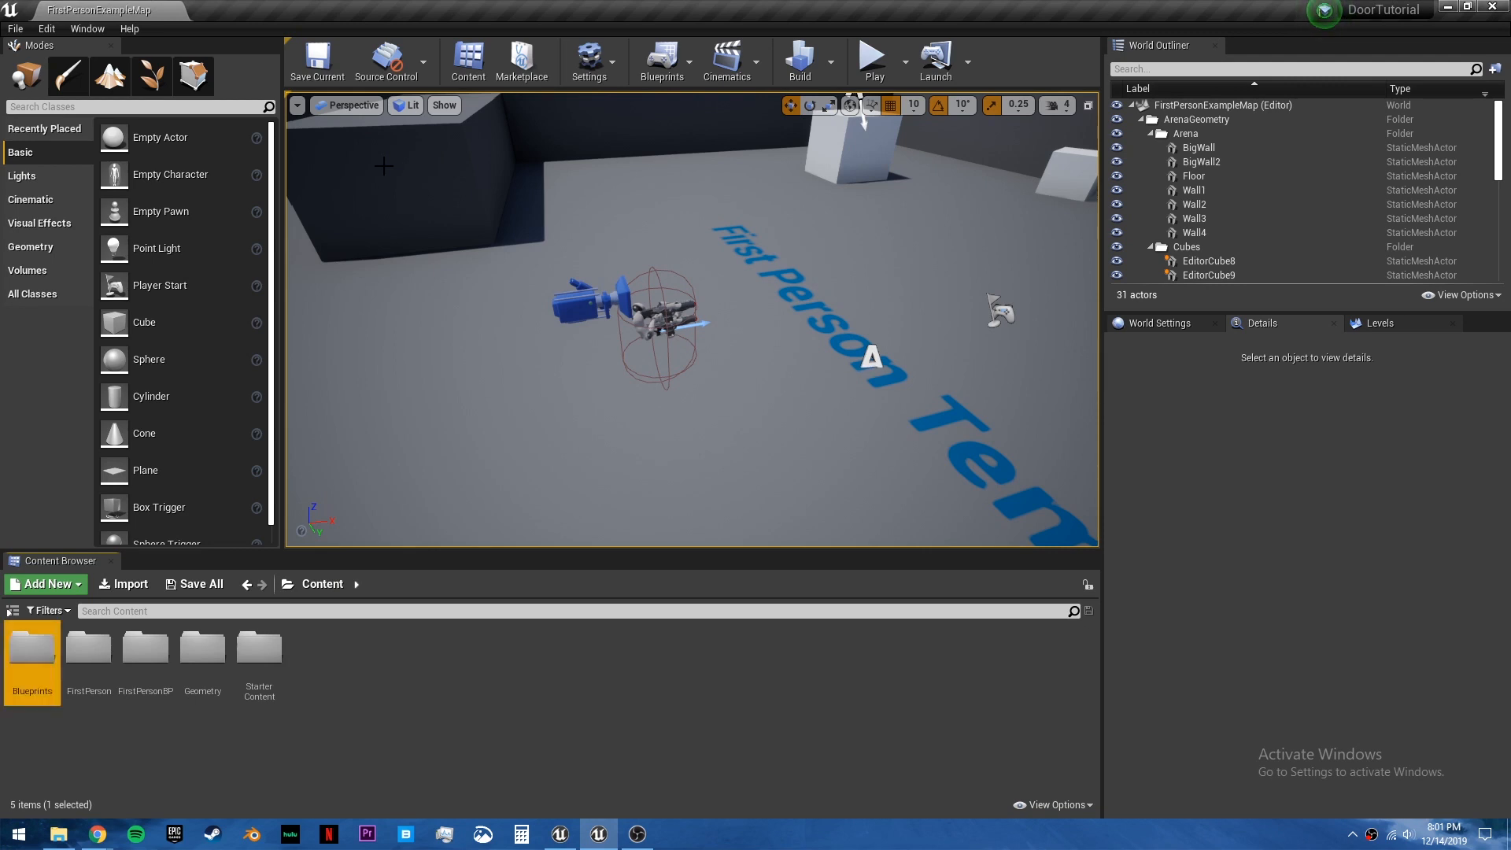
pyautogui.click(44, 583)
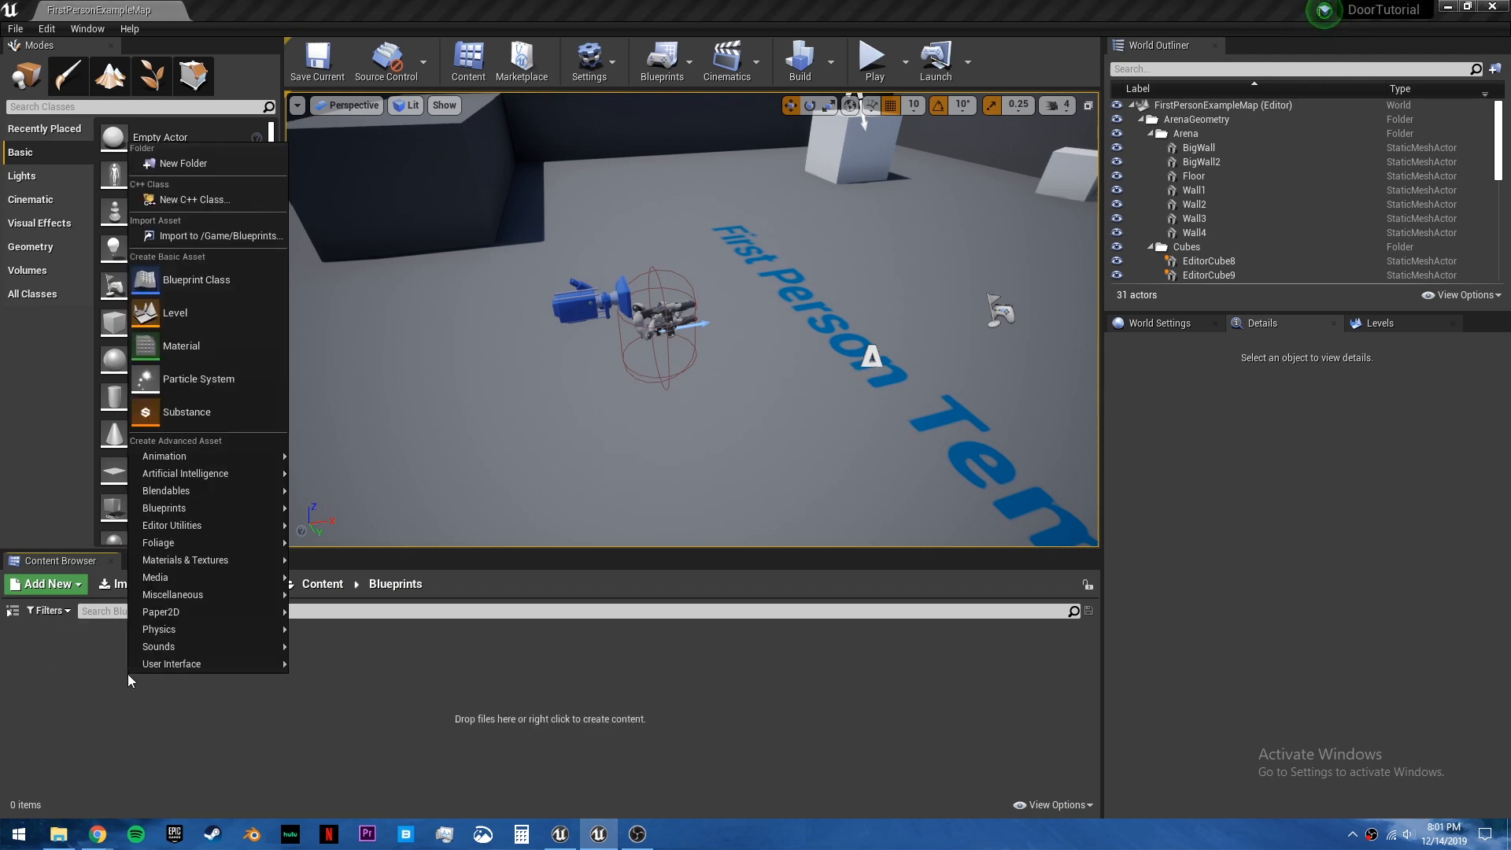
pyautogui.click(195, 280)
pyautogui.write('BP_')
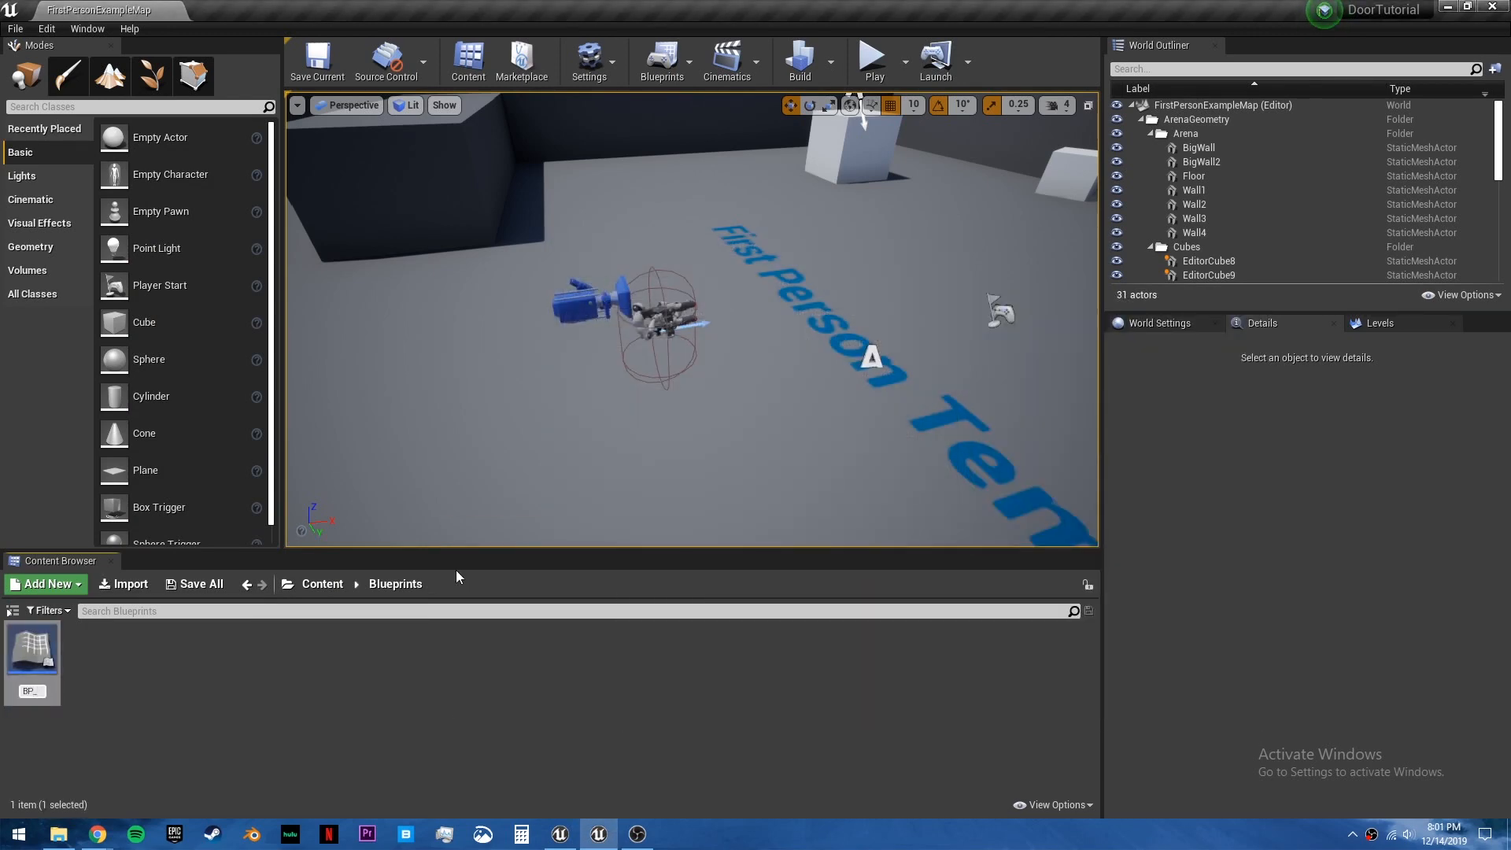
pyautogui.moveTo(32, 646)
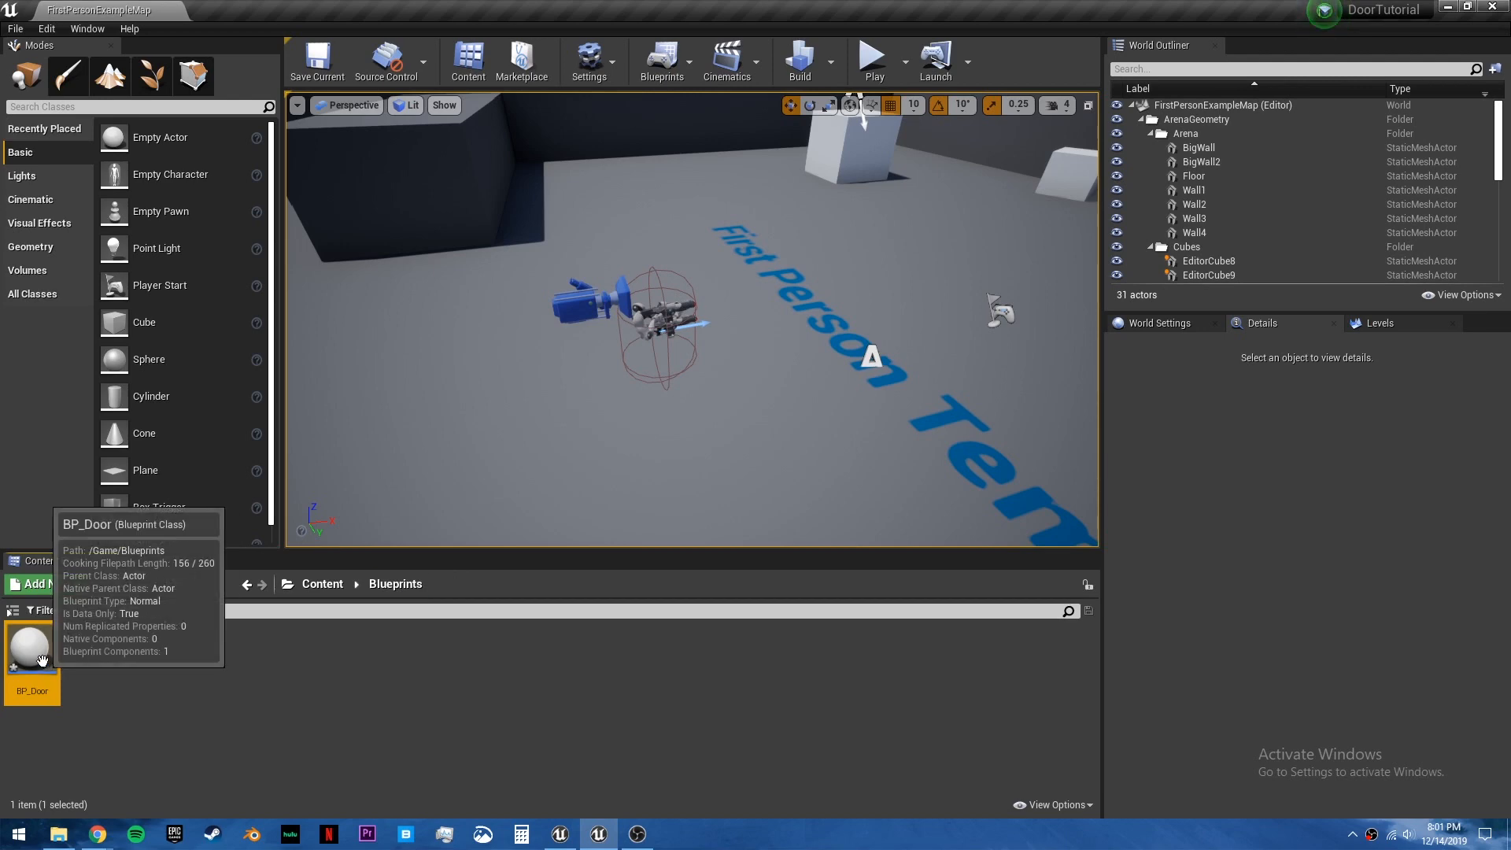
# Add a Scene root and two Static Mesh components, DoorFrame and Door, to BP_Door.
pyautogui.doubleClick(32, 646)
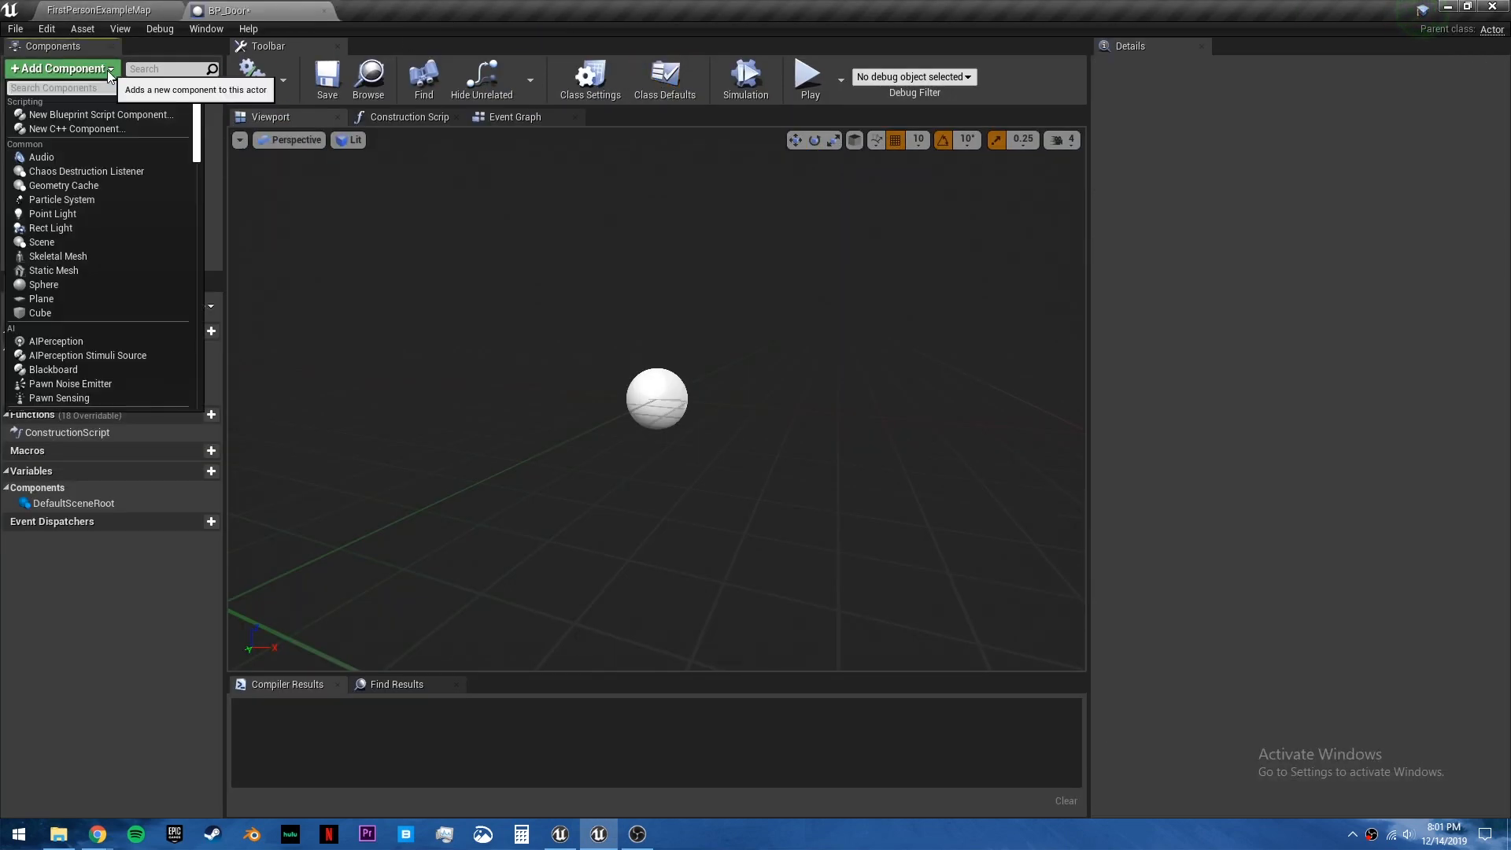
pyautogui.click(41, 242)
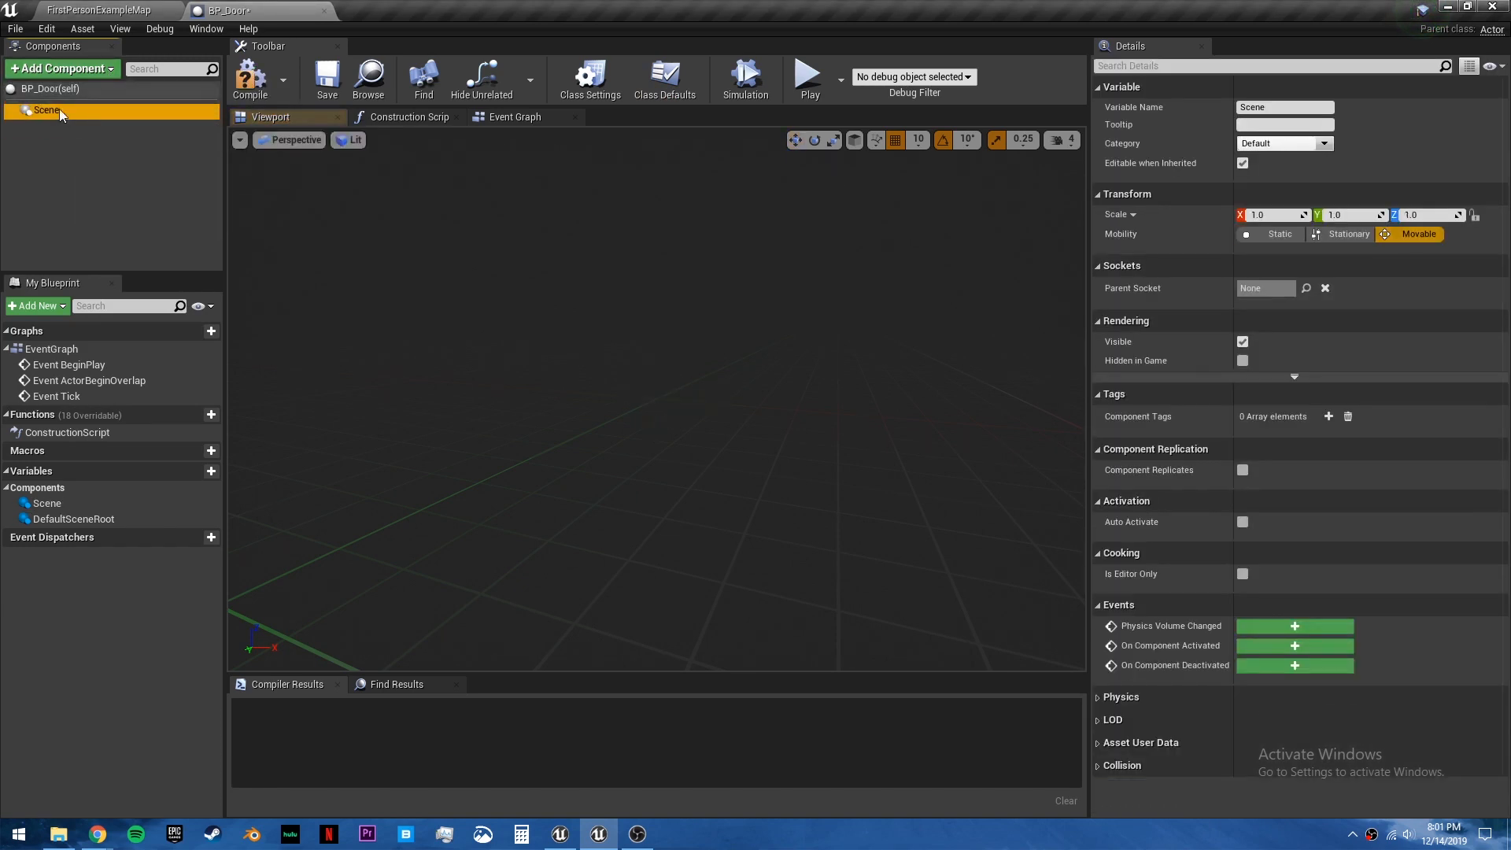
pyautogui.click(58, 68)
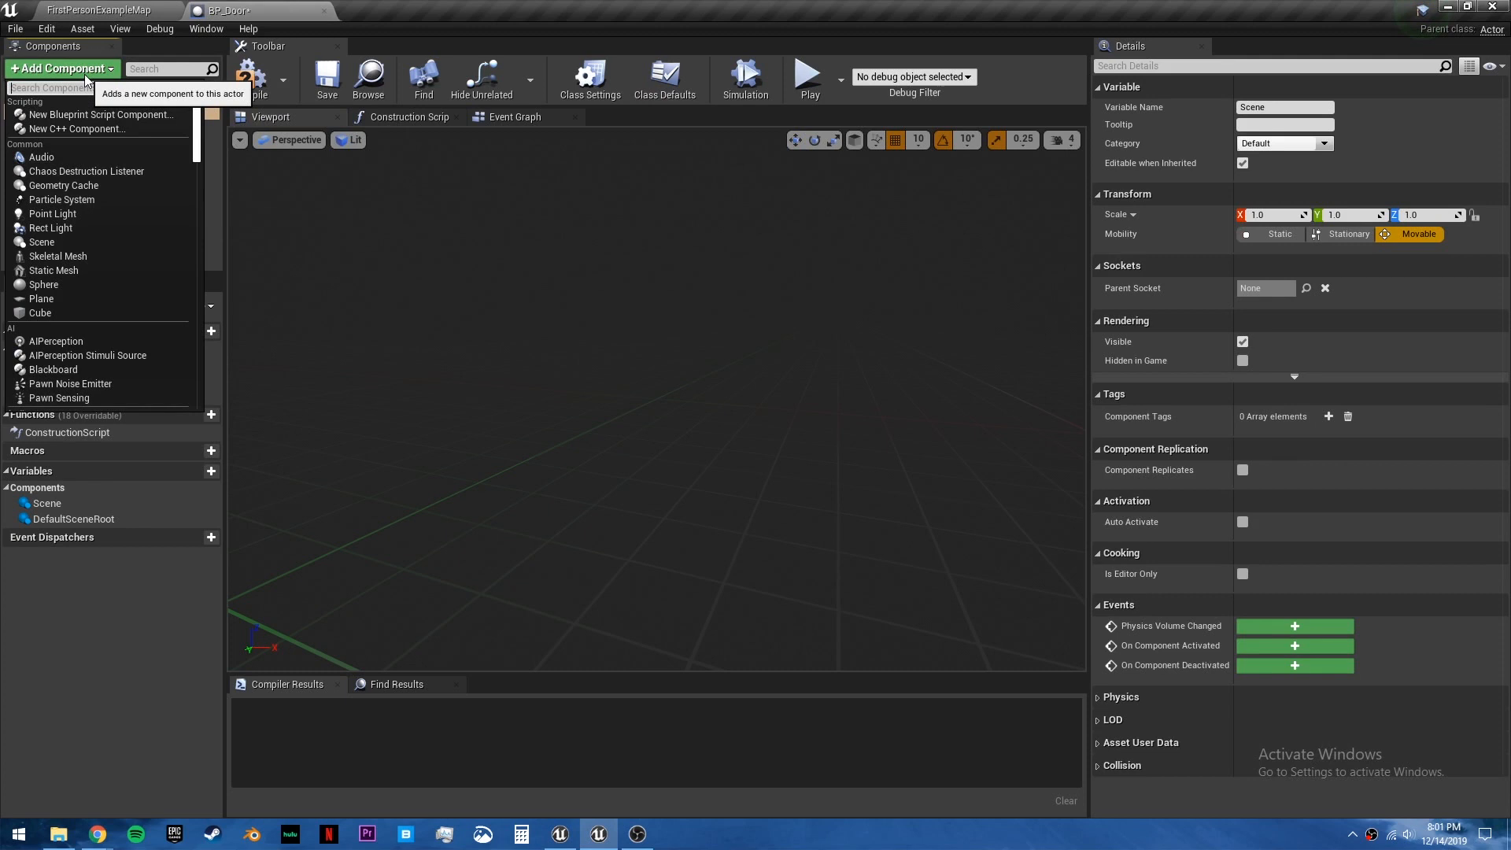
pyautogui.write('stati')
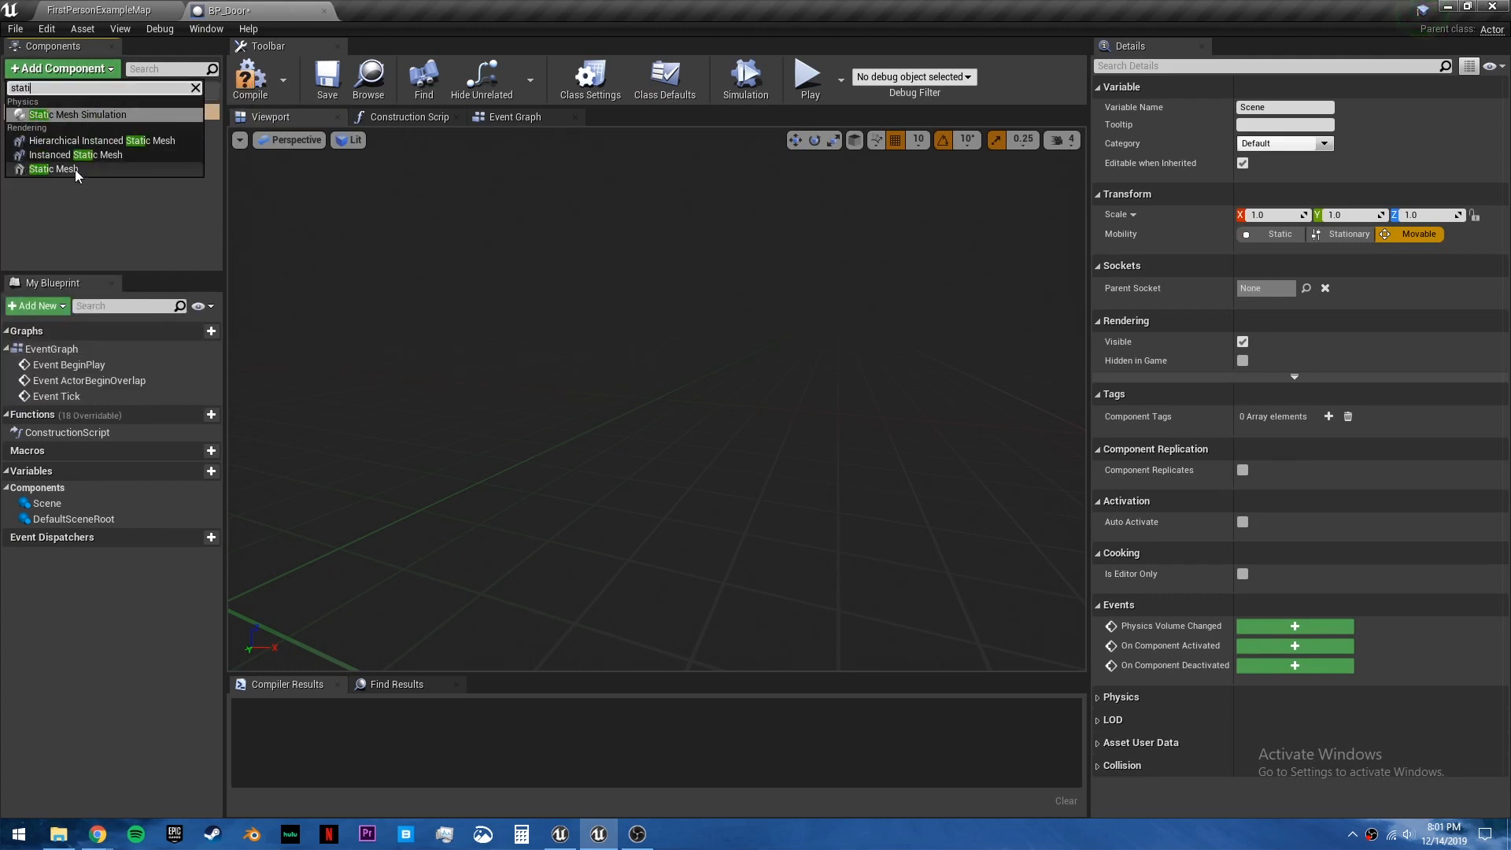
pyautogui.click(54, 170)
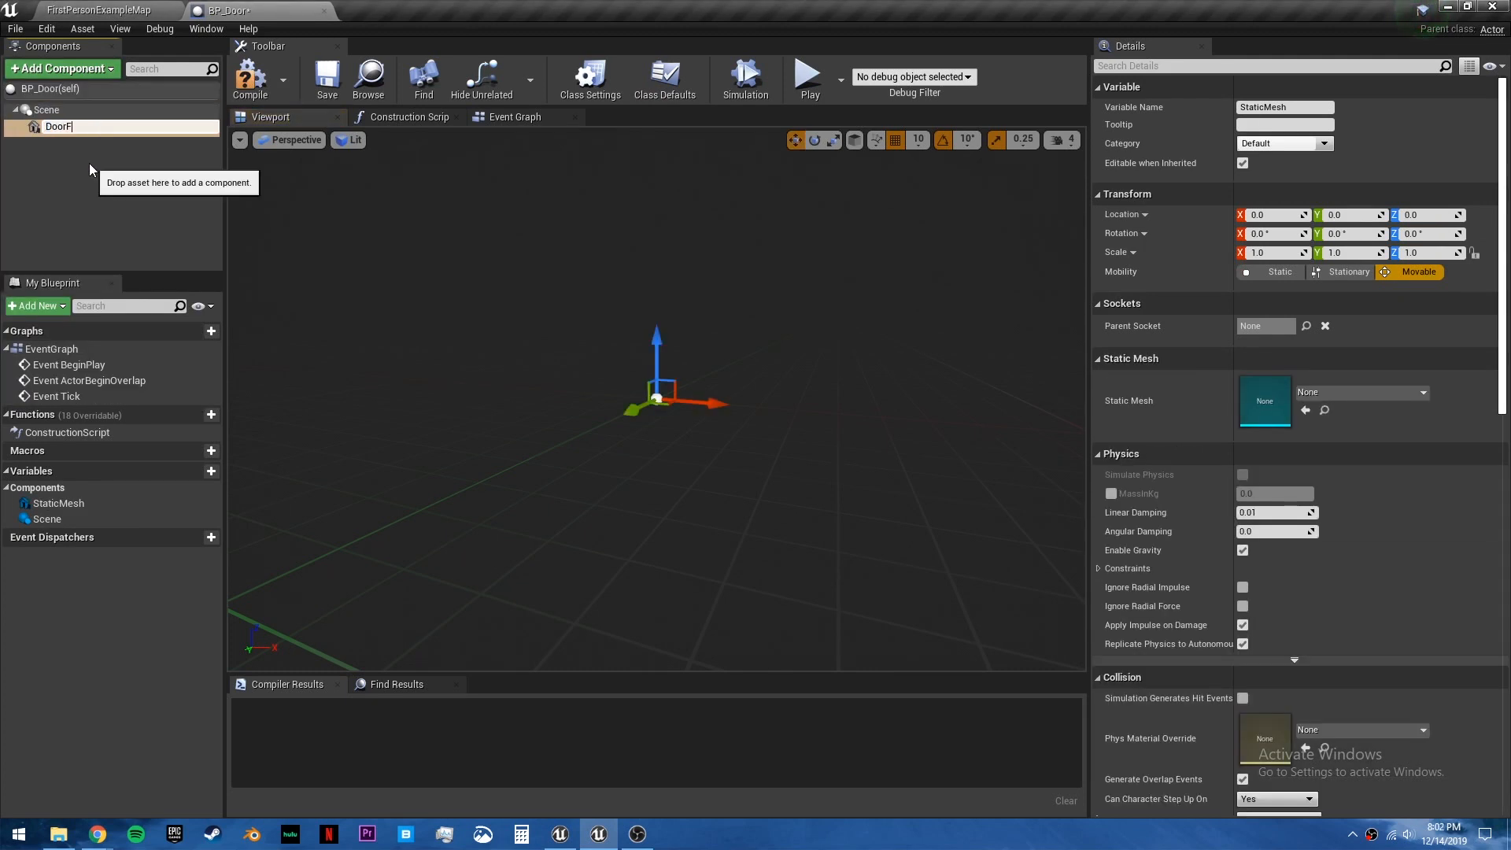
pyautogui.click(58, 68)
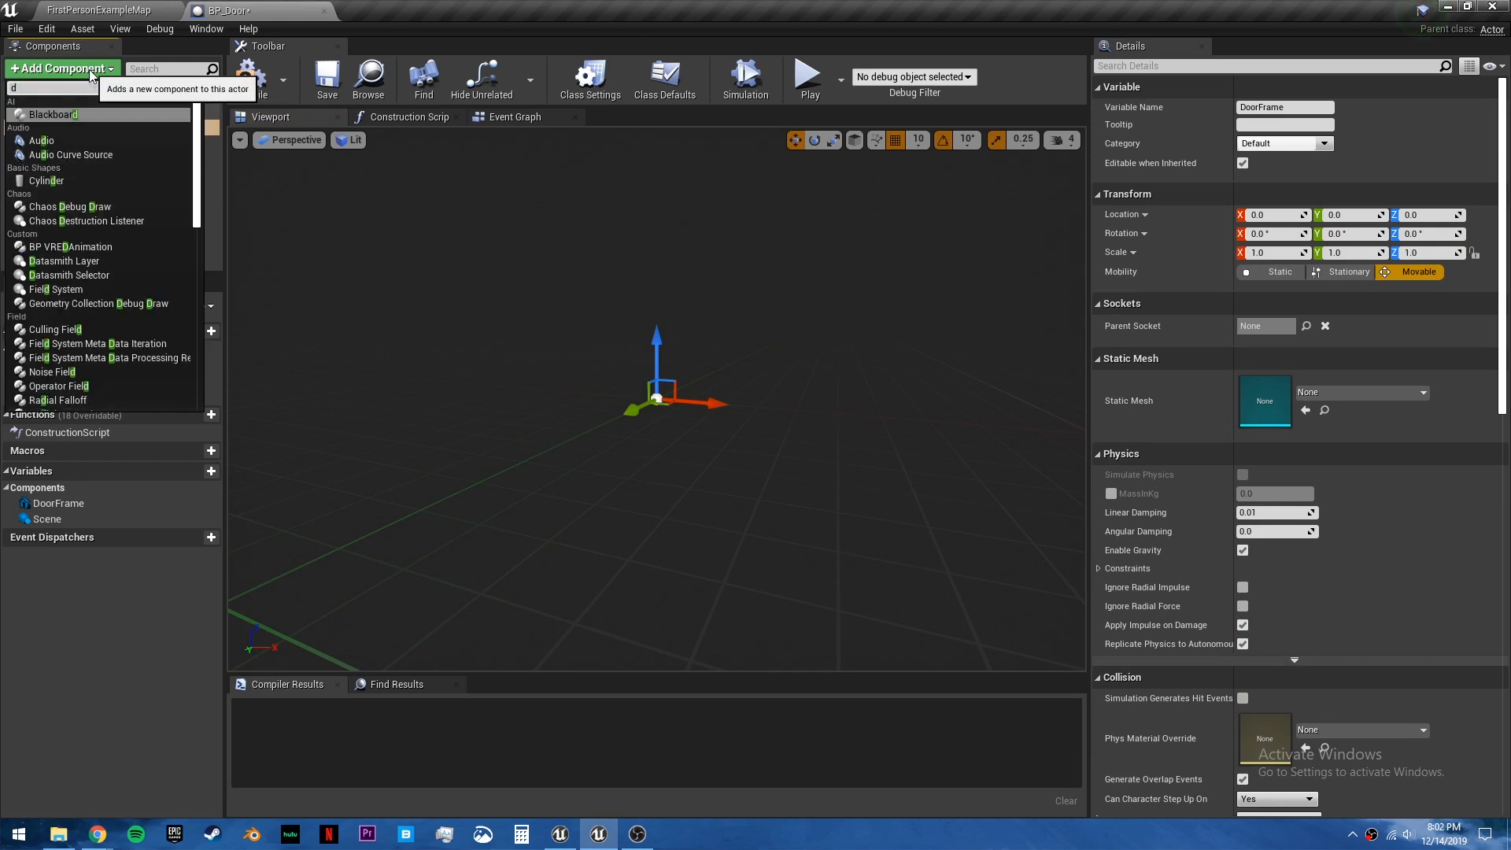
pyautogui.write('static')
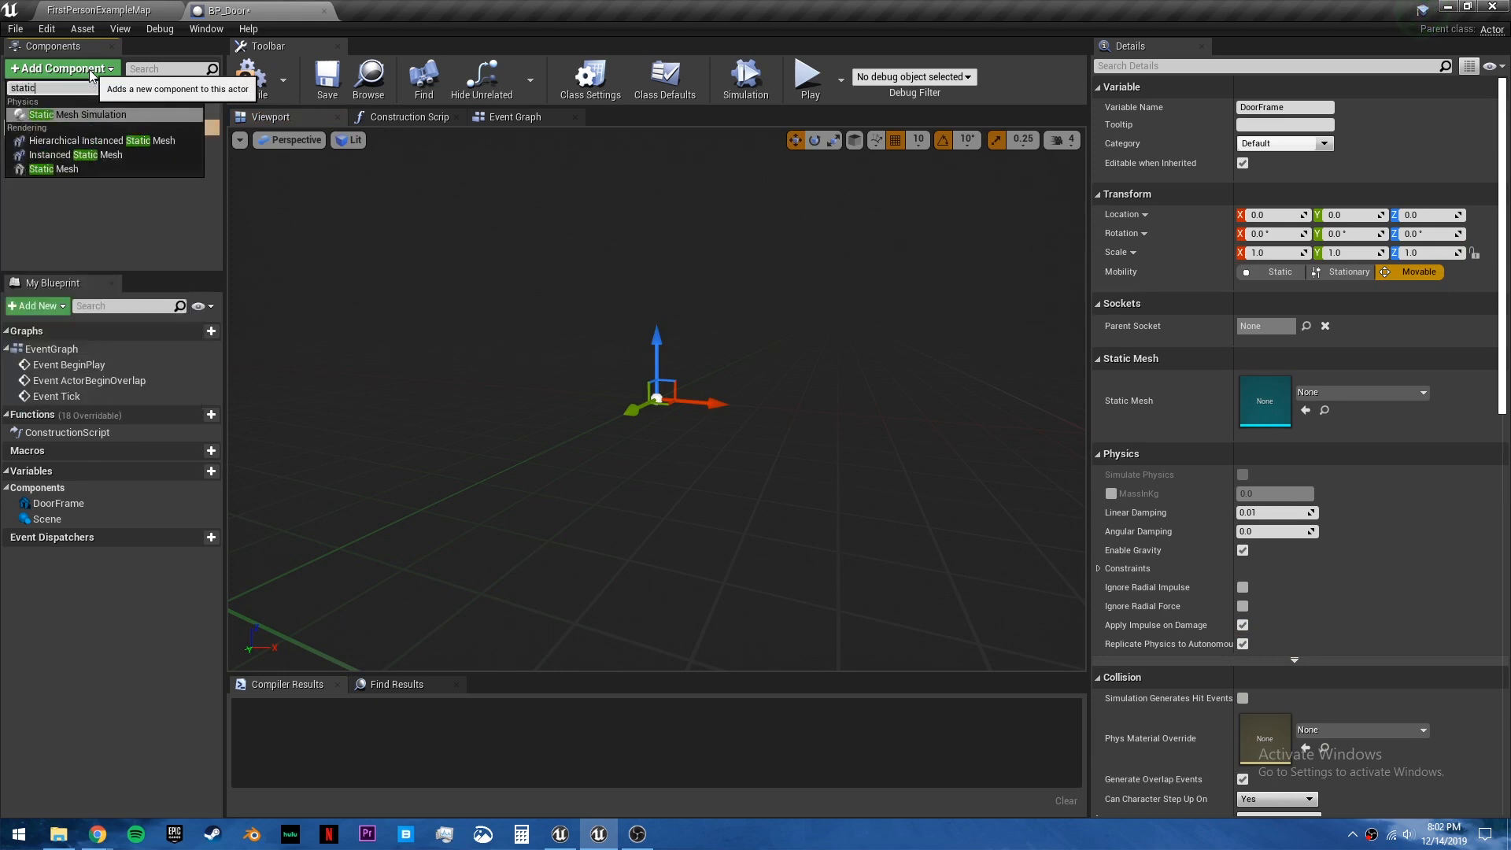
pyautogui.click(53, 168)
pyautogui.write('Door')
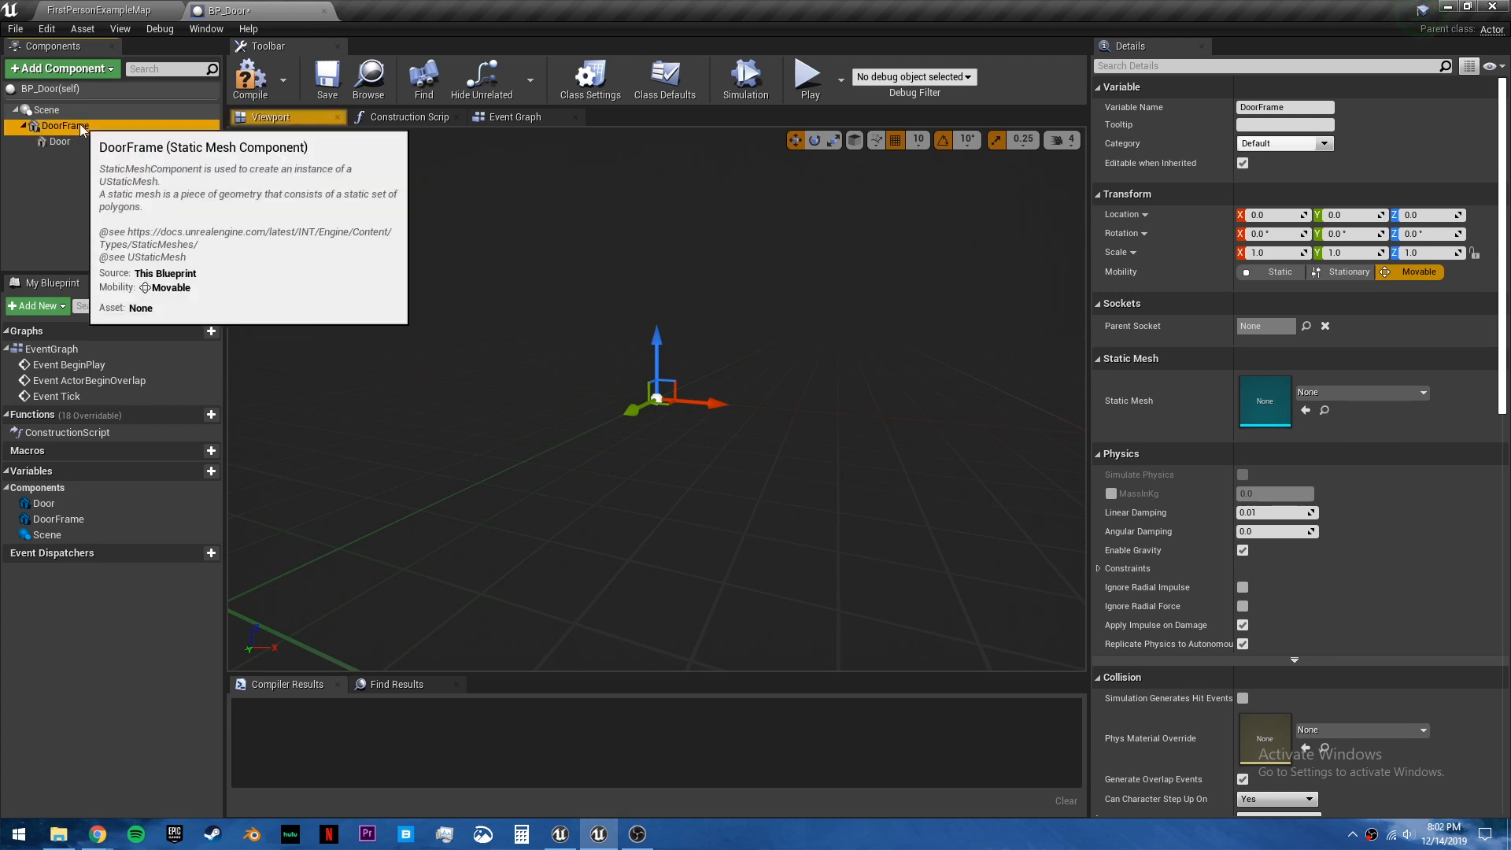
# Assign SM_DoorFrame to DoorFrame and SM_Door to Door, with grid snap 5 to place it at Y=45.
pyautogui.click(1422, 392)
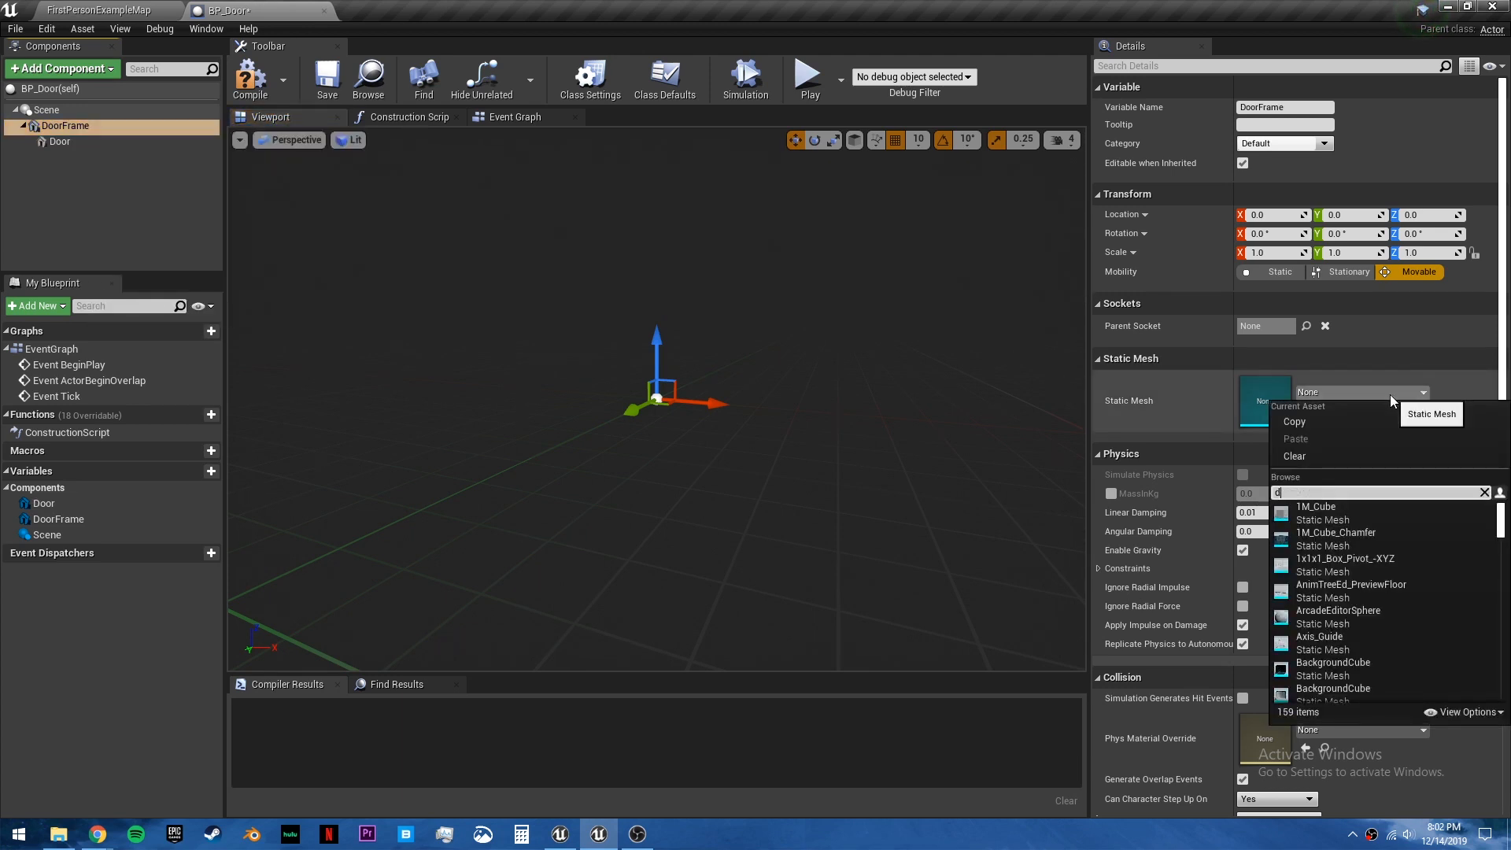
pyautogui.write('oor fr')
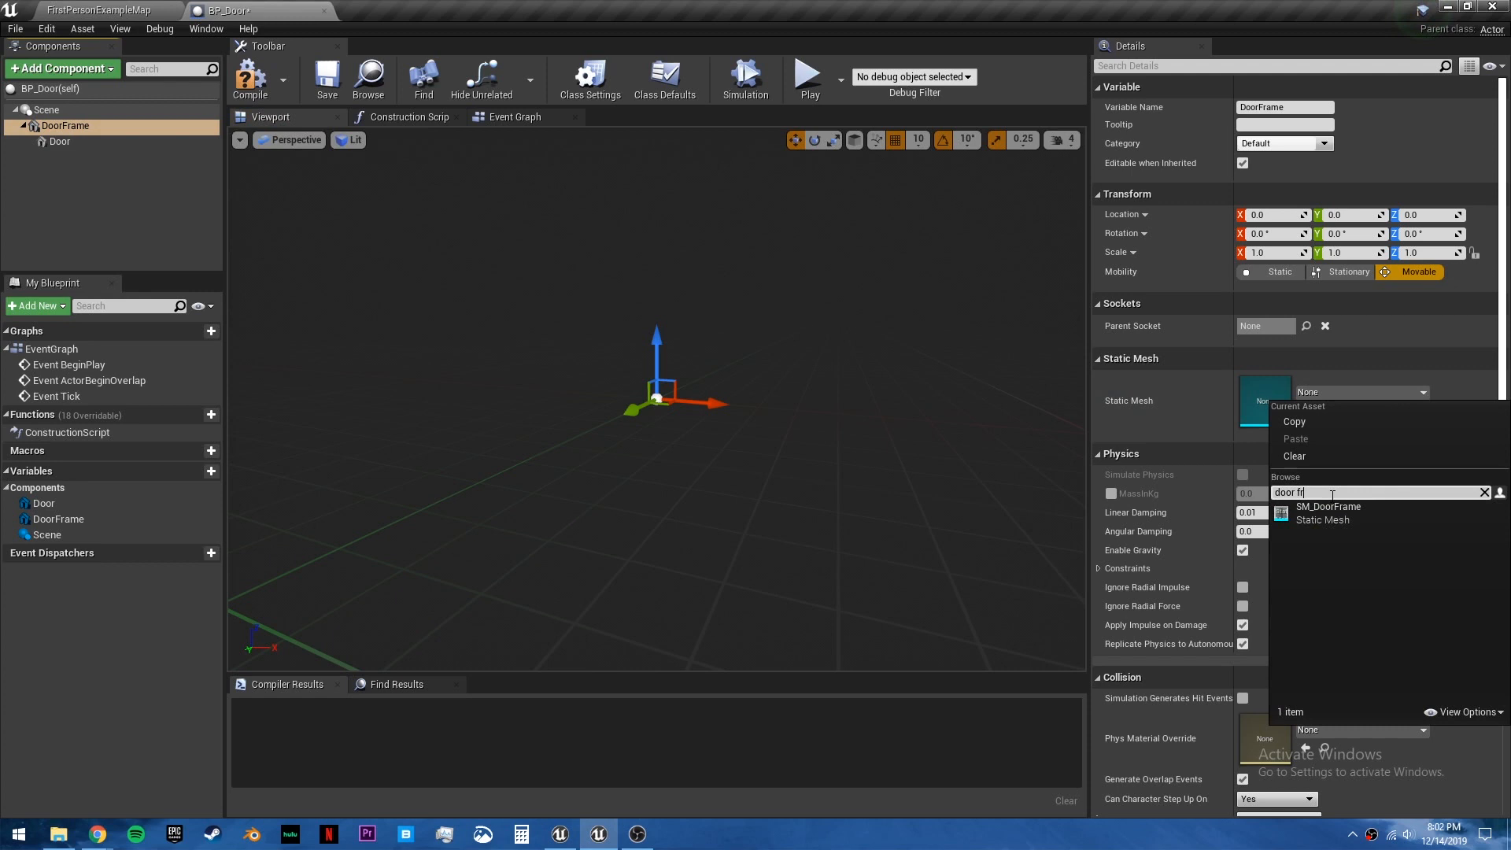
pyautogui.click(1330, 513)
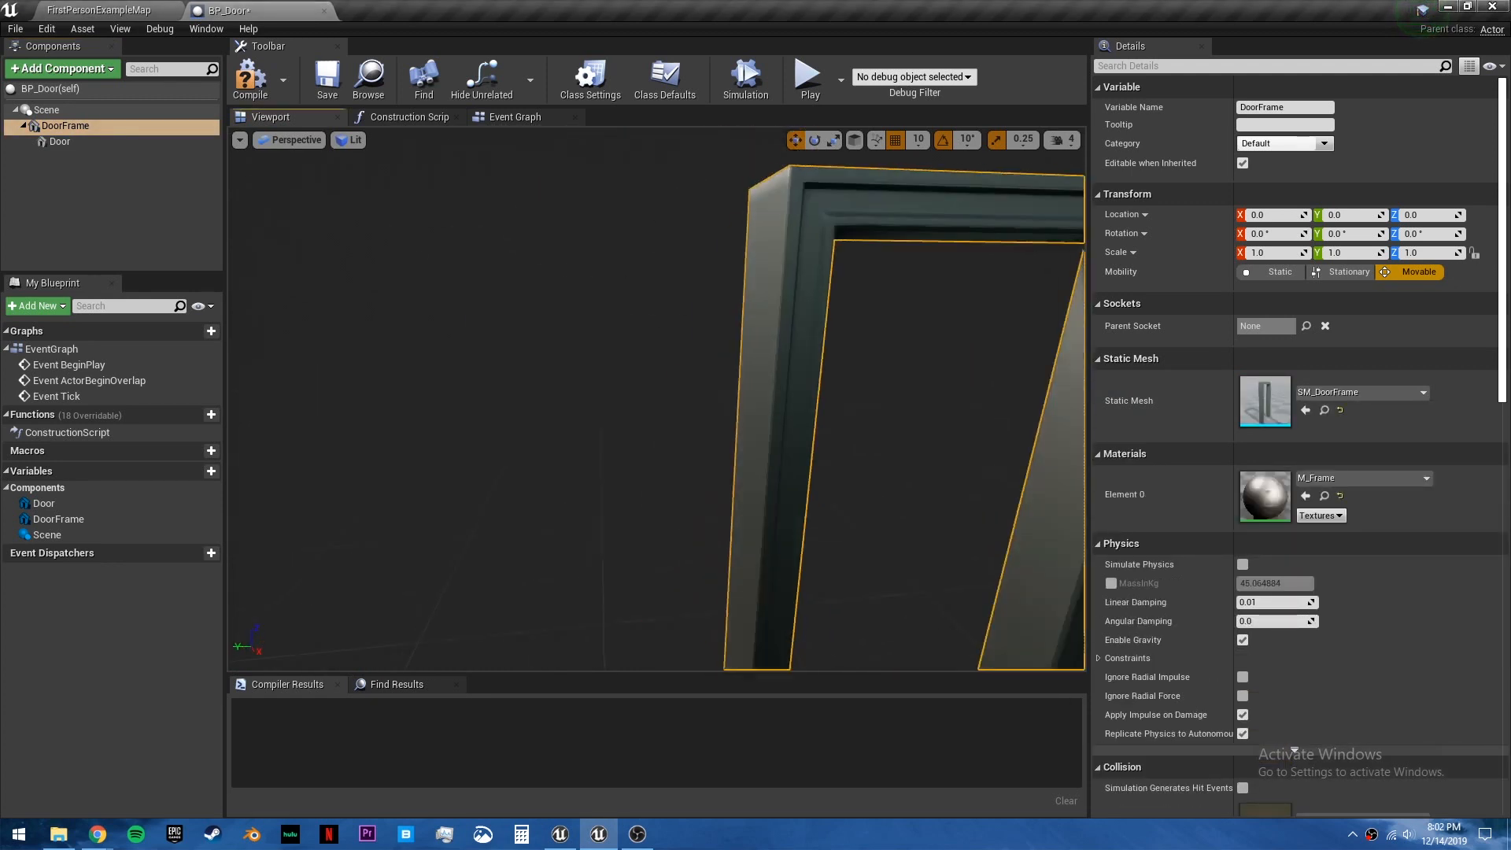
pyautogui.scroll(-3)
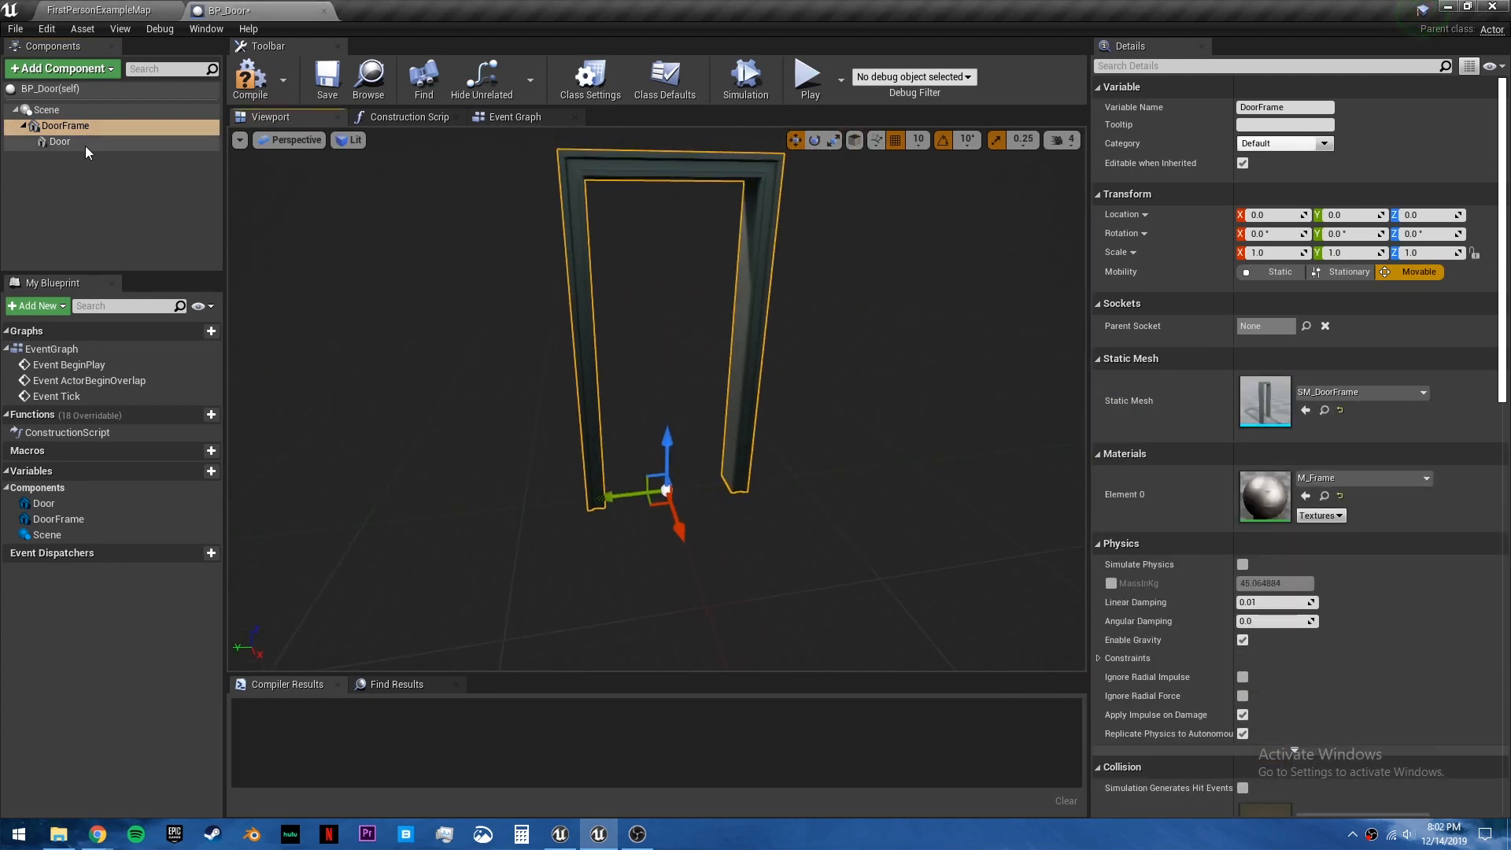
pyautogui.click(58, 140)
pyautogui.write('door')
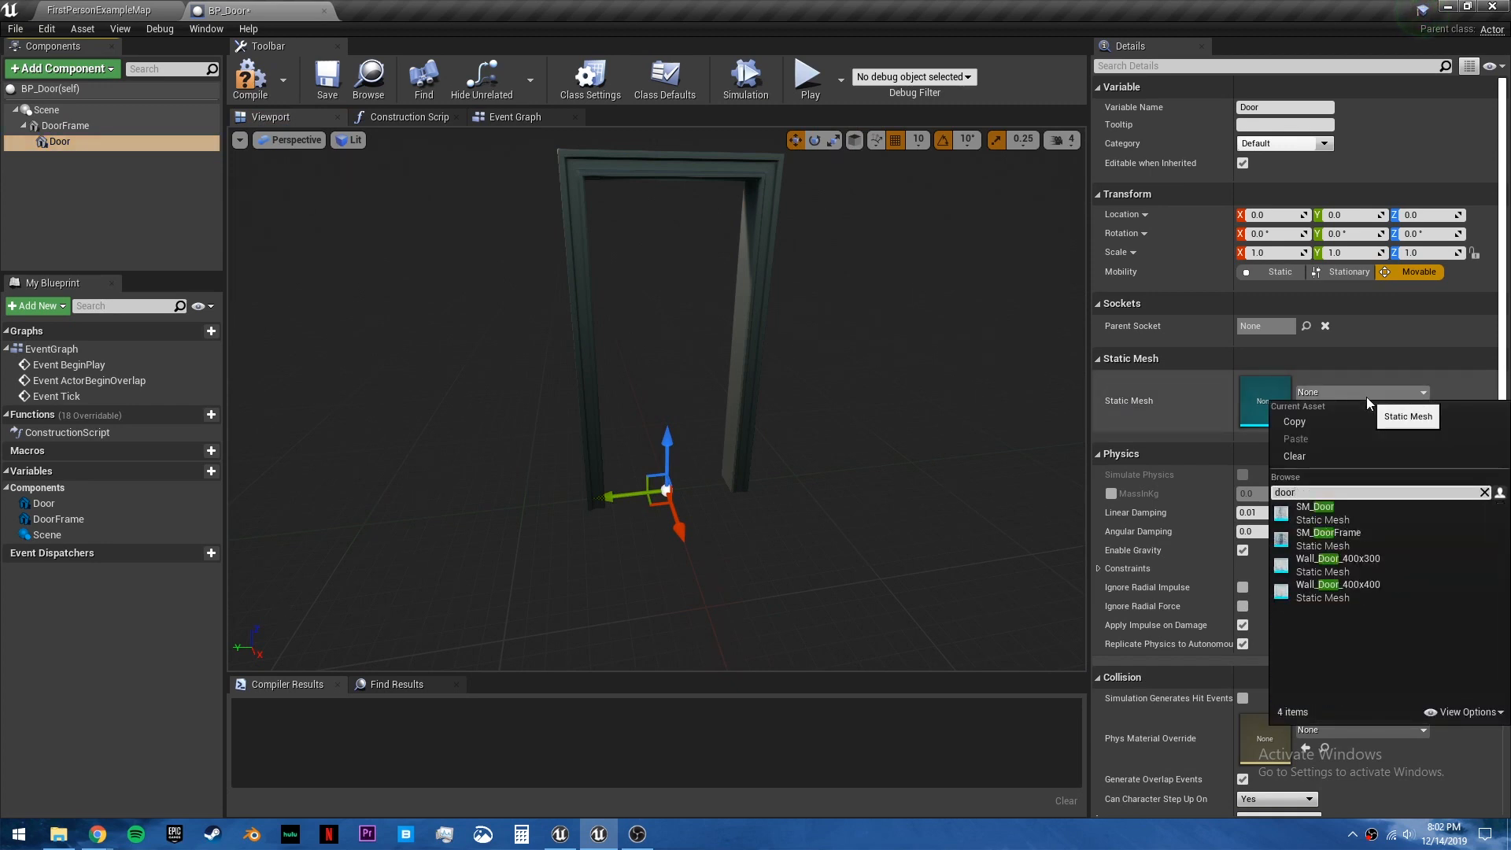
pyautogui.click(1315, 506)
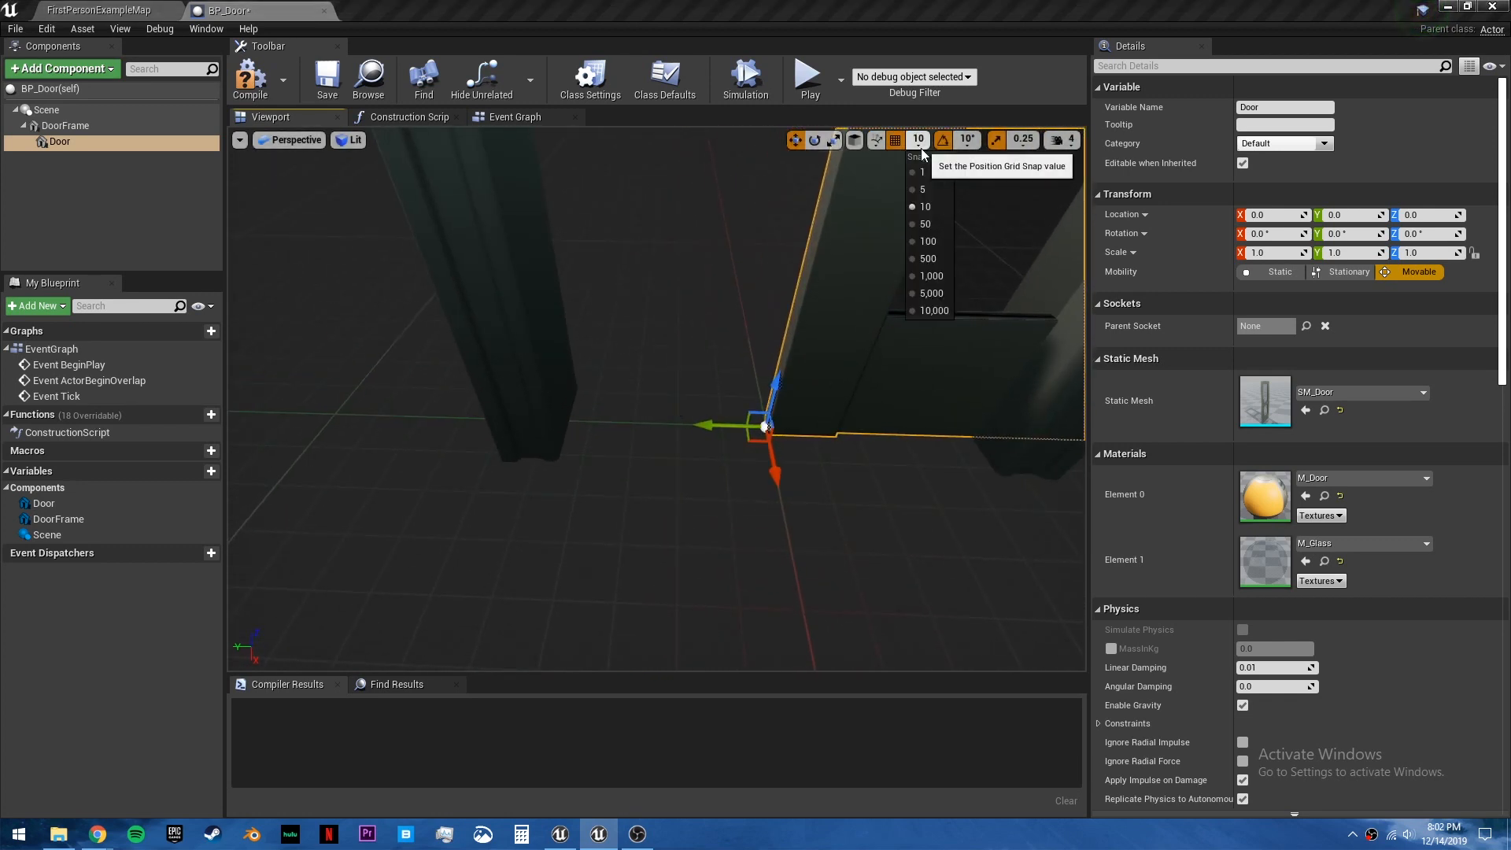
pyautogui.click(923, 189)
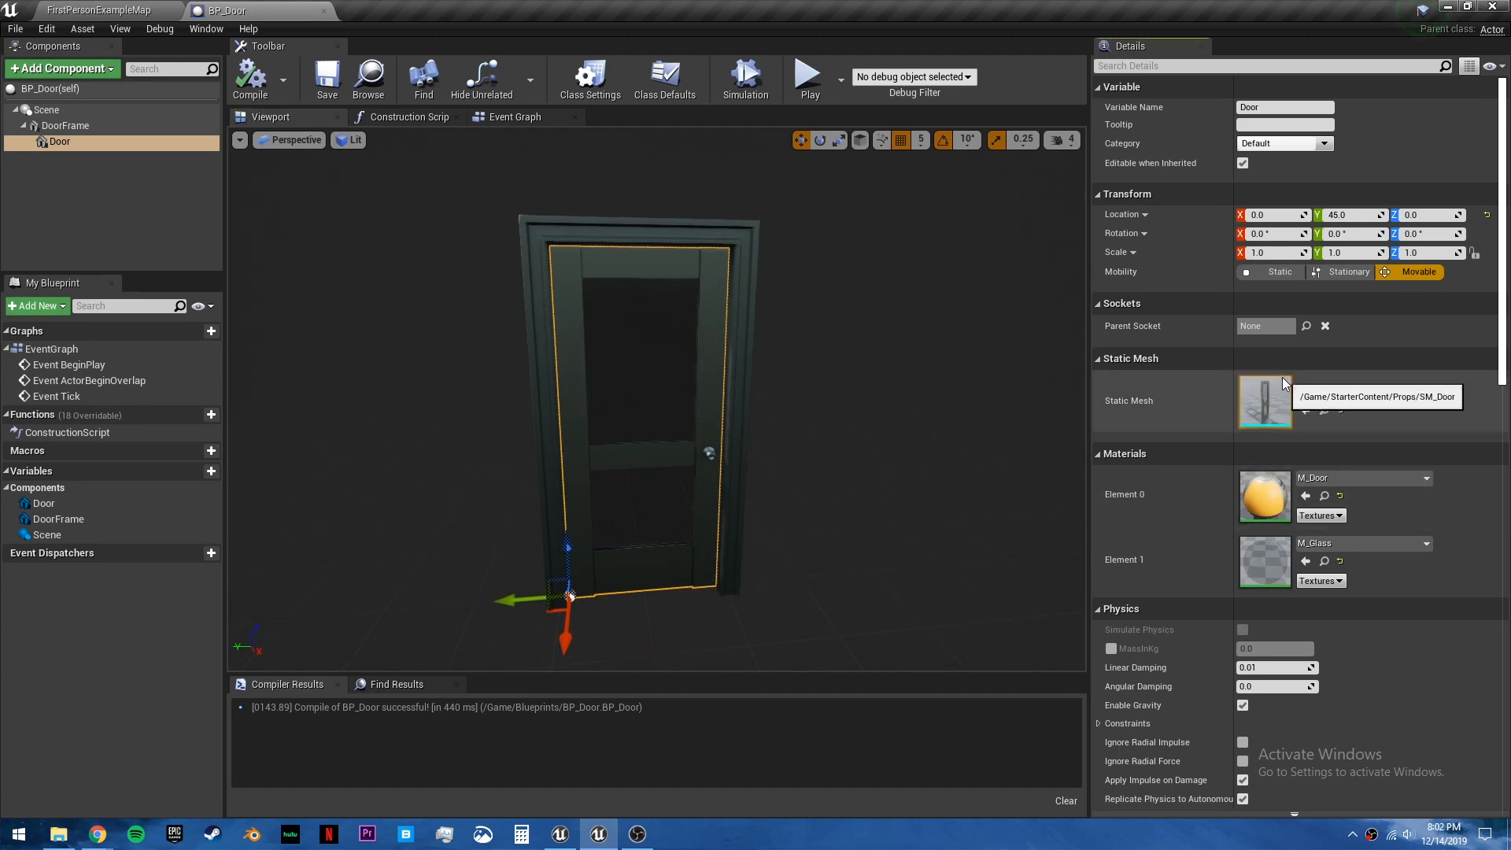
# Give SM_Door a simplified box collision and view it in Top wireframe.
pyautogui.doubleClick(1264, 400)
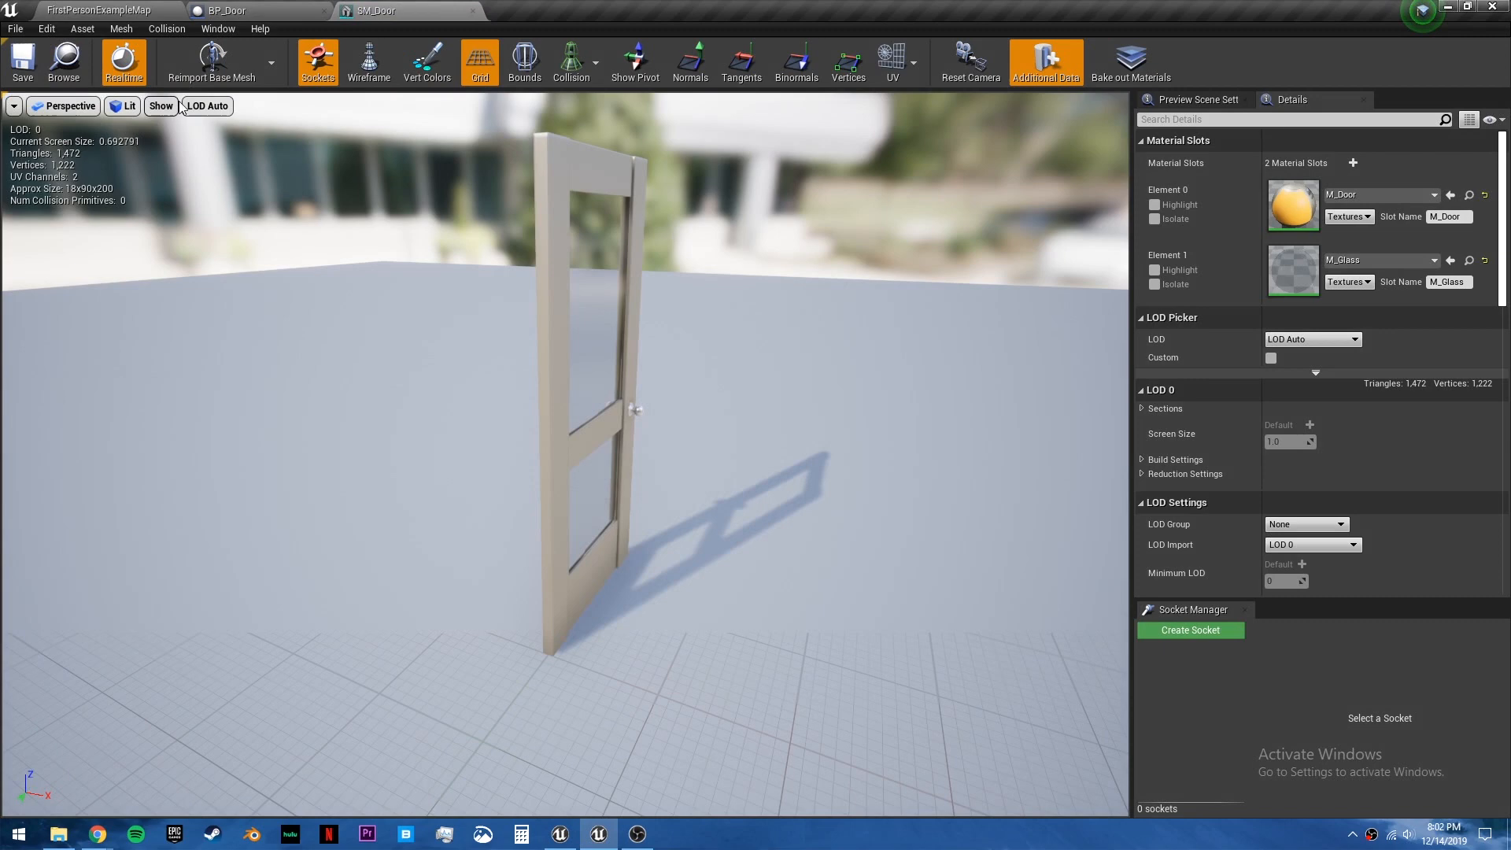
pyautogui.click(165, 29)
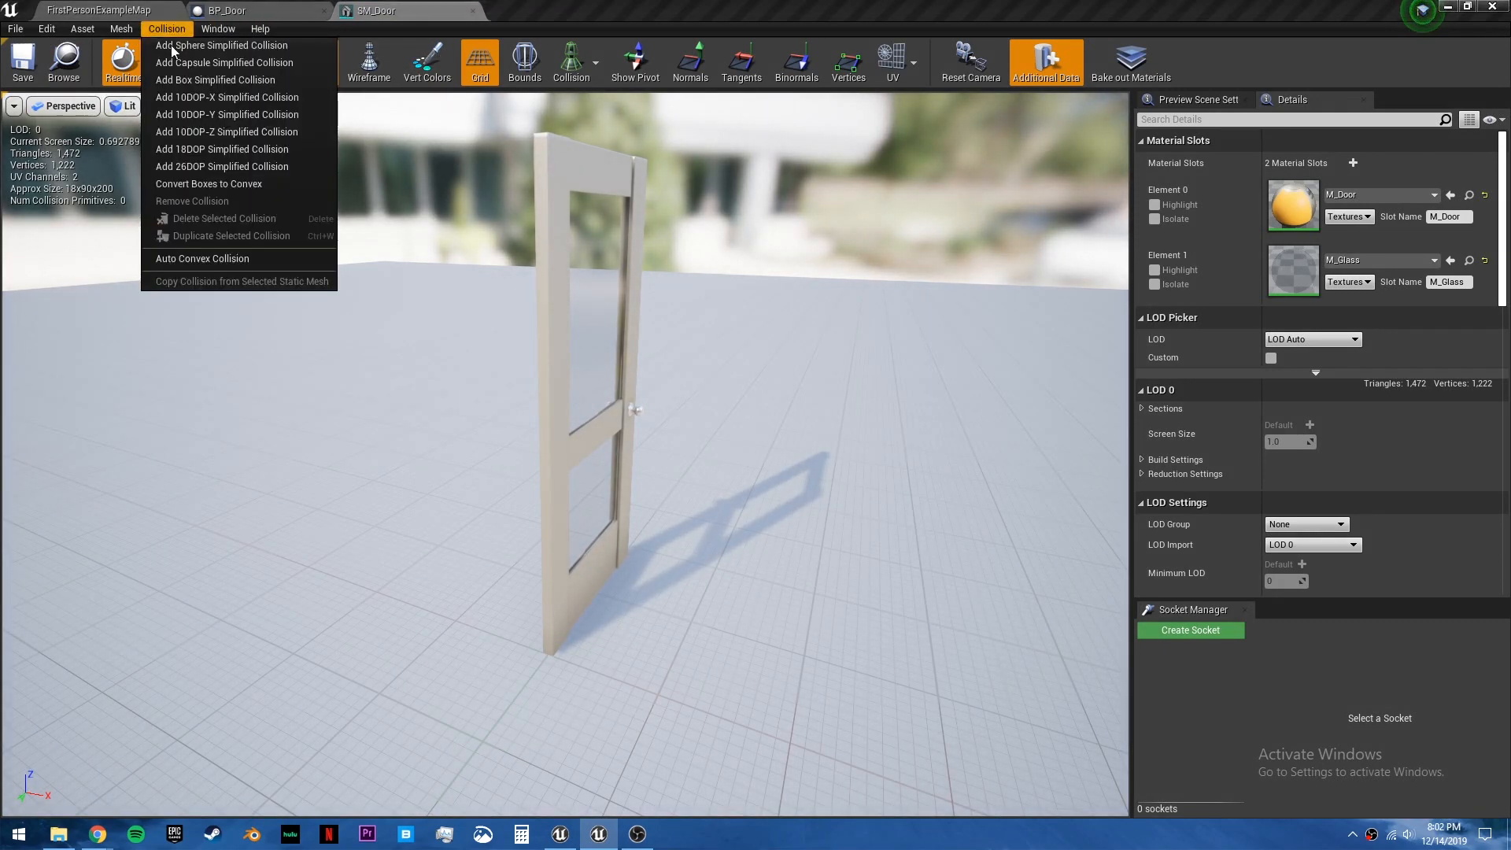
pyautogui.click(216, 80)
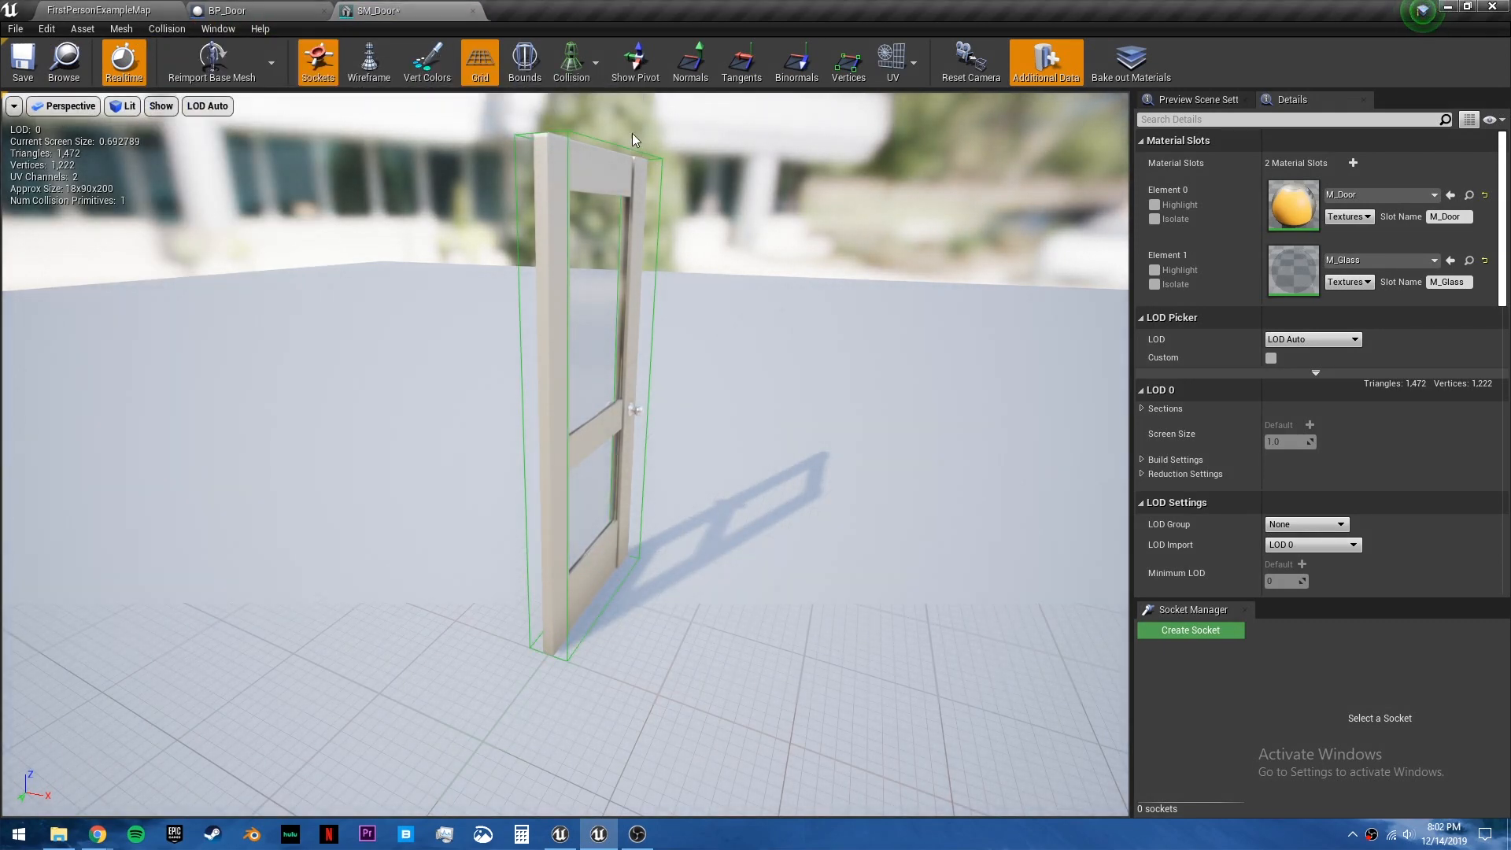
pyautogui.click(571, 63)
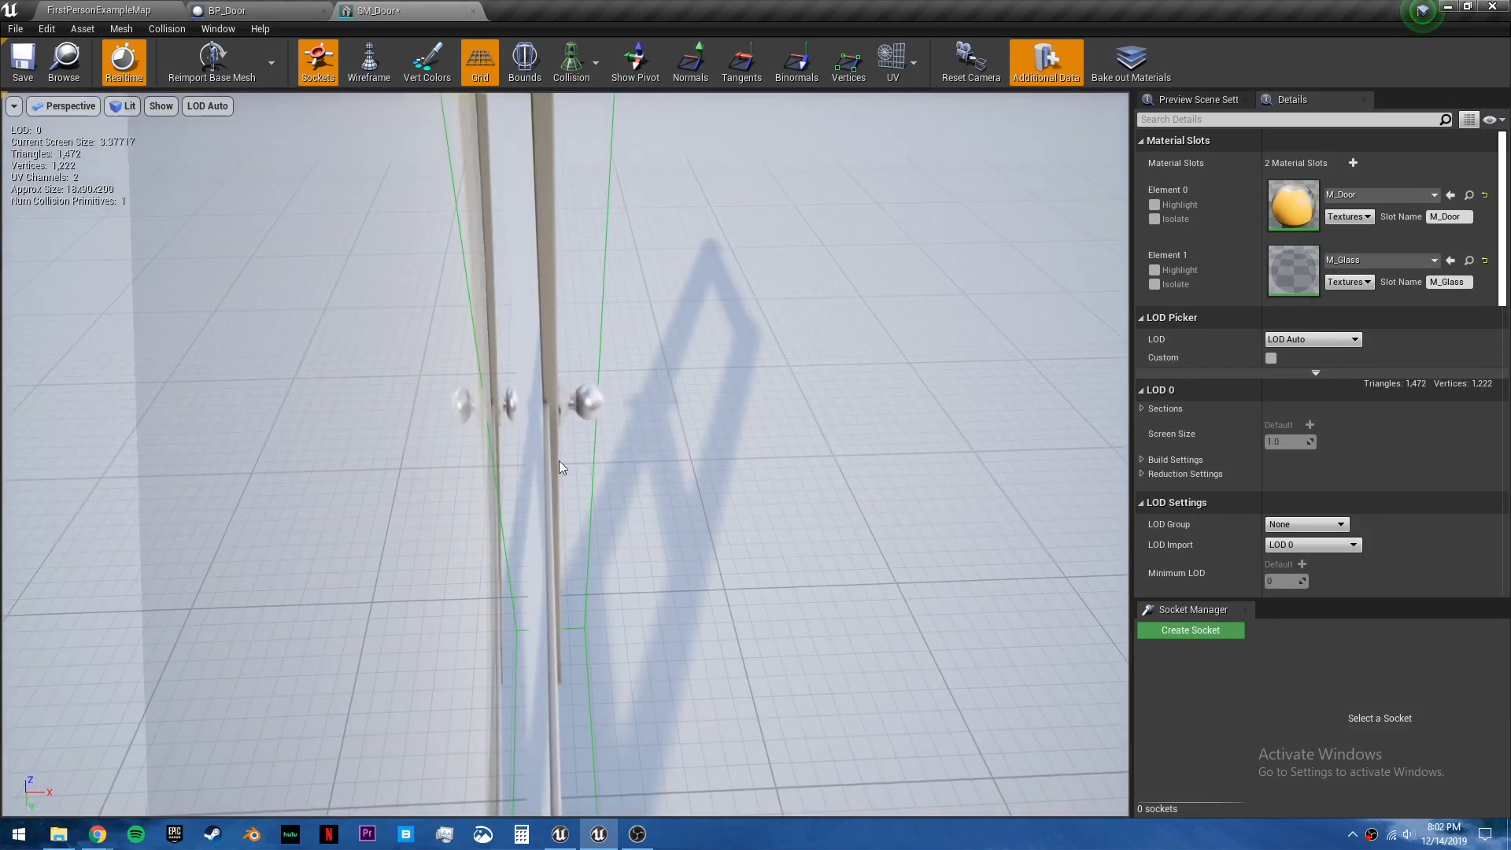
pyautogui.scroll(-3)
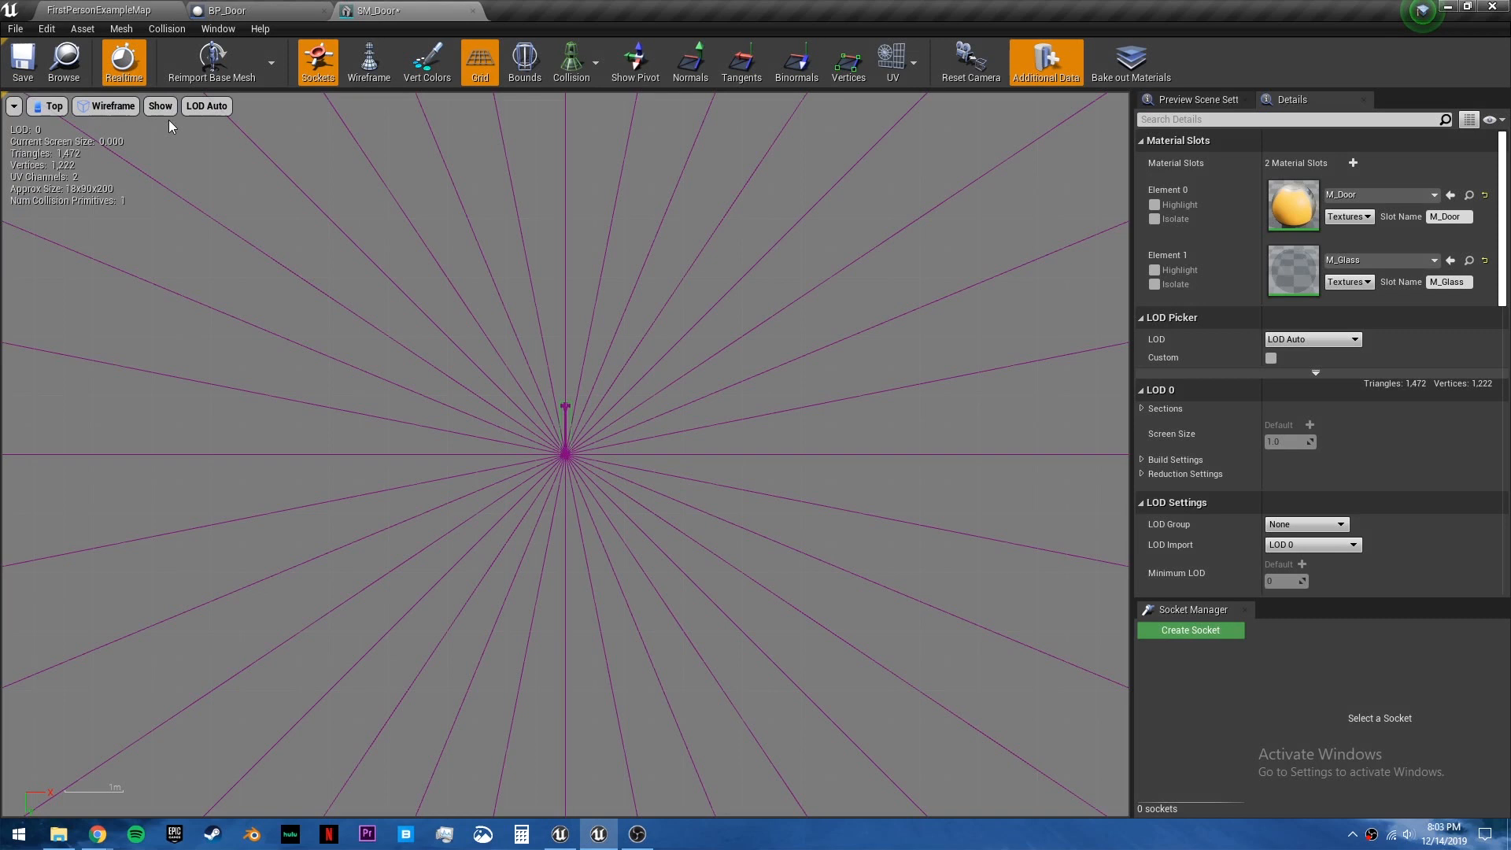
# Set the collision box's X Extent to 5.0 and return to BP_Door.
pyautogui.click(110, 105)
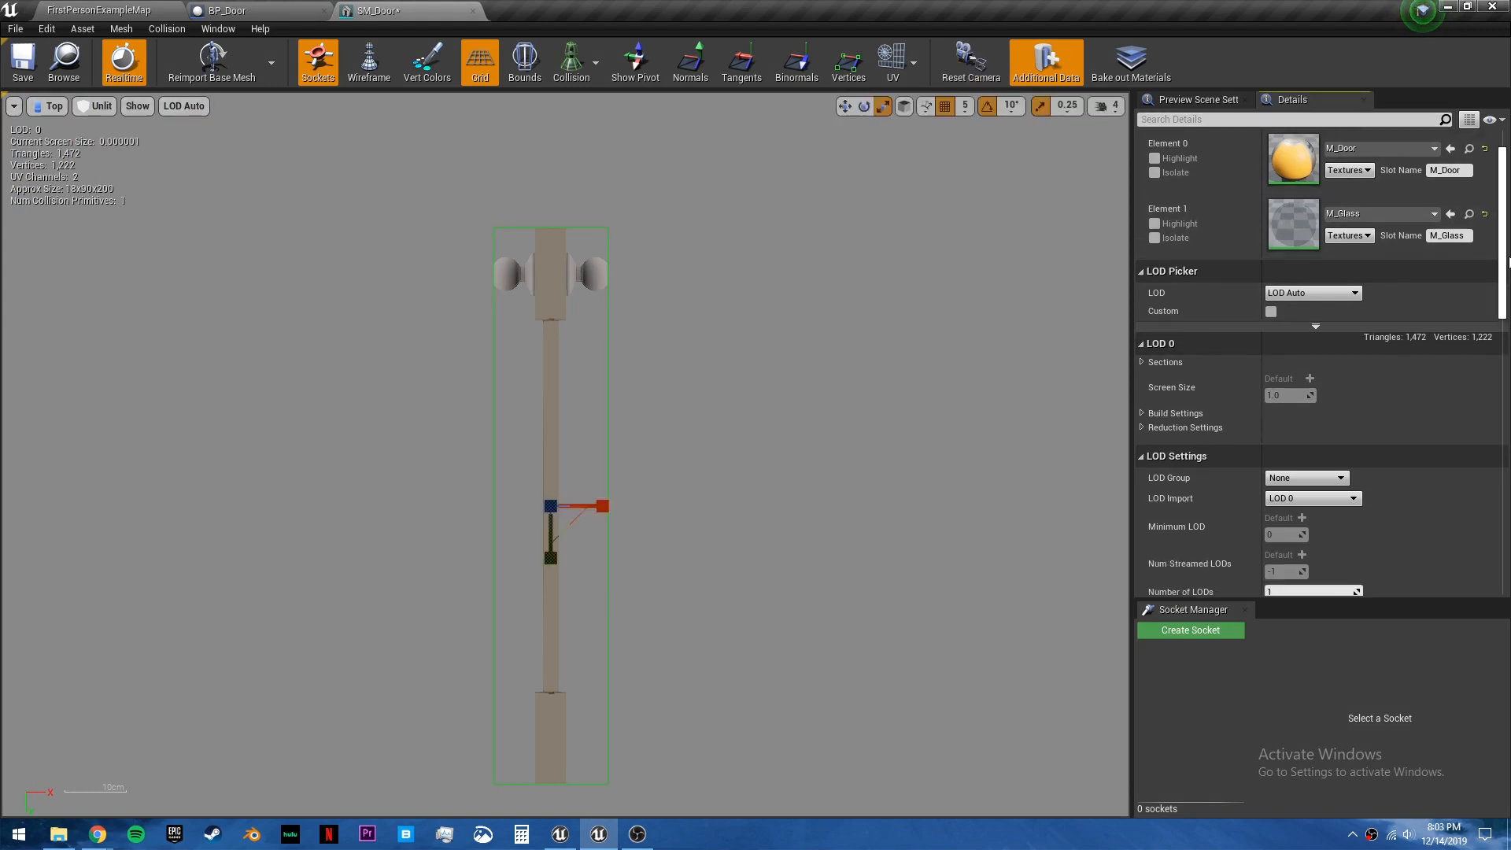
pyautogui.scroll(-3)
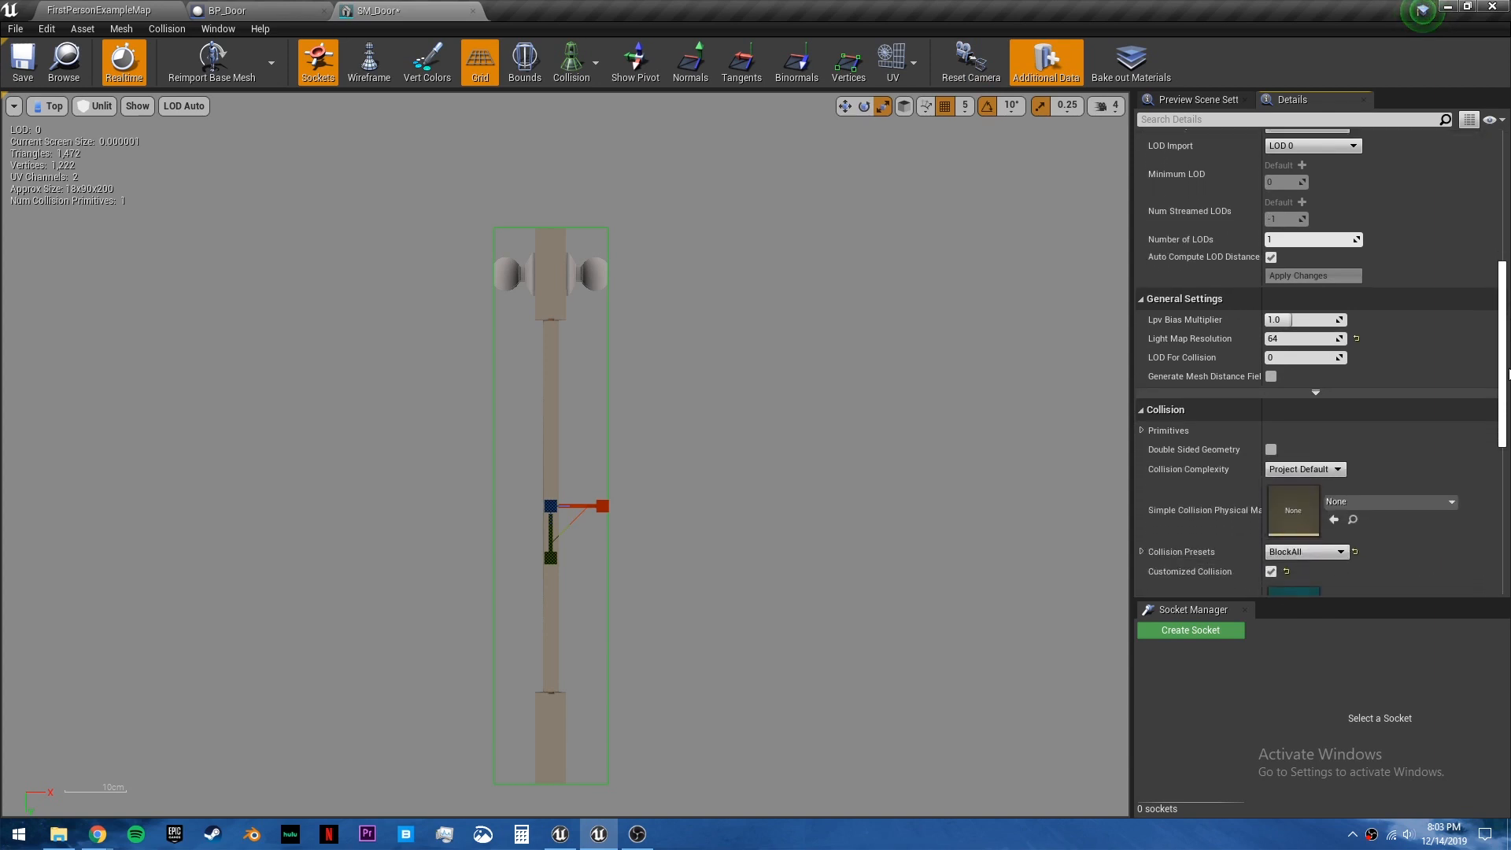
pyautogui.click(1143, 430)
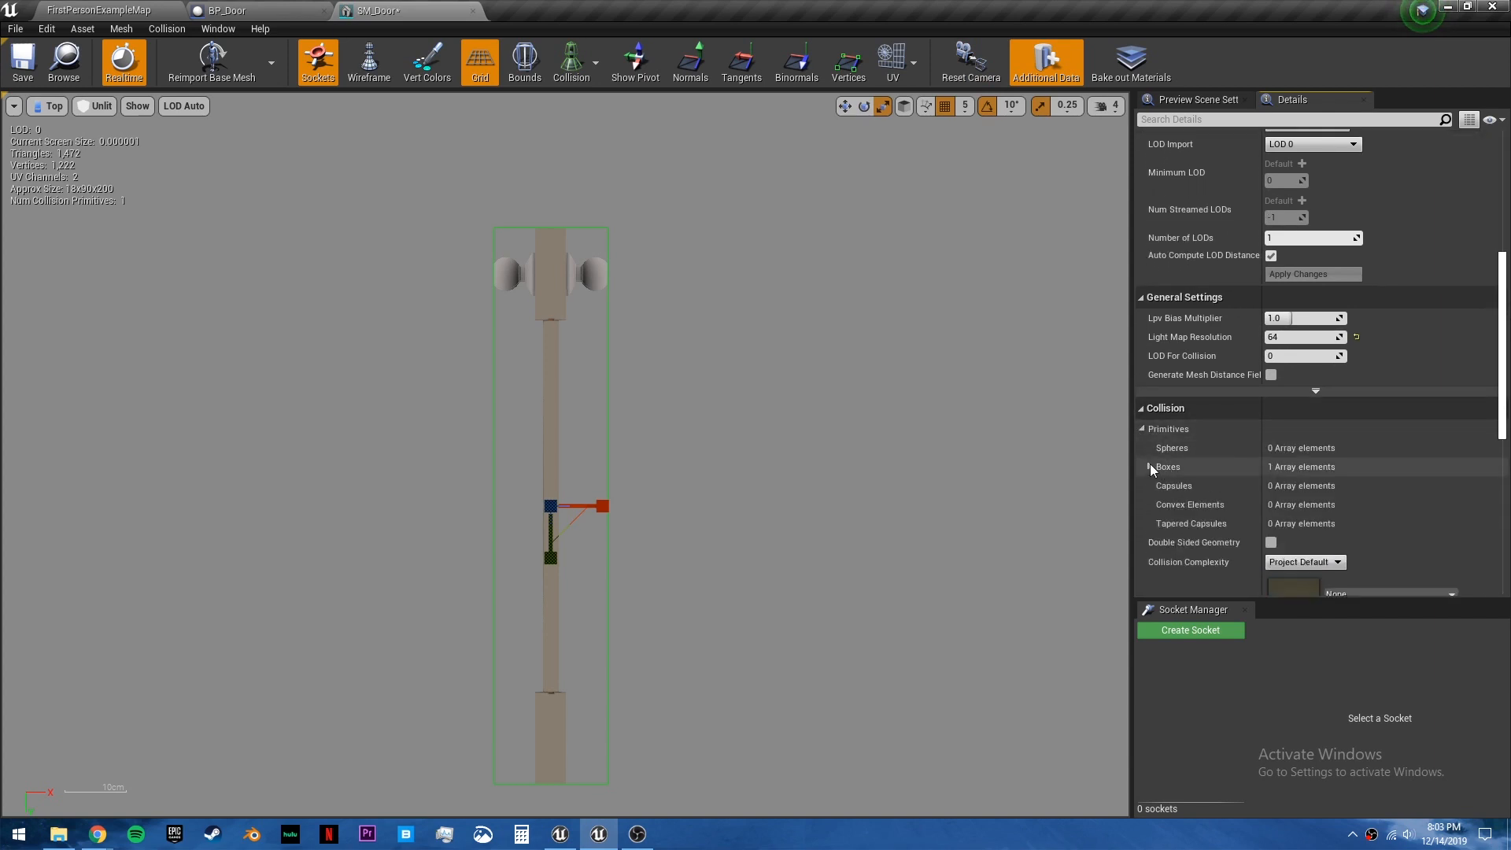
pyautogui.click(1148, 466)
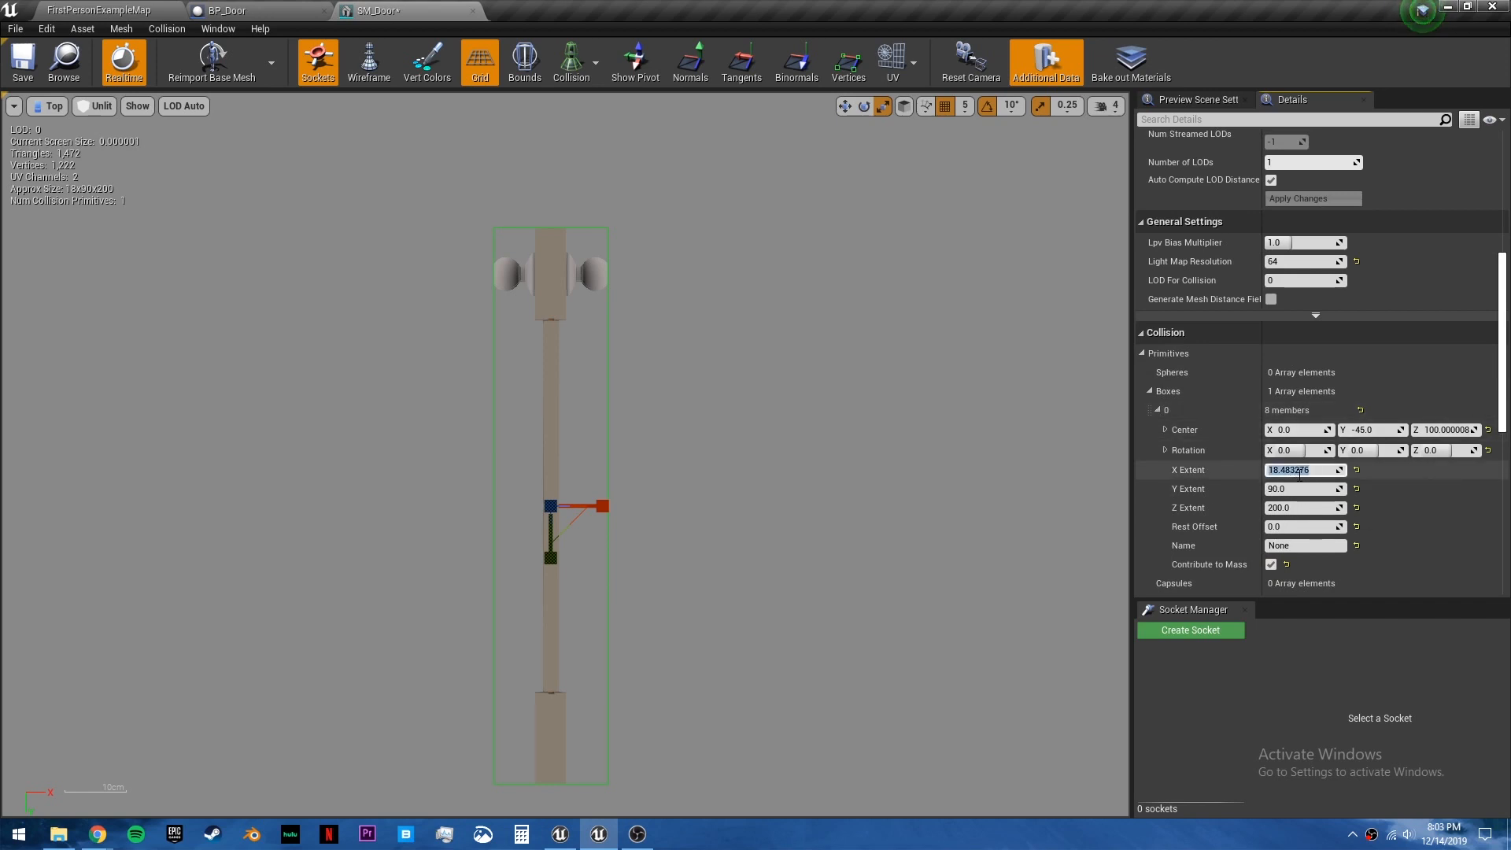
pyautogui.write('5.0')
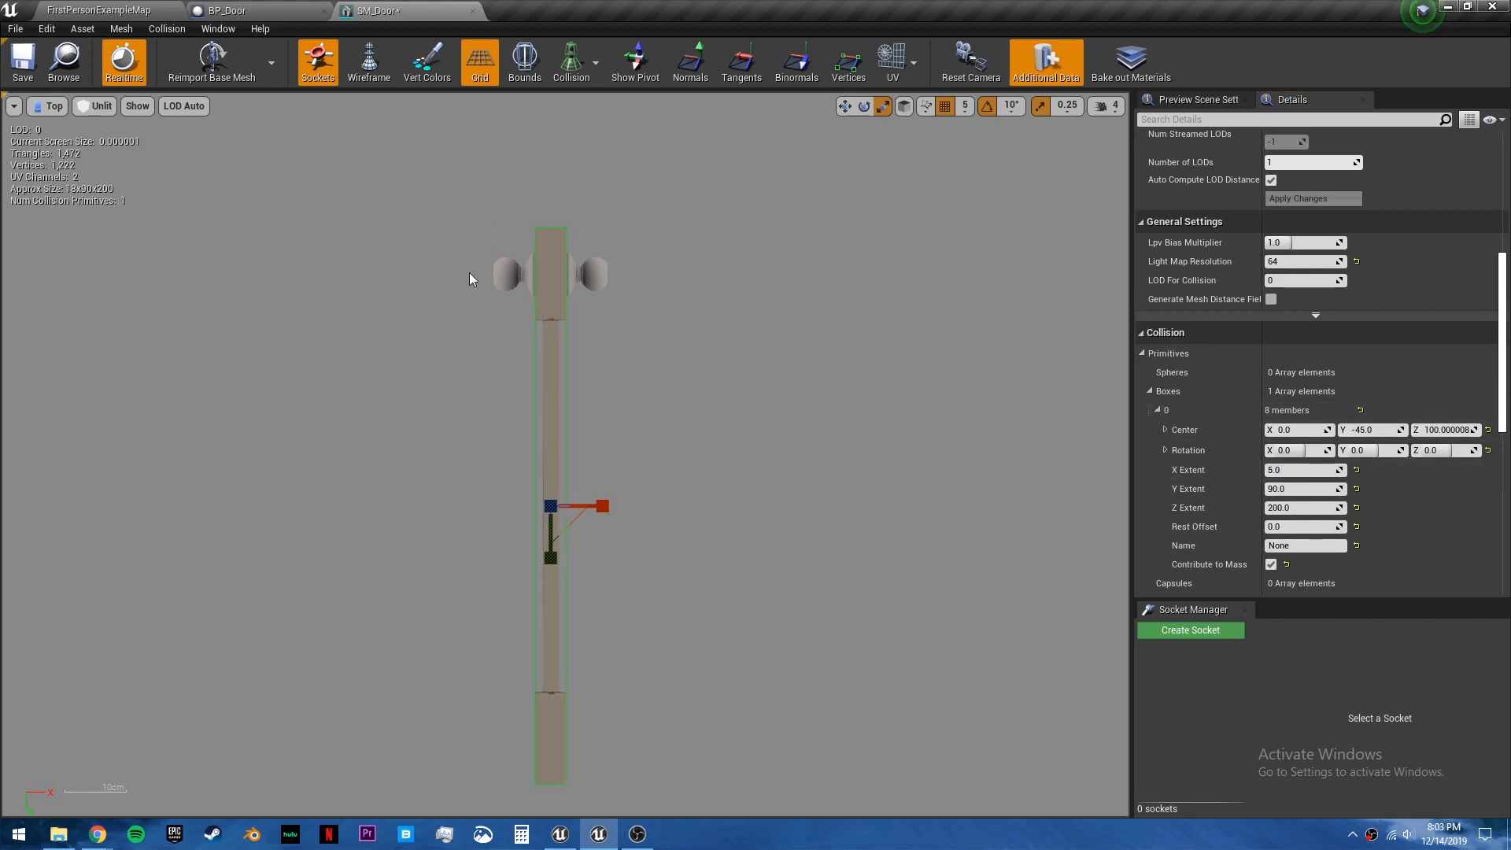
pyautogui.click(227, 11)
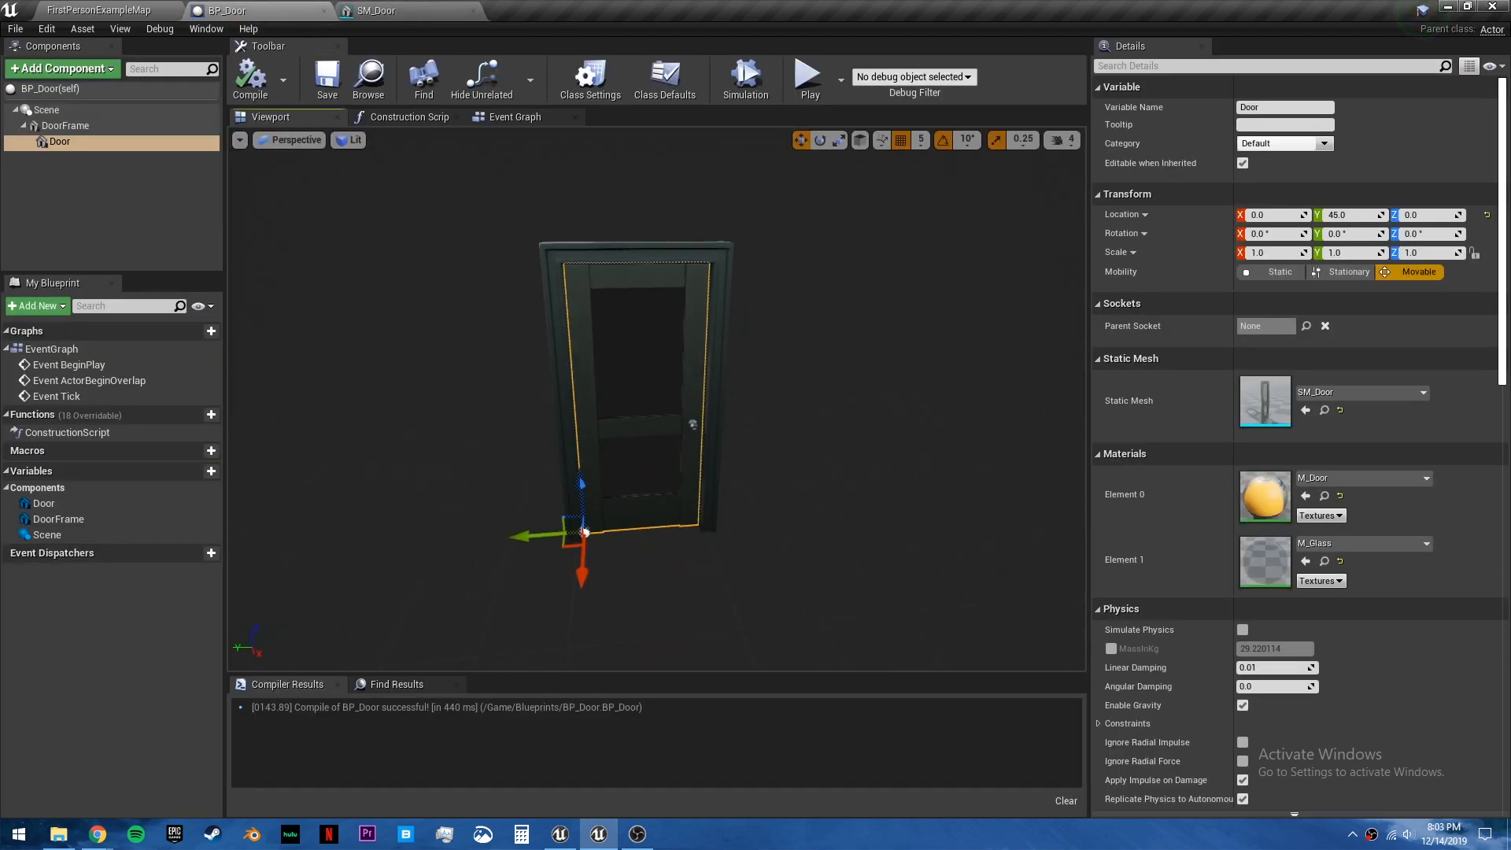
# Replace the default Event Graph nodes with a custom OpenDoor event.
pyautogui.scroll(-3)
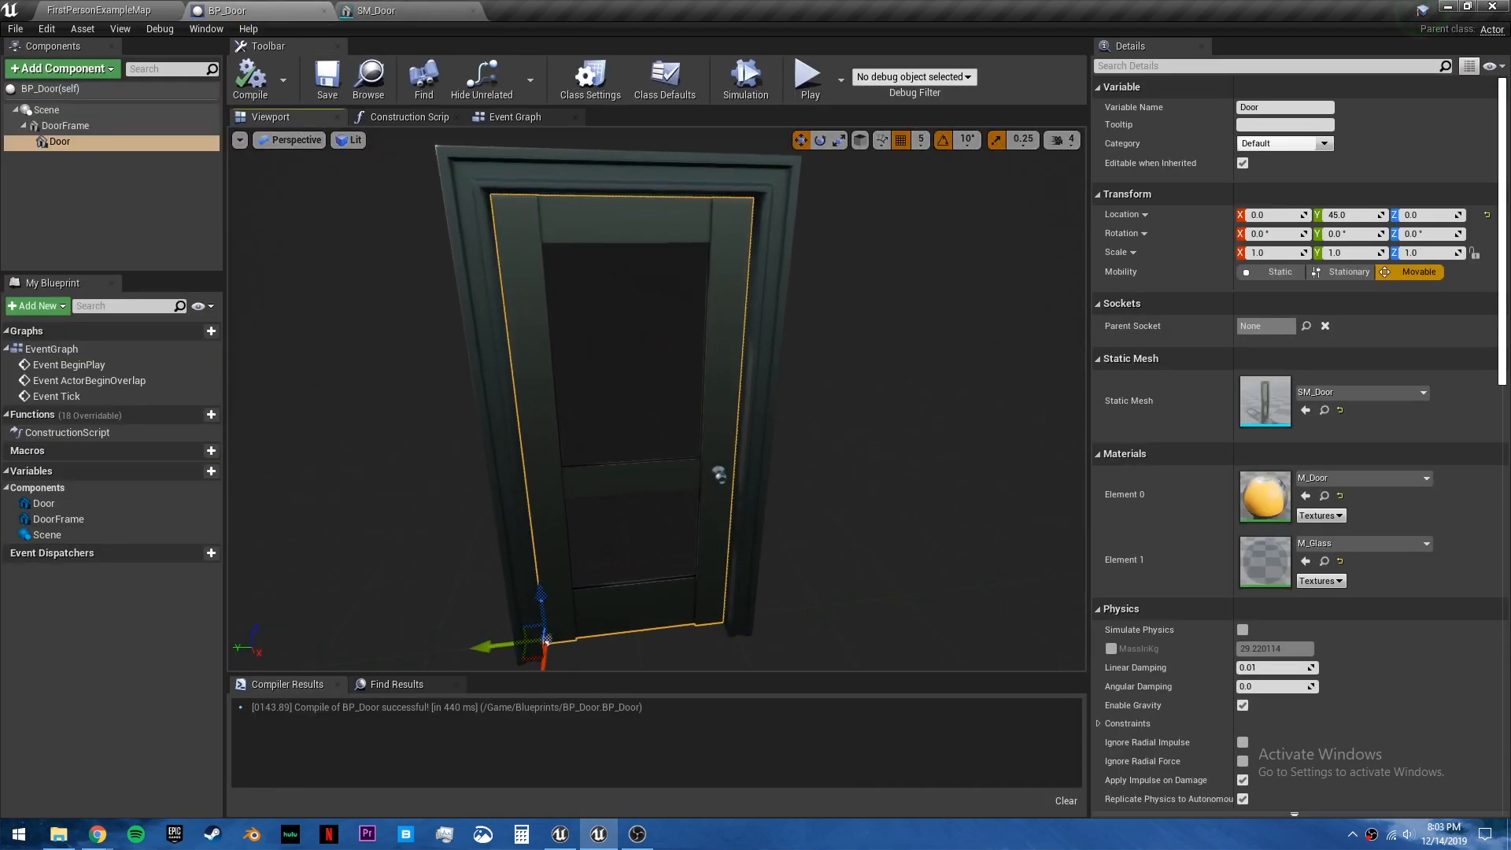
pyautogui.click(514, 116)
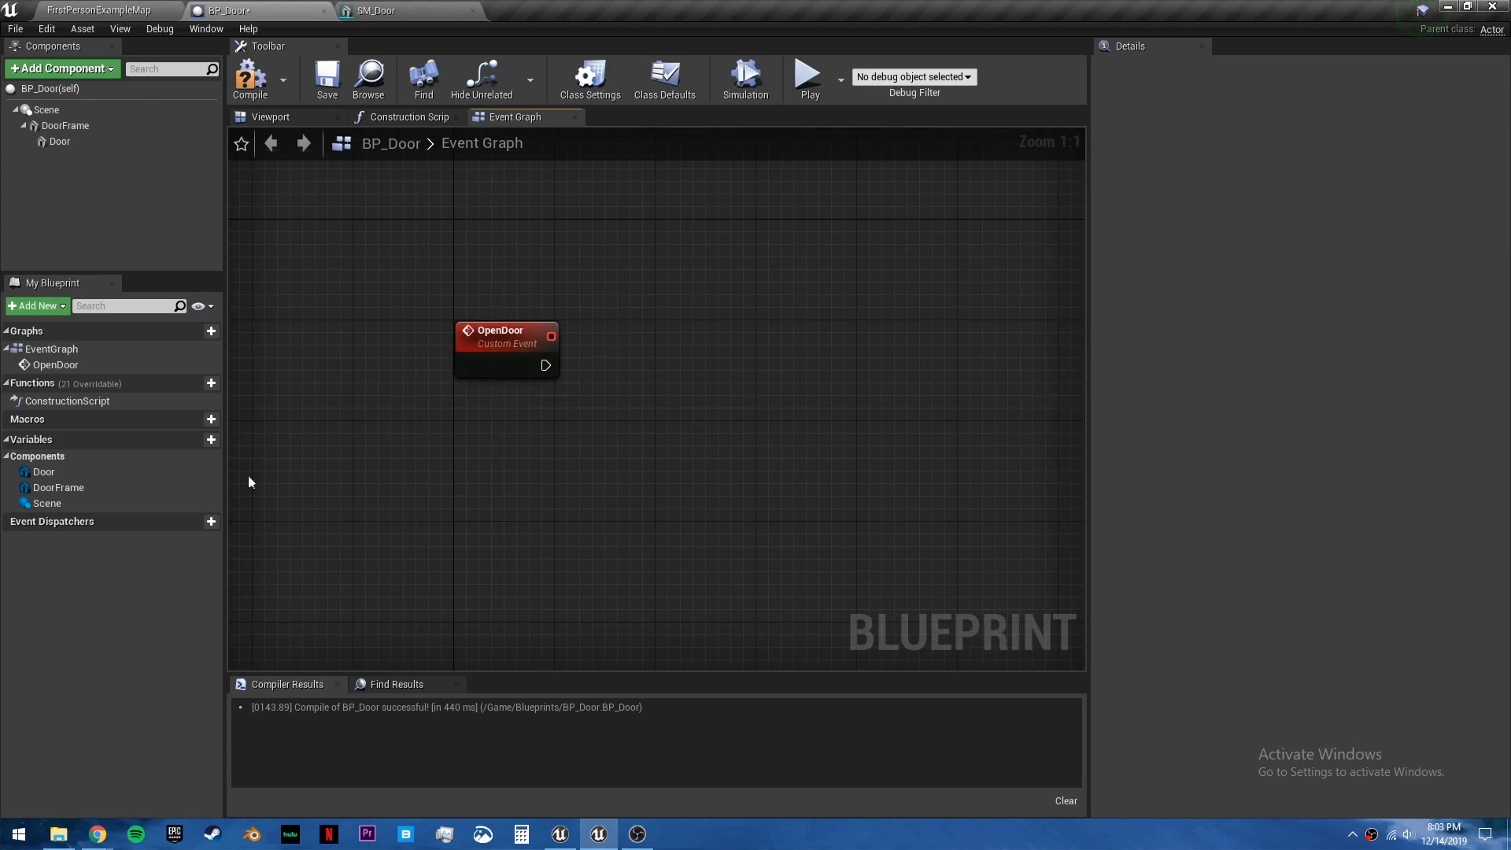
# Add boolean IsDoorClosed (default true) as the condition of a Branch after OpenDoor.
pyautogui.click(200, 439)
pyautogui.write('IsDoorClosed')
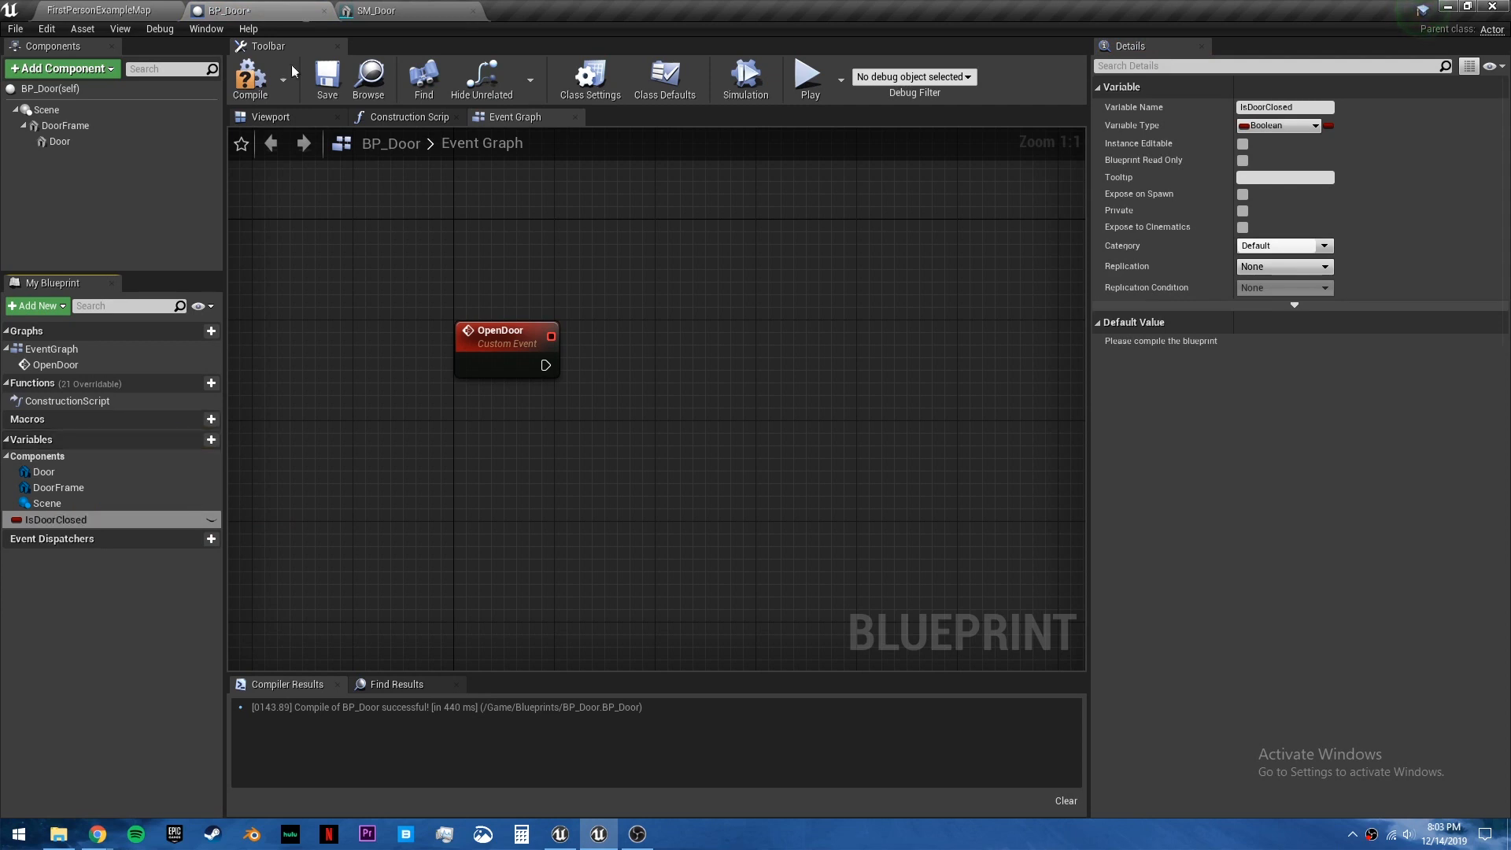
pyautogui.click(251, 79)
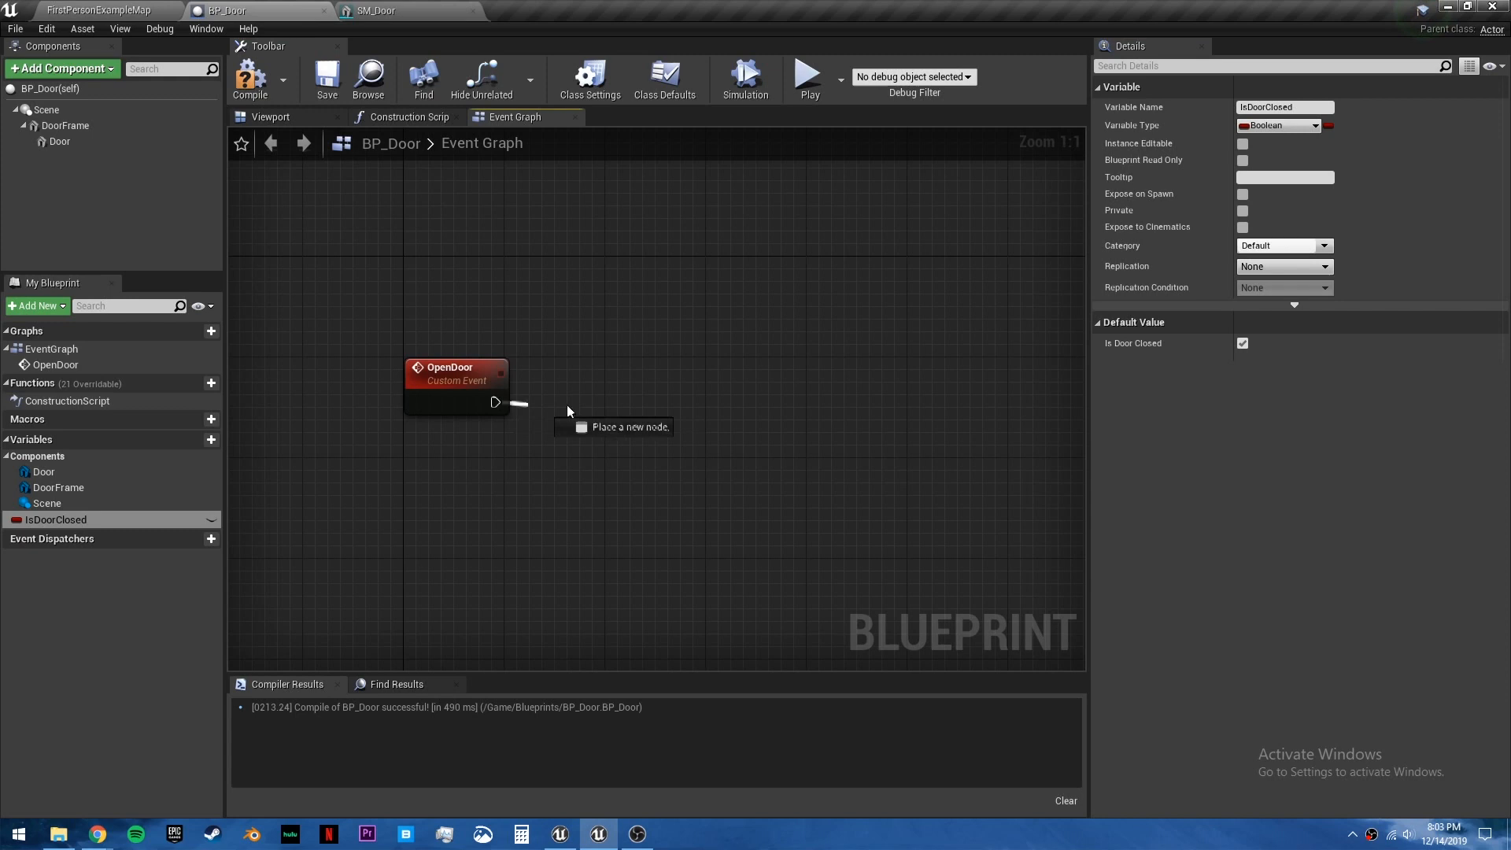
pyautogui.click(614, 427)
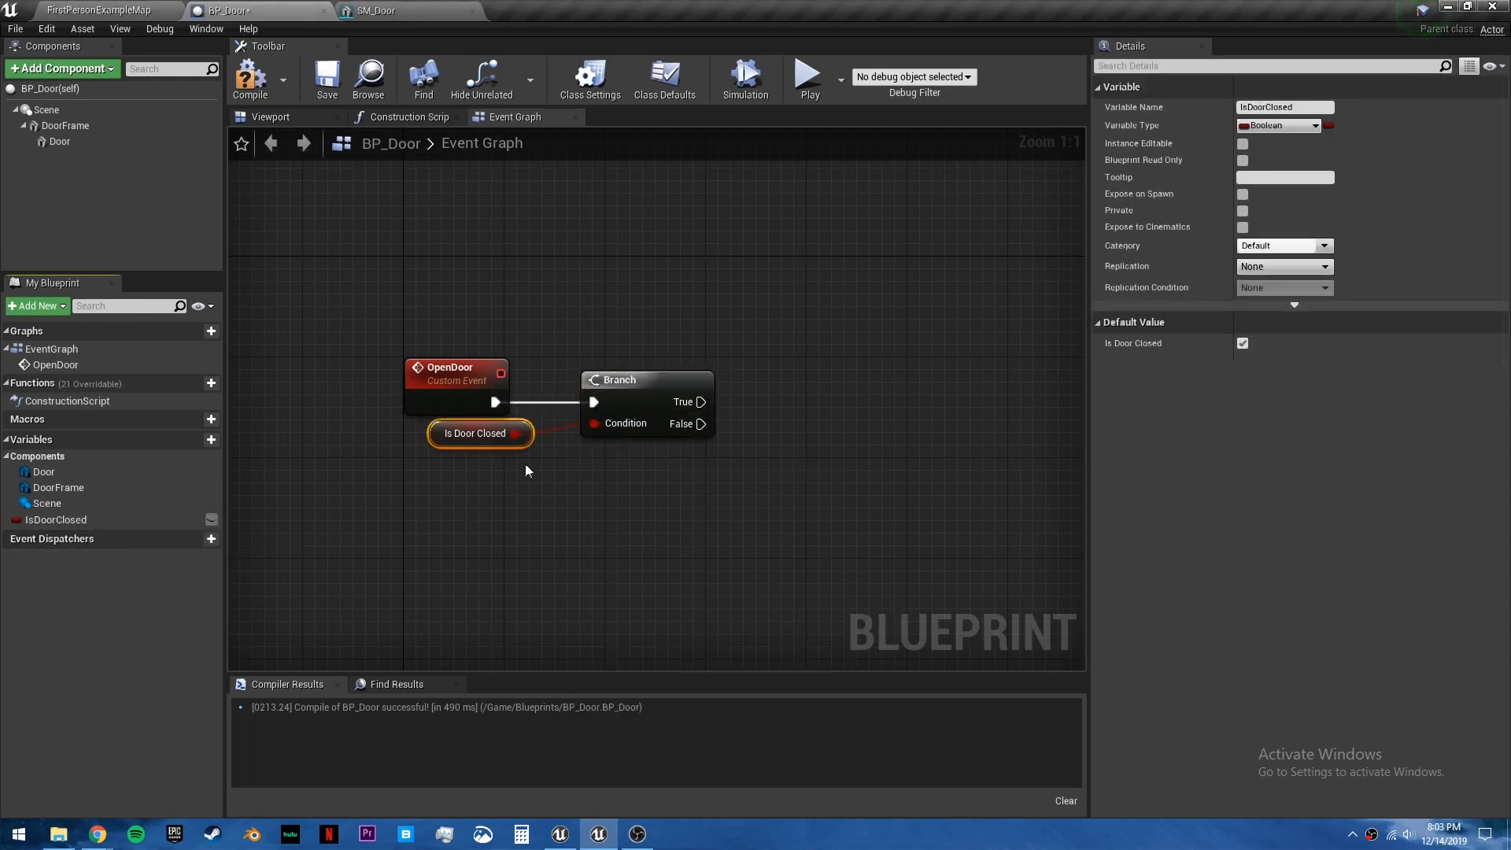
pyautogui.moveTo(480, 433); pyautogui.dragTo(456, 459)
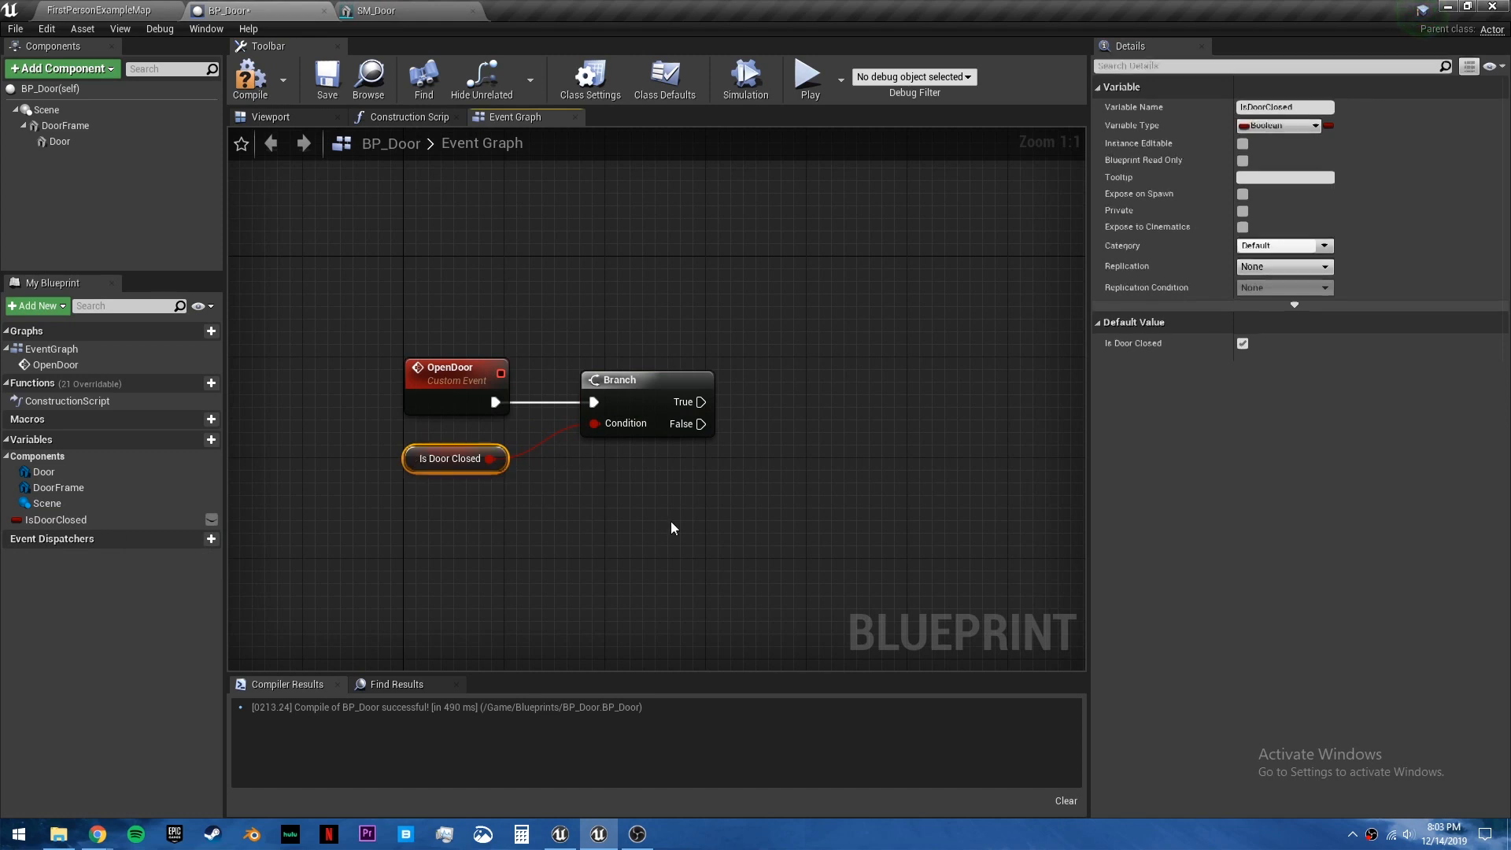
# Add timeline OpenDoorTL driven by the Branch's True output into Play.
pyautogui.rightClick(664, 410)
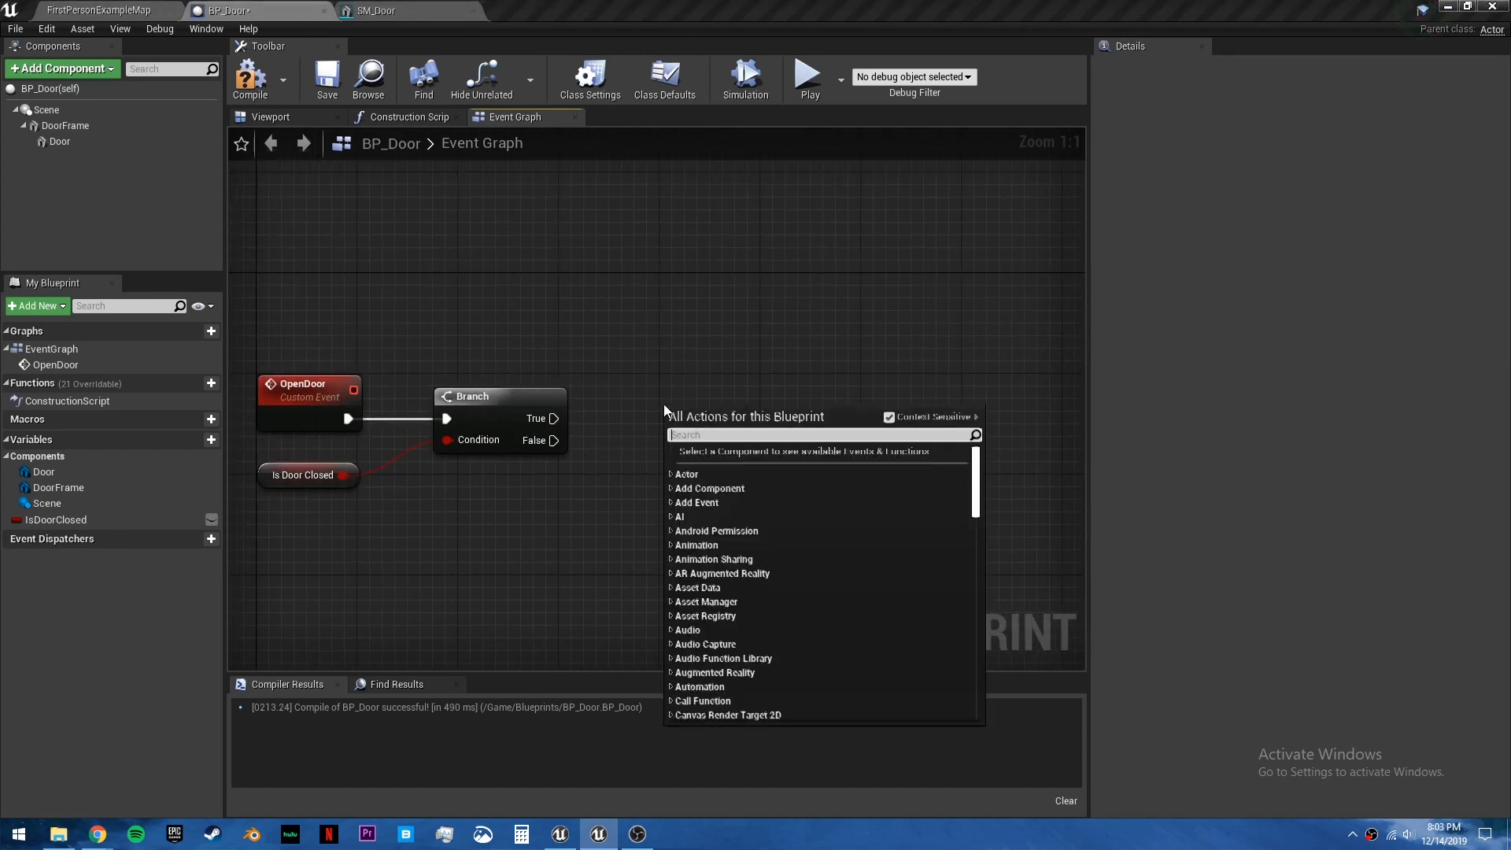
pyautogui.write('timeline')
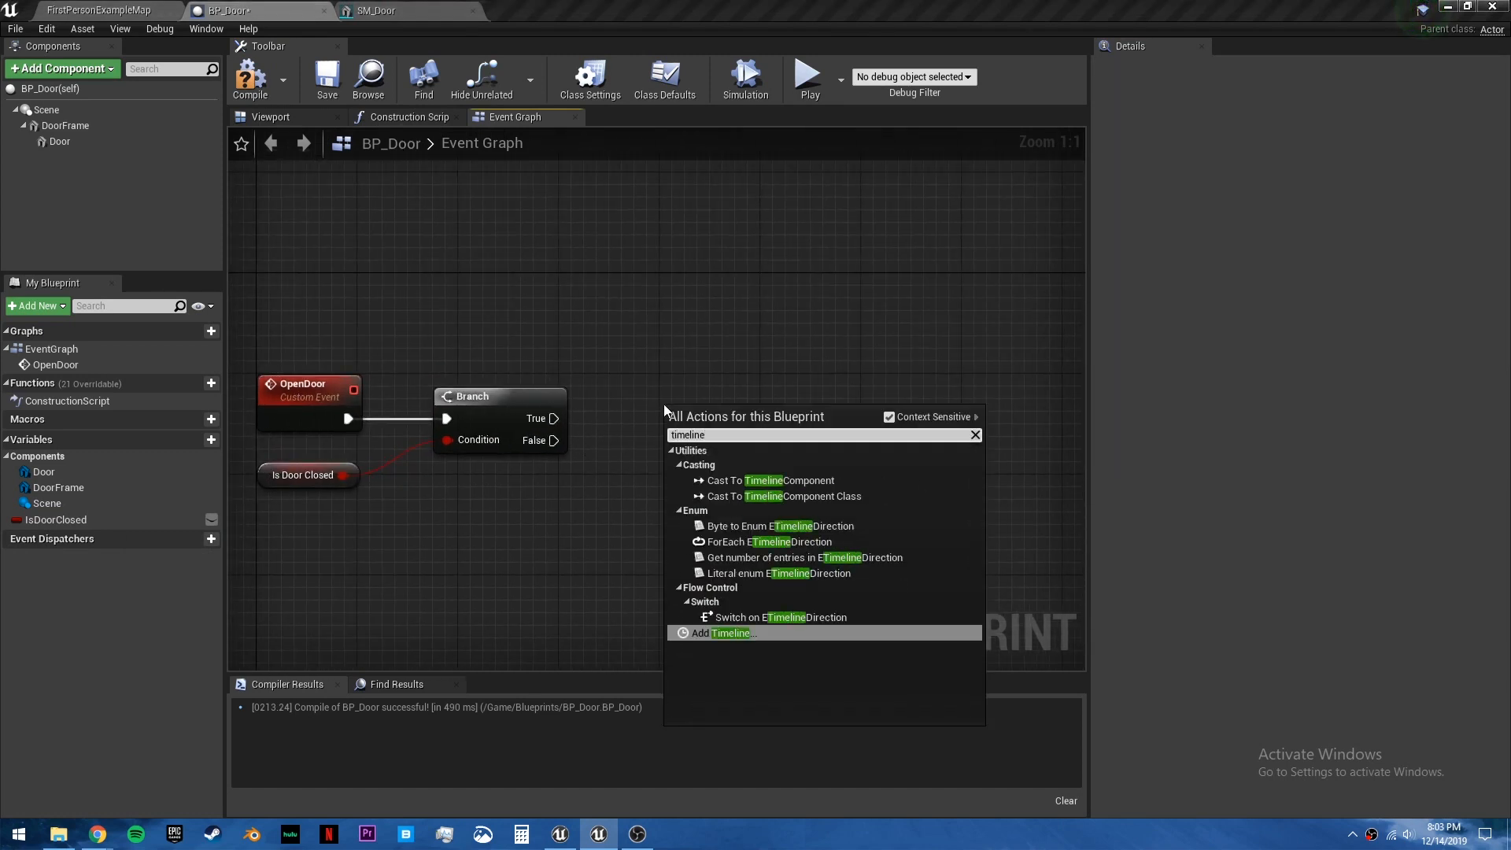
pyautogui.click(718, 633)
pyautogui.write('OpenDoorTL')
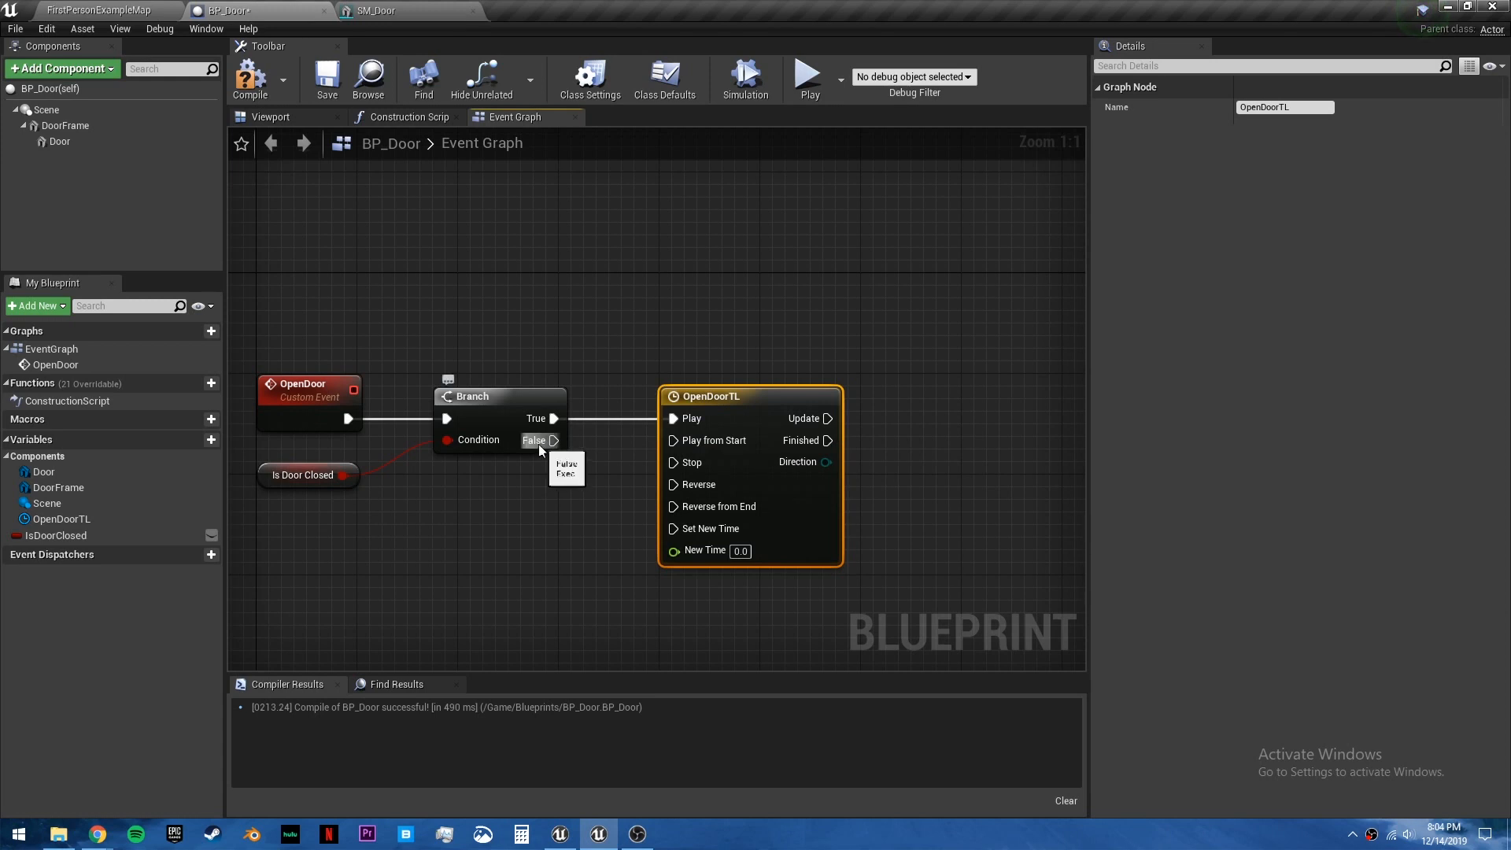
# Give OpenDoorTL length 0.50 with an Alpha float track easing 0 to 1 (Auto interpolation), then compile.
pyautogui.moveTo(553, 441); pyautogui.dragTo(672, 483)
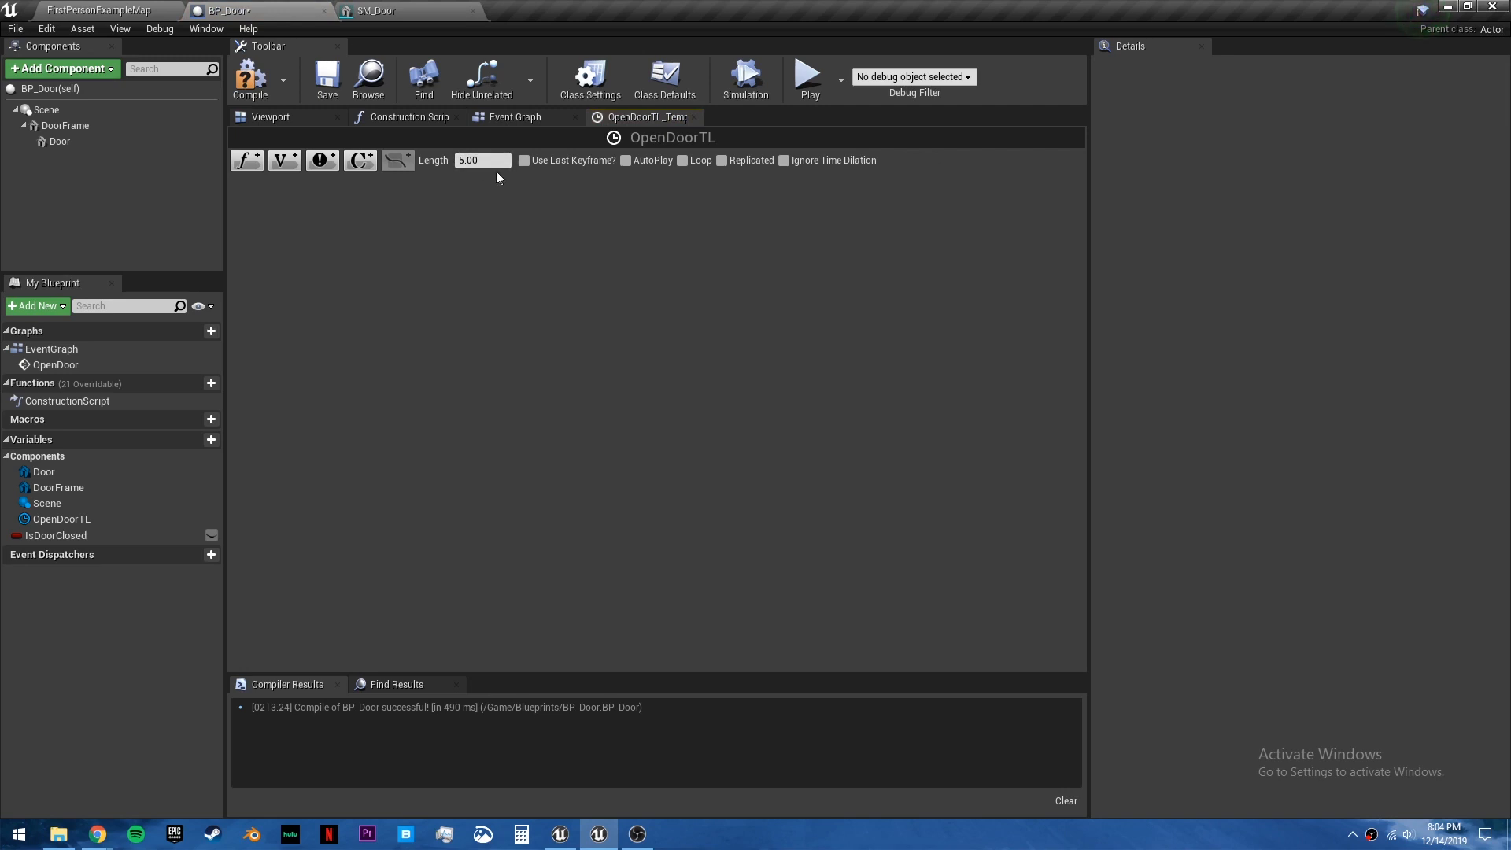
pyautogui.click(482, 160)
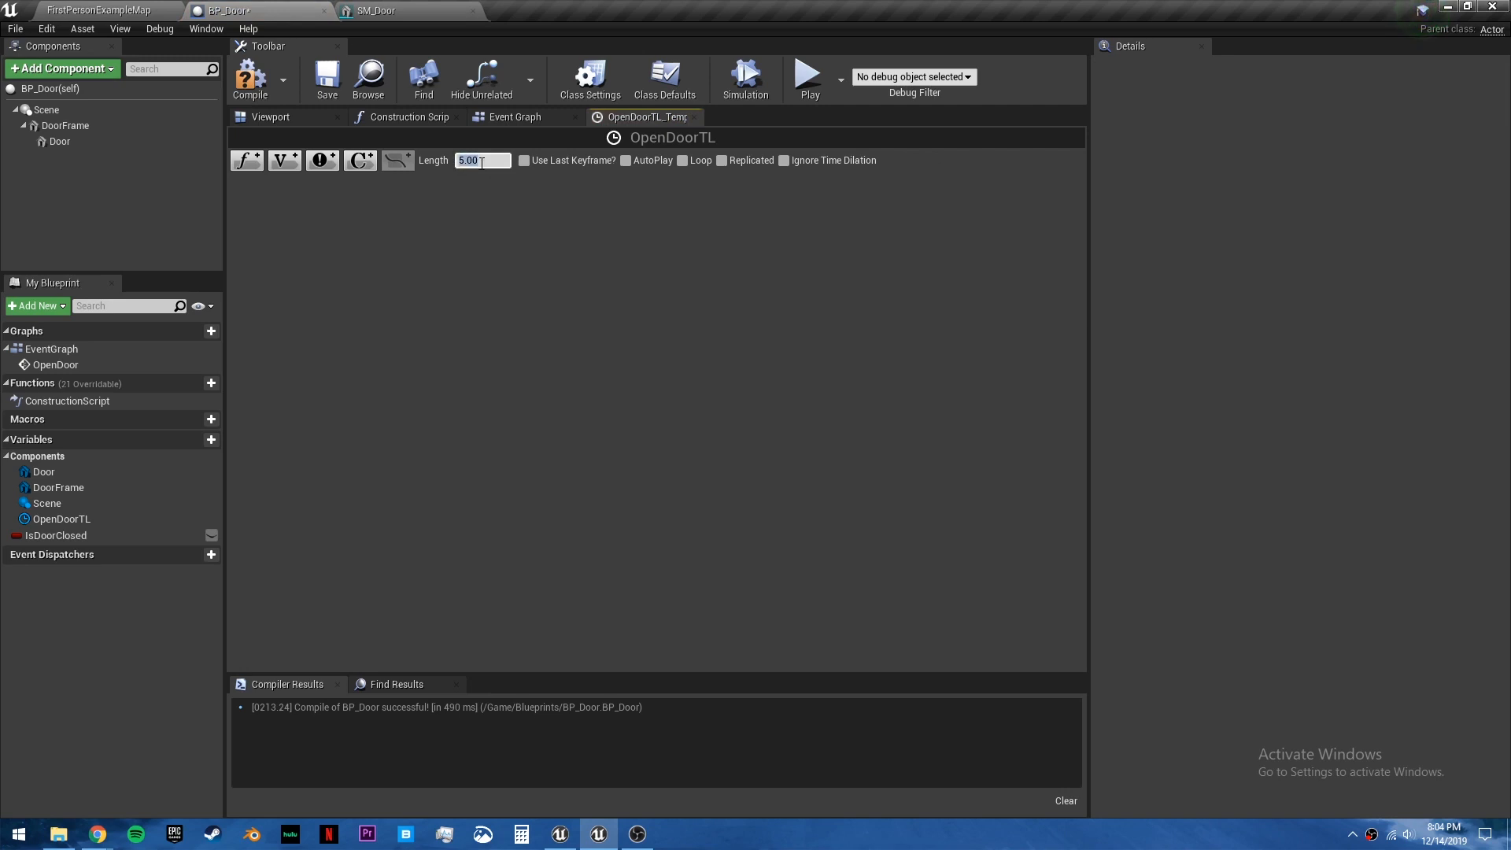
pyautogui.write('0.50')
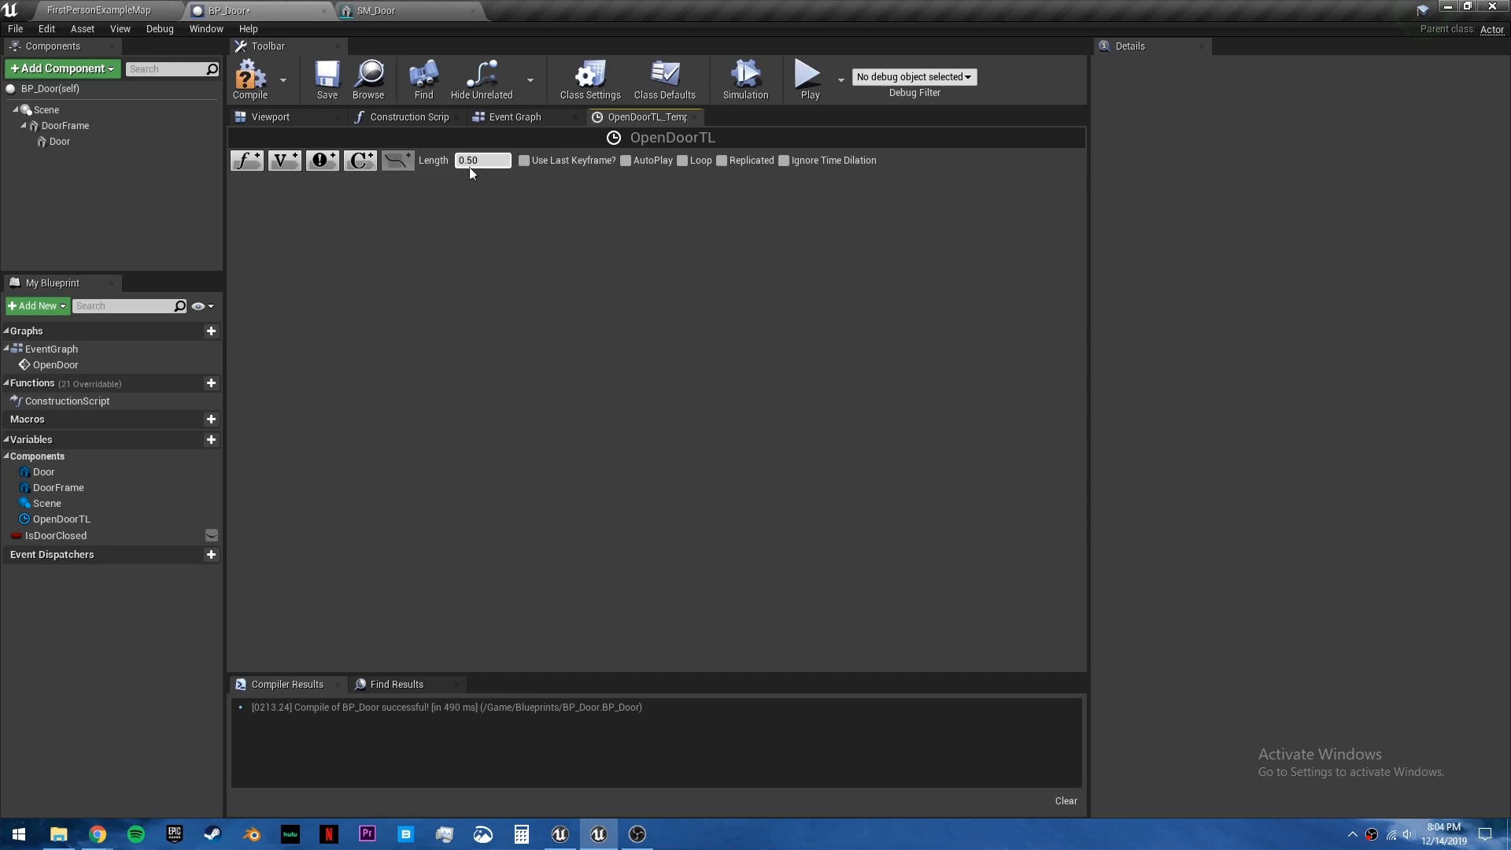
pyautogui.moveTo(246, 161)
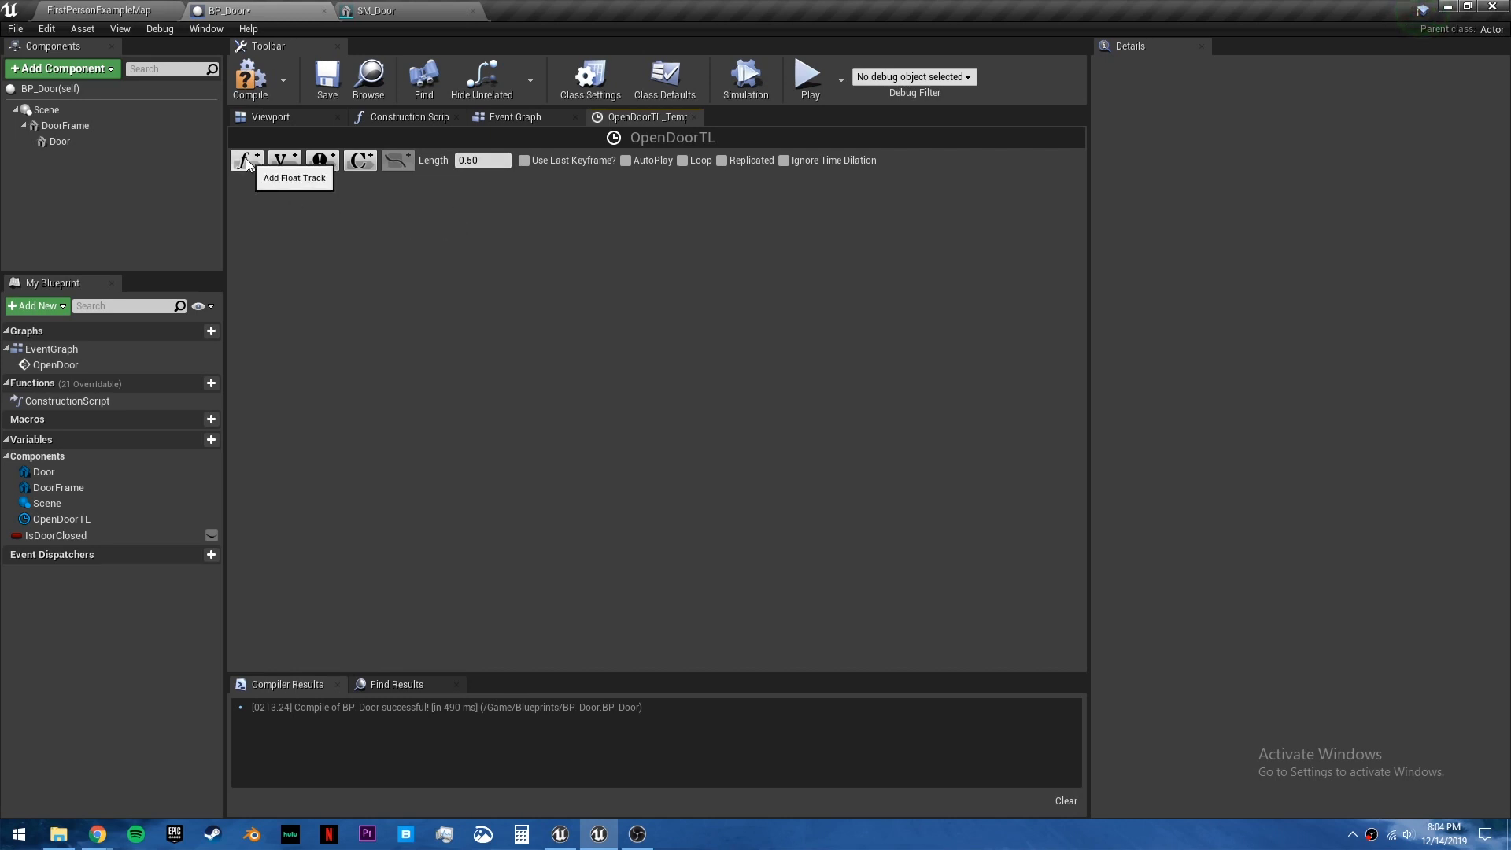
pyautogui.click(244, 161)
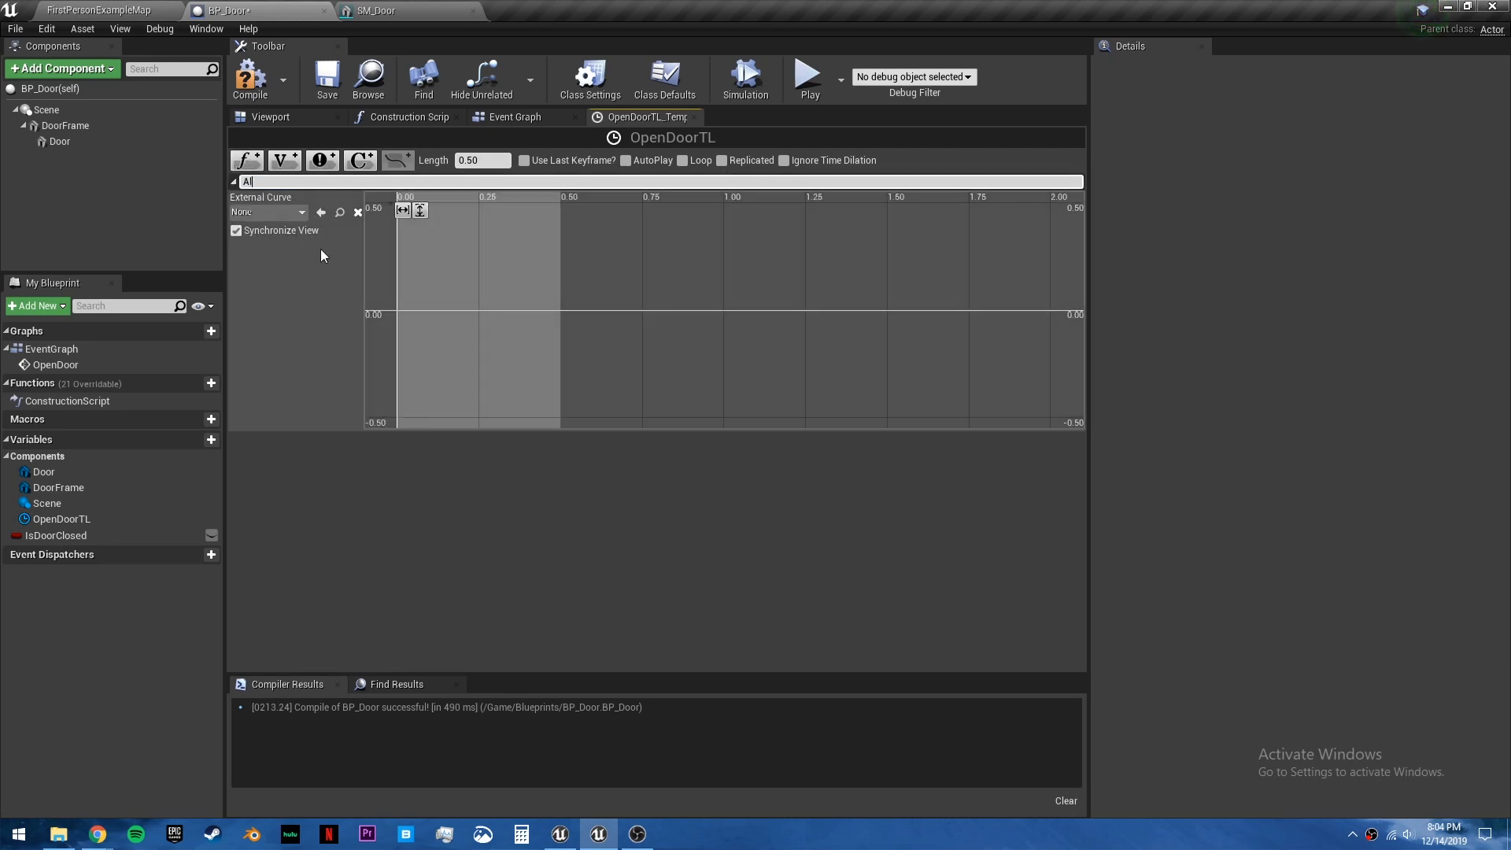
pyautogui.rightClick(472, 303)
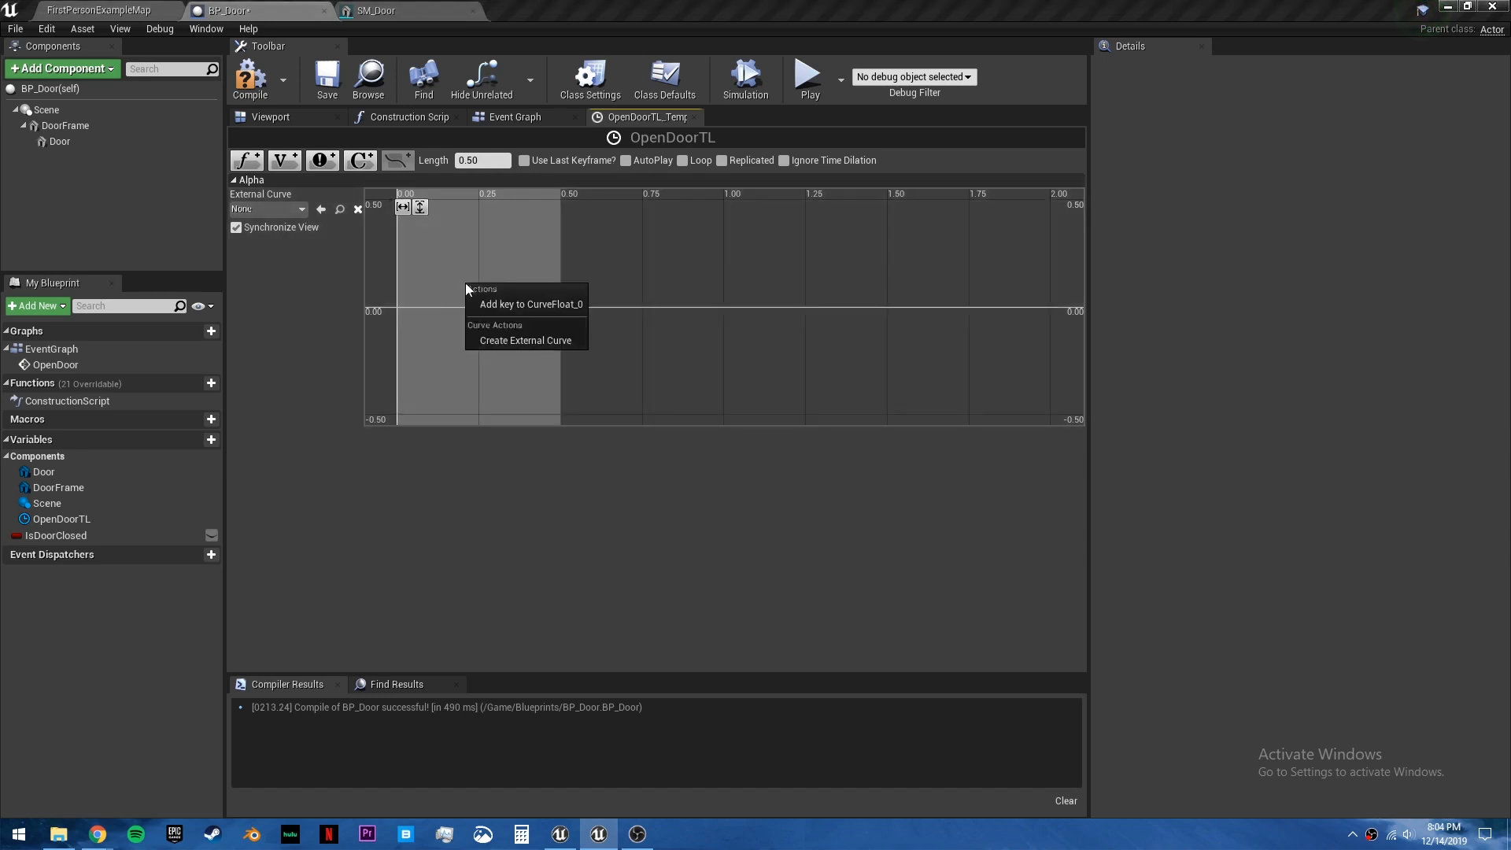
pyautogui.click(531, 304)
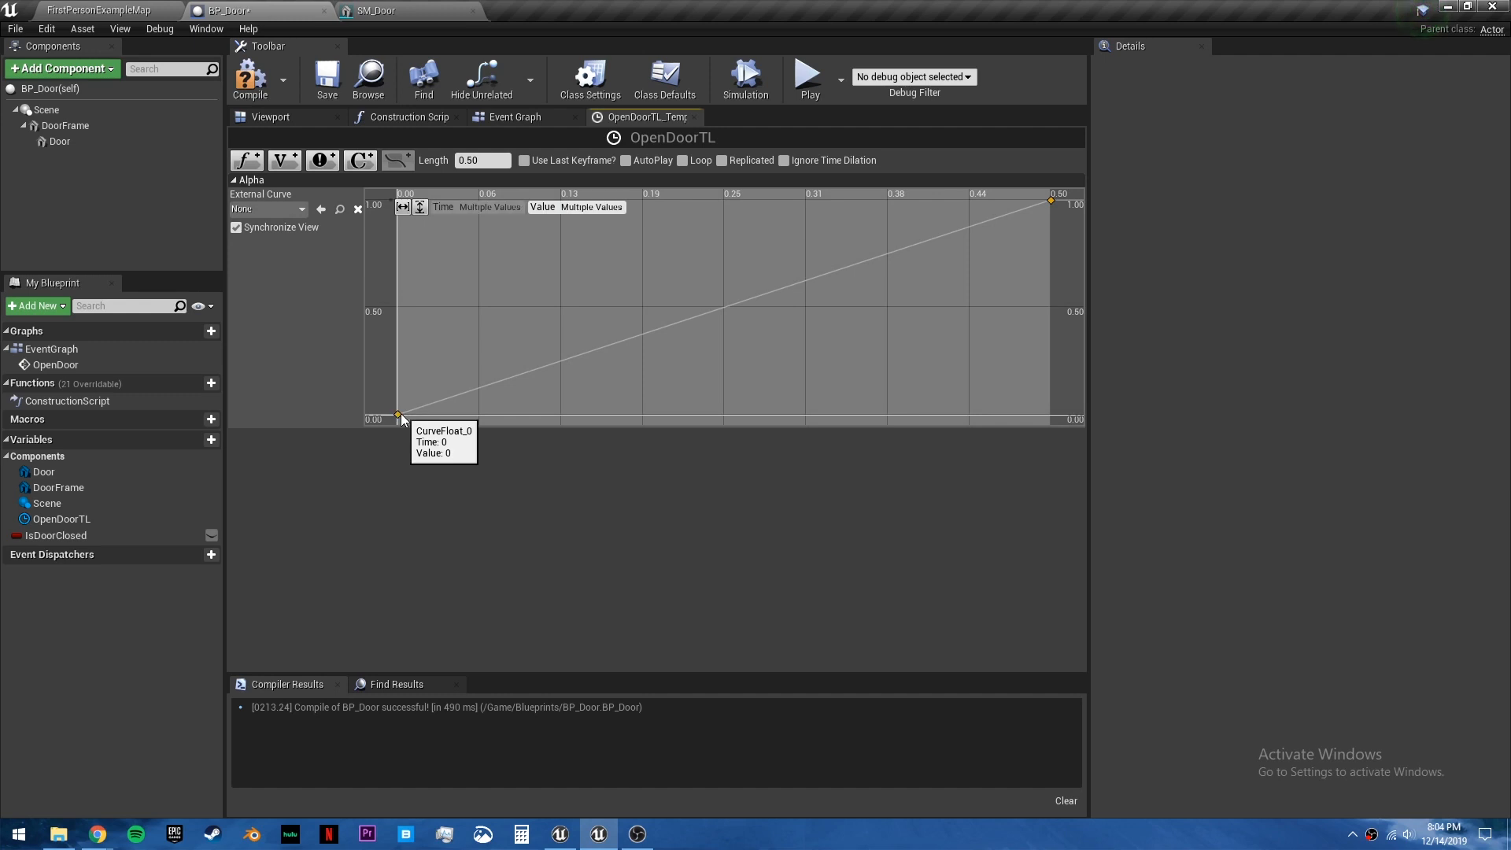
pyautogui.rightClick(398, 414)
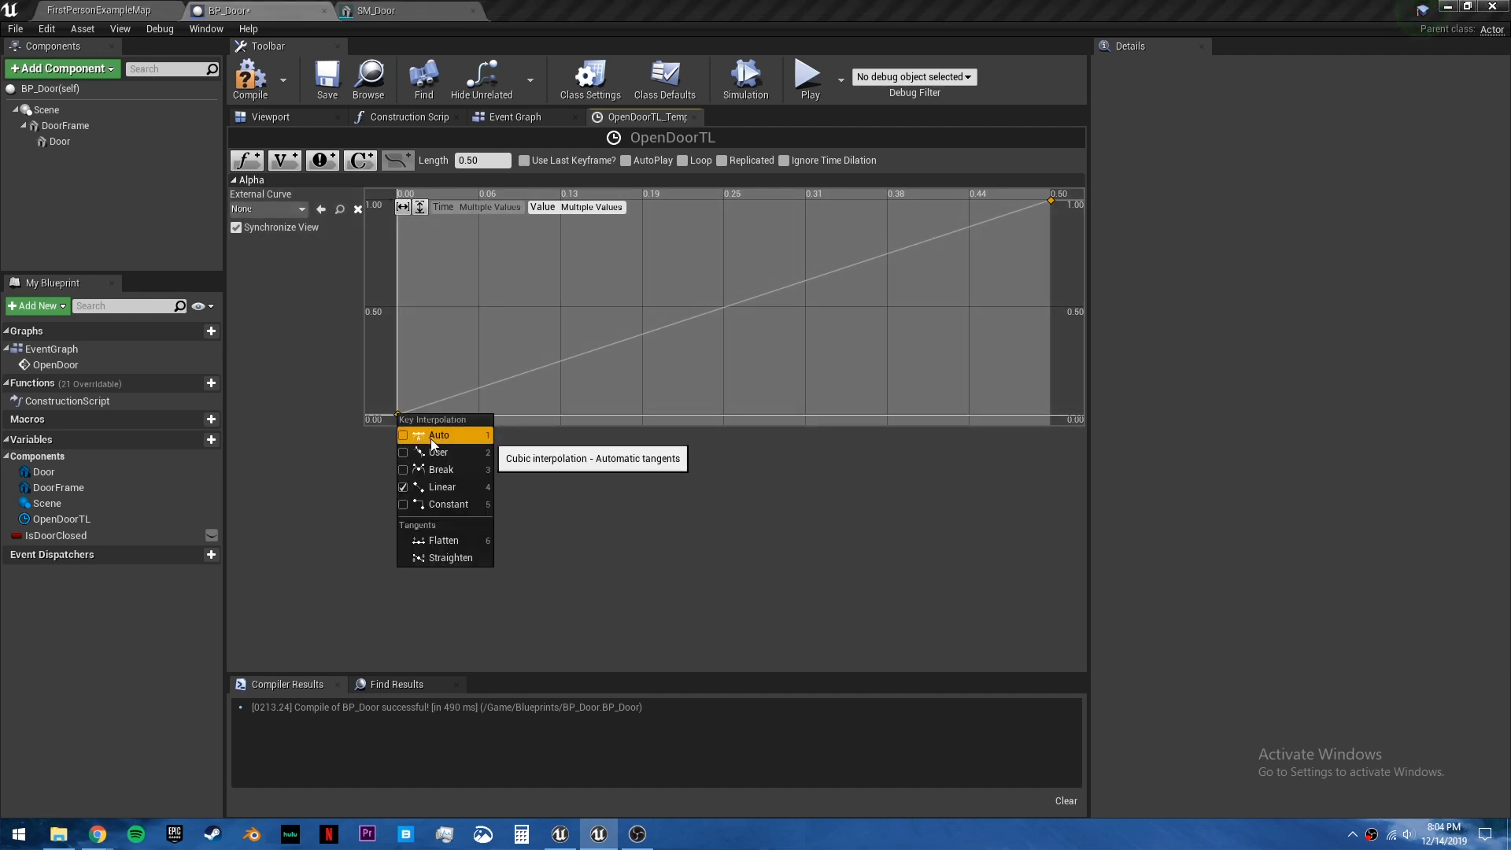
pyautogui.click(439, 435)
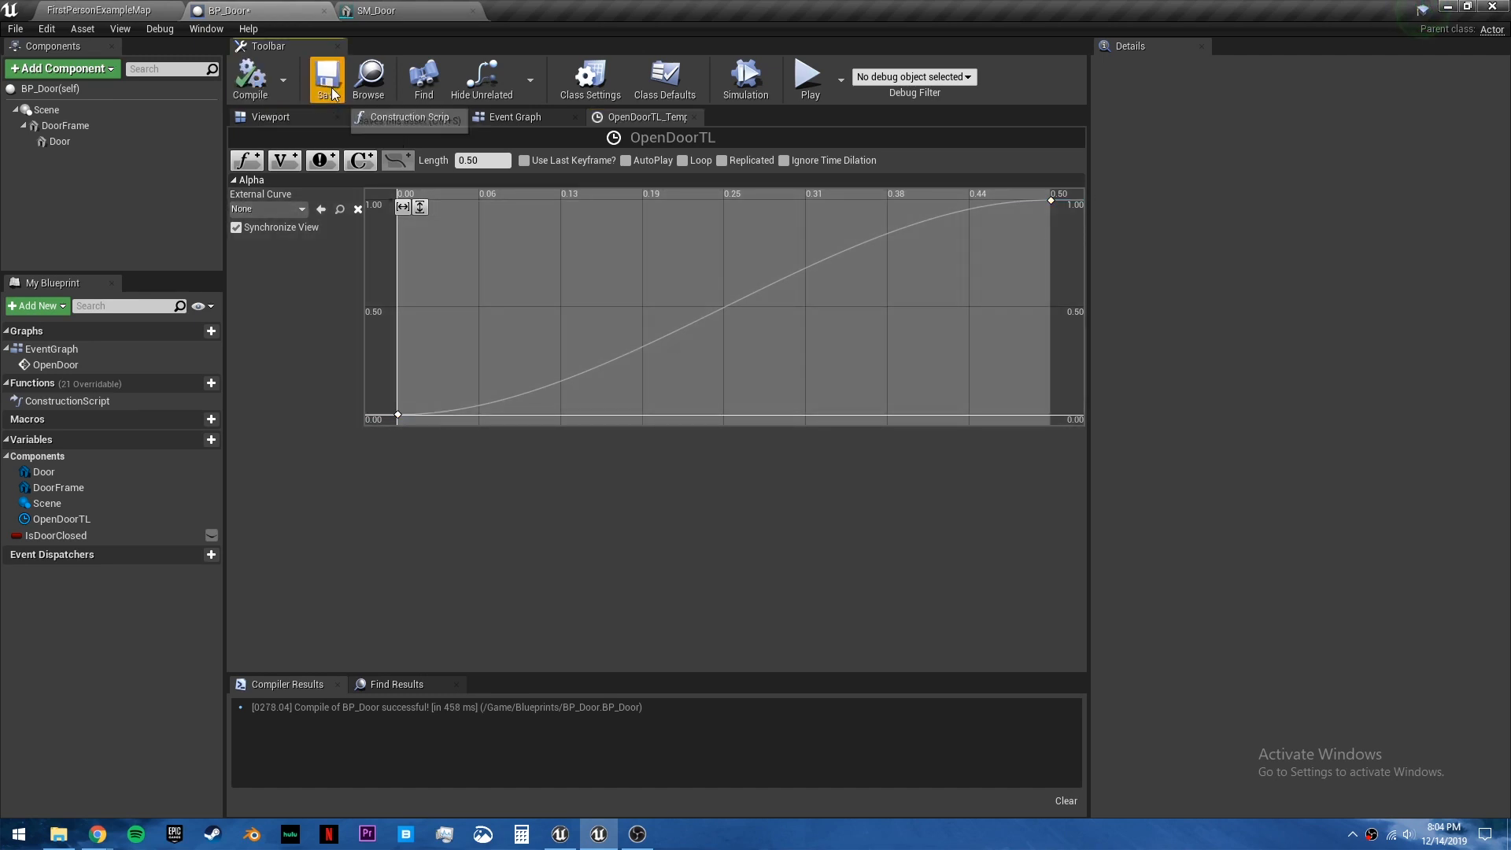
pyautogui.click(514, 116)
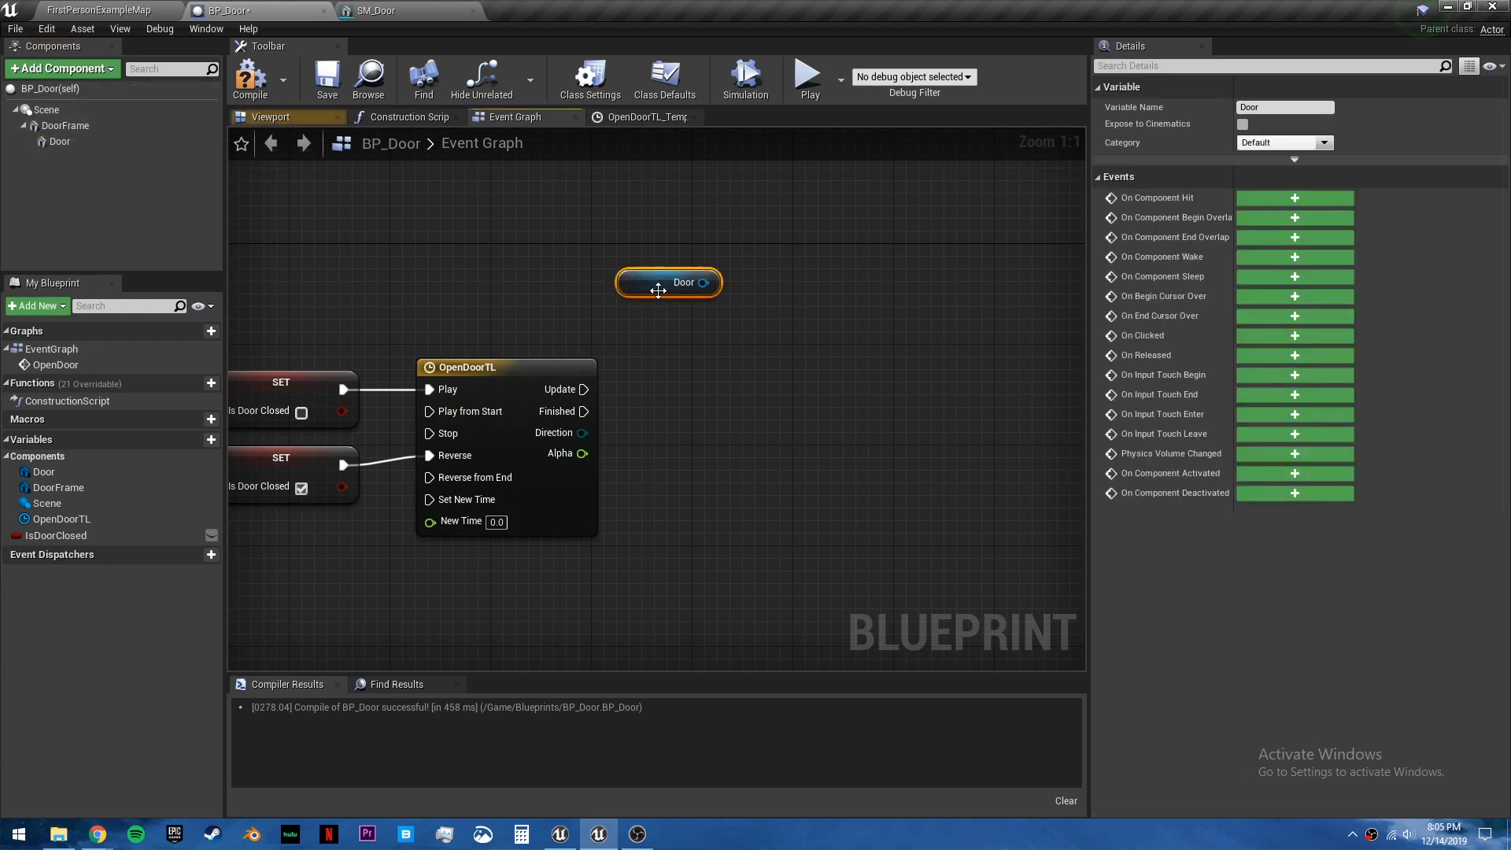
# Add a SetRelativeRotation node targeting the Door component after the timeline.
pyautogui.moveTo(711, 282); pyautogui.dragTo(862, 307)
pyautogui.write('set relative r')
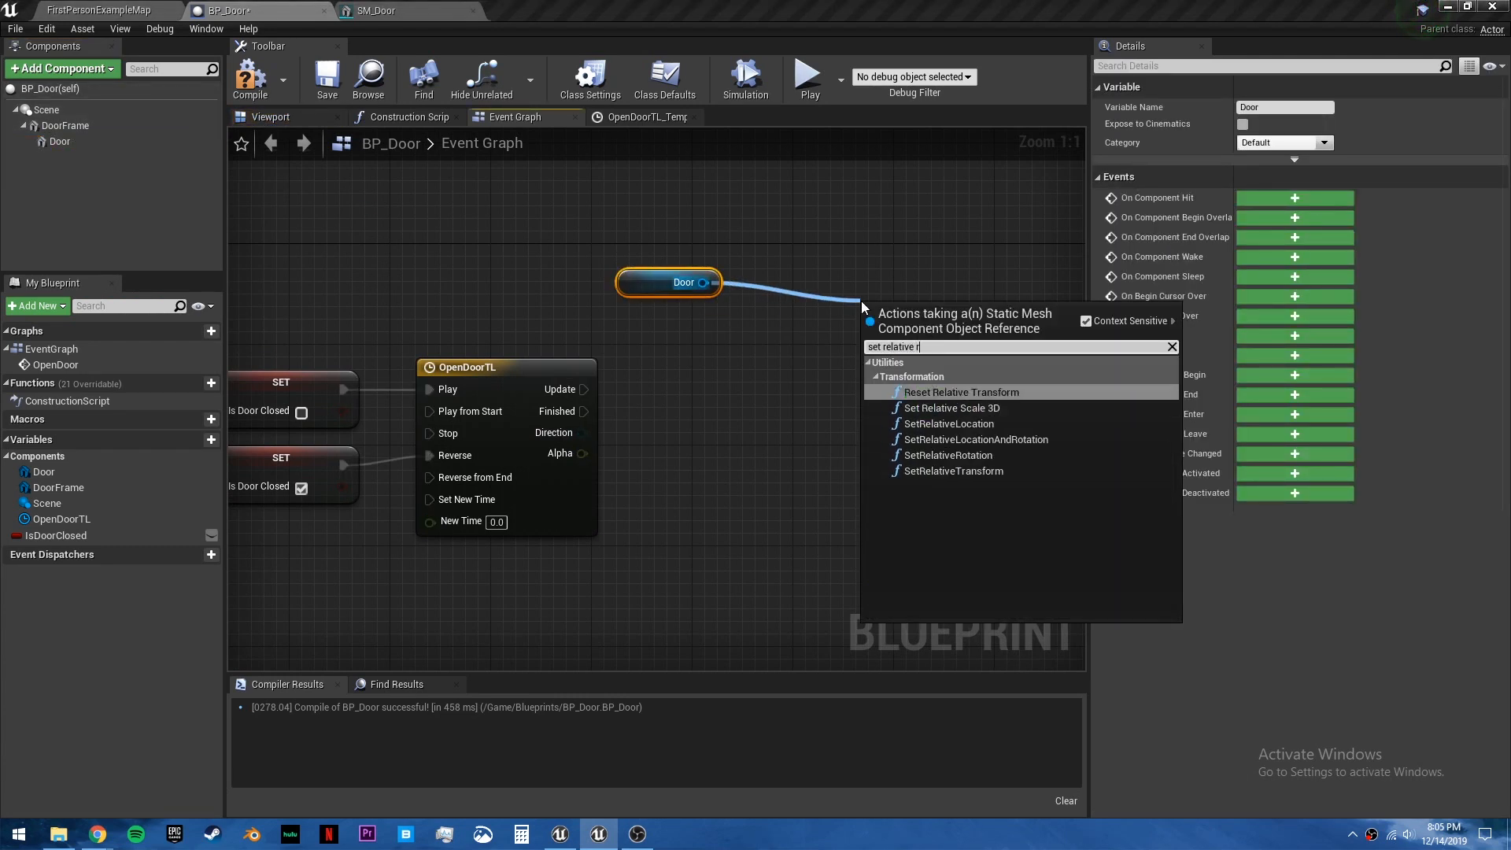
pyautogui.click(954, 454)
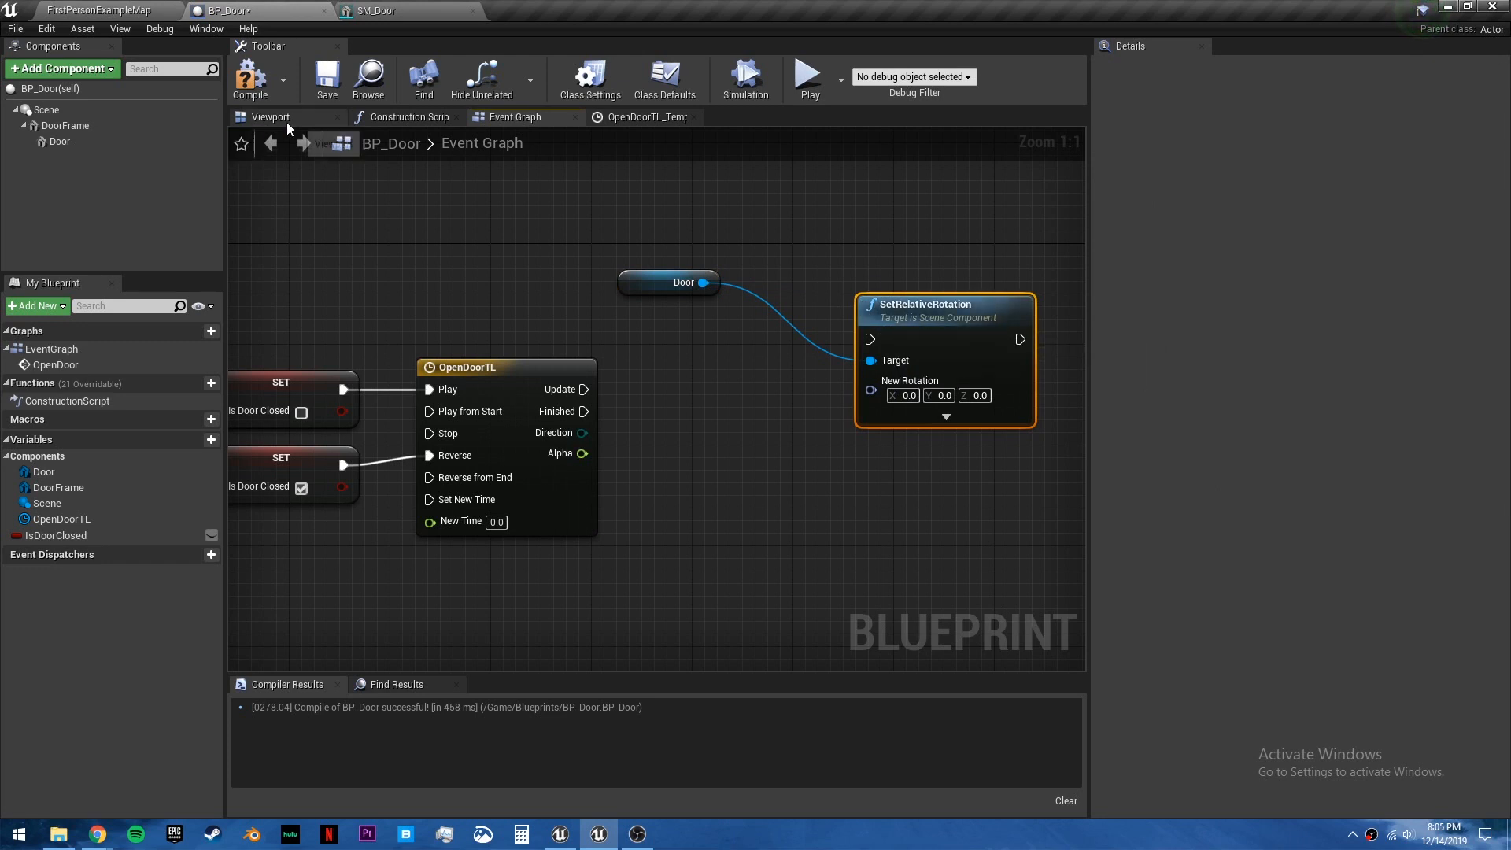
pyautogui.click(271, 117)
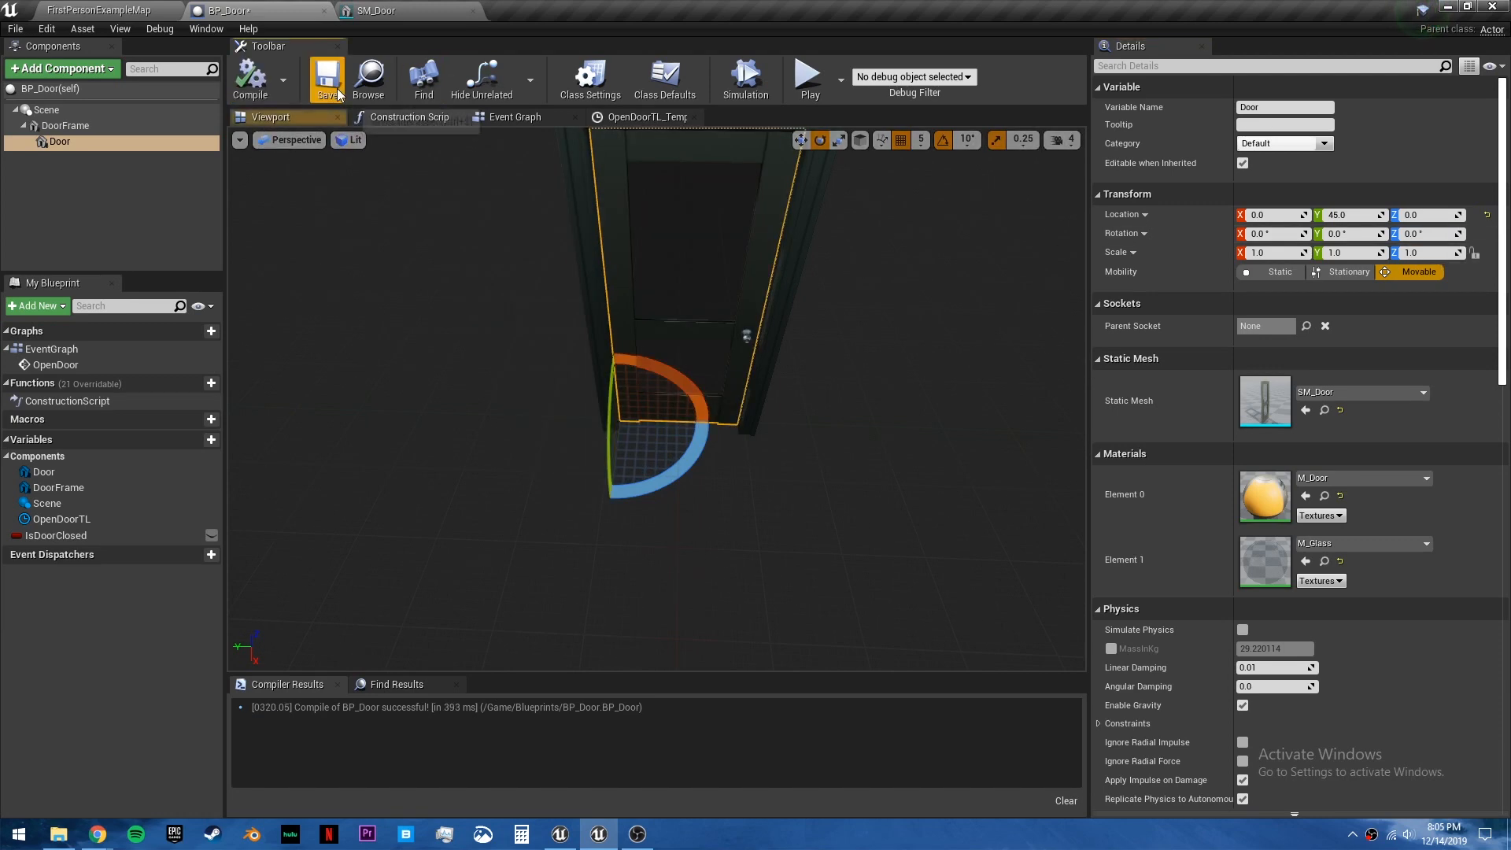
# Feed OpenDoorTL Alpha into a Lerp from 0 to 90 driving Make Rotator's Yaw, then compile.
pyautogui.click(513, 116)
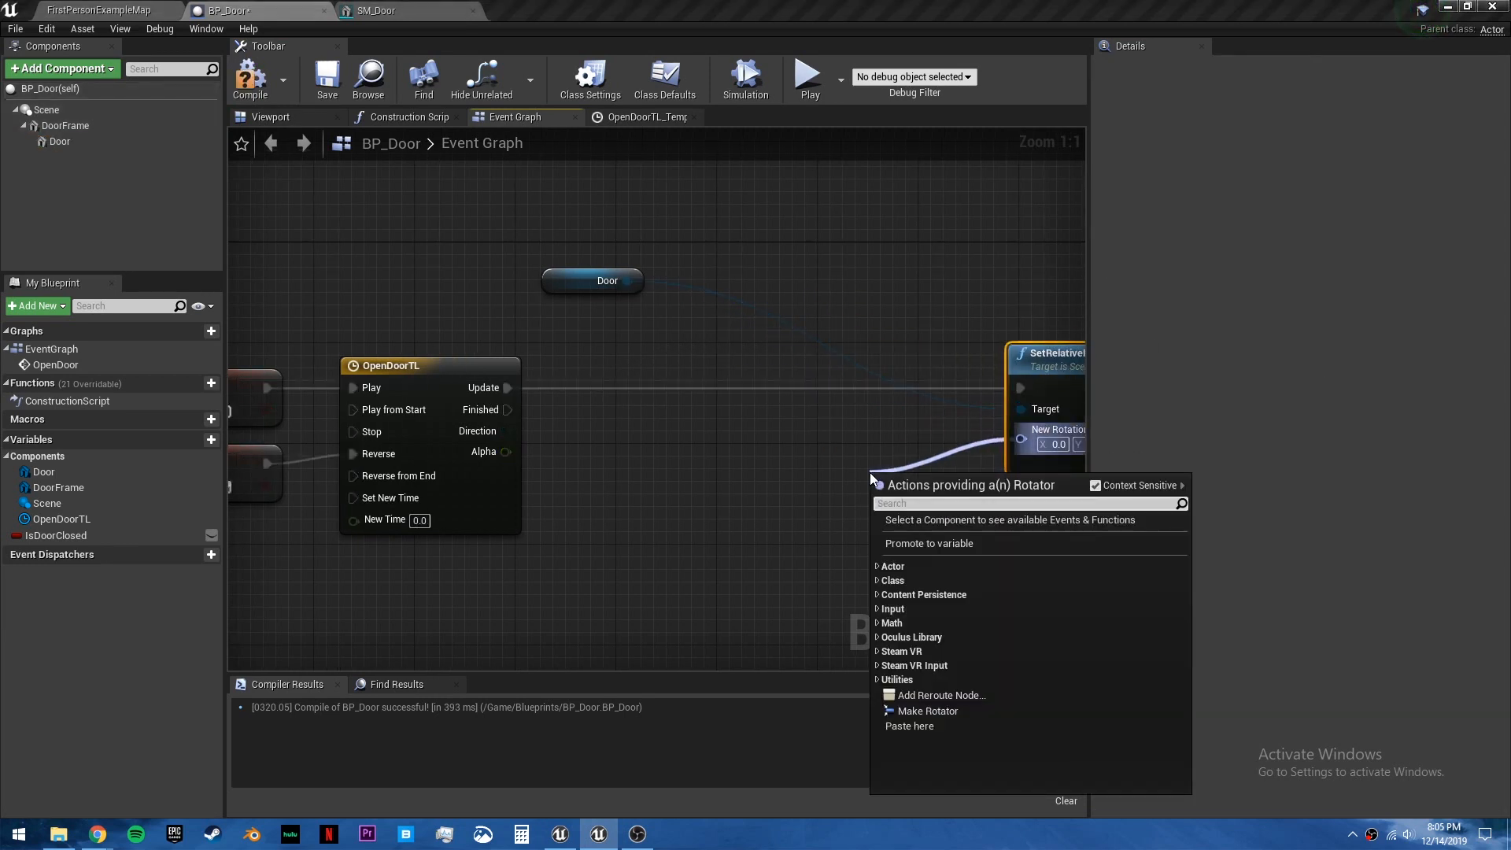
pyautogui.write('make rot')
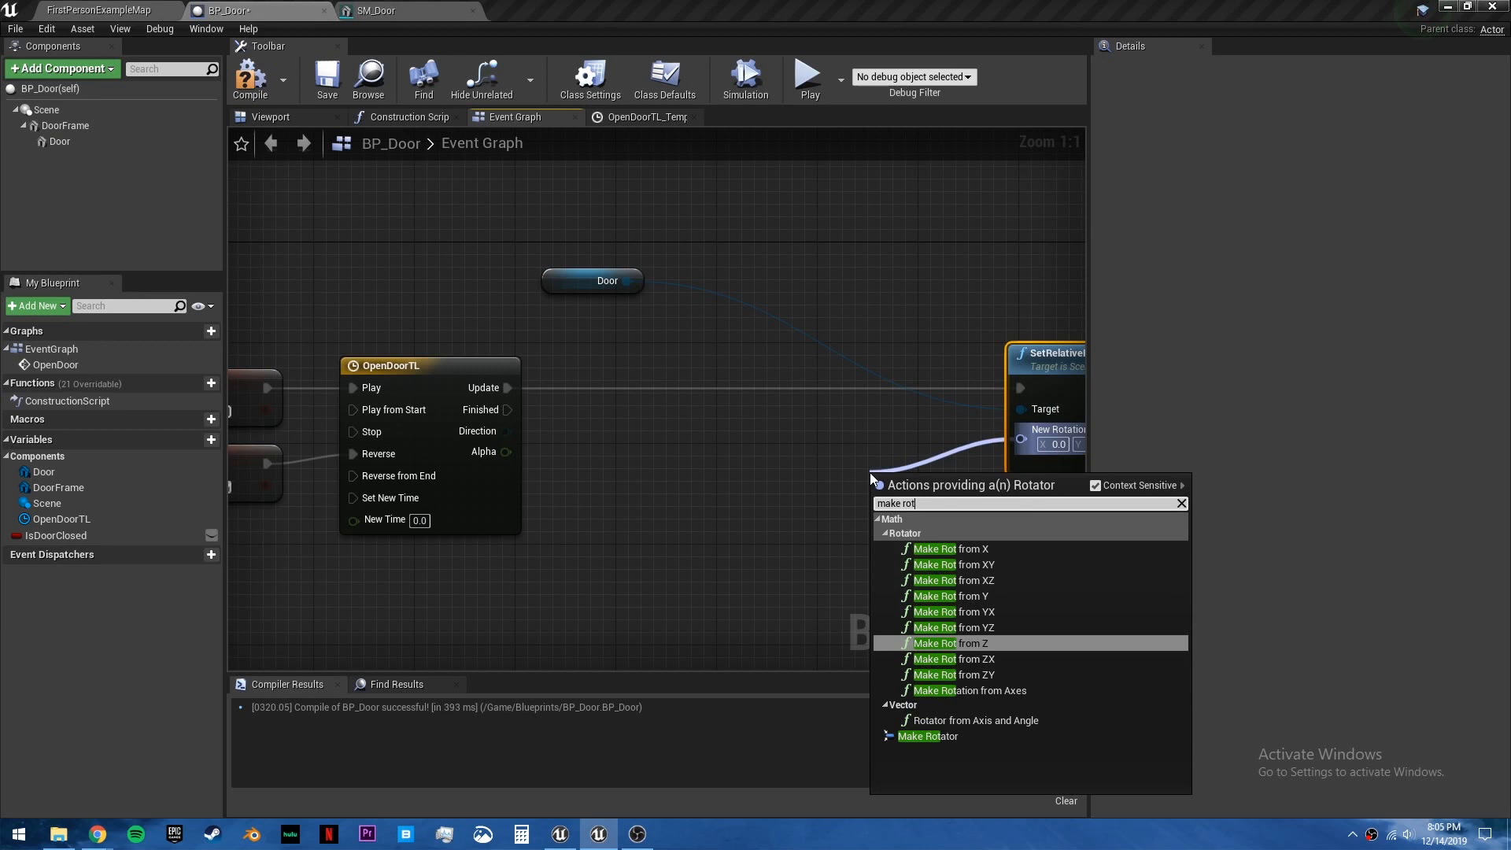
pyautogui.click(927, 735)
pyautogui.write('lerp')
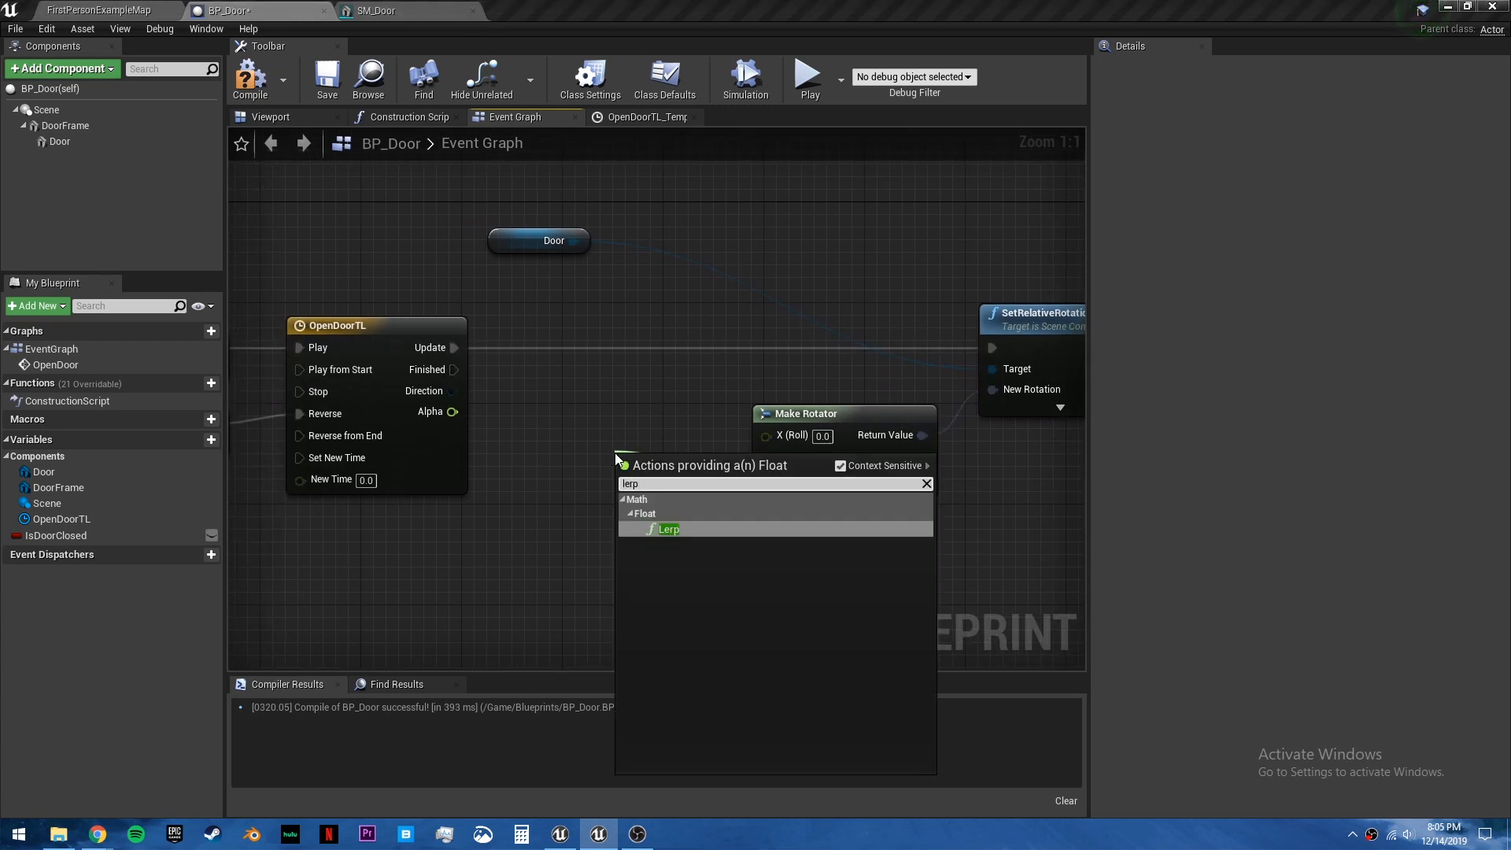
pyautogui.click(667, 529)
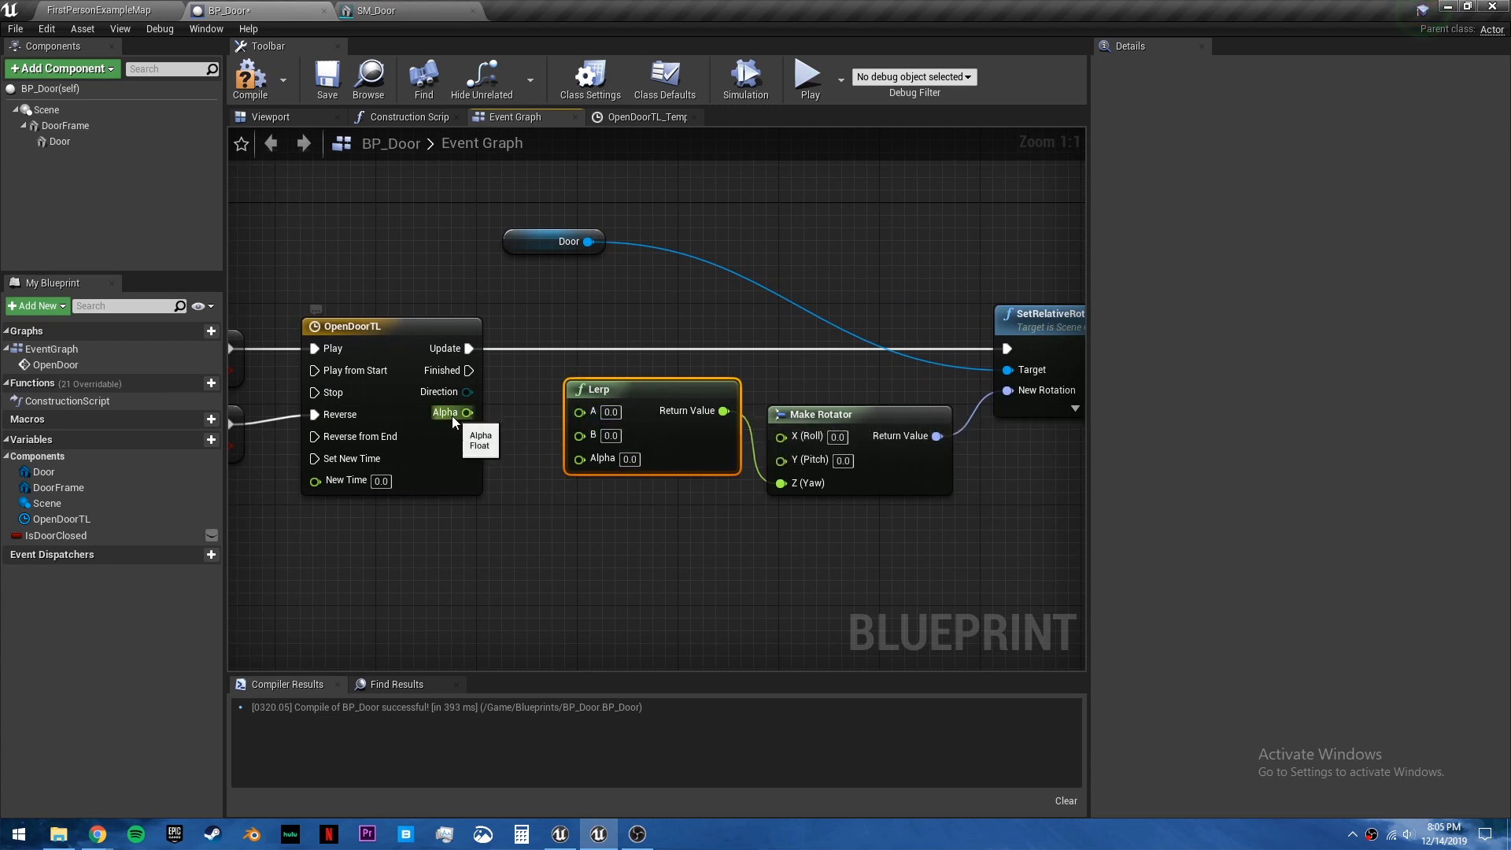
pyautogui.moveTo(468, 412); pyautogui.dragTo(578, 458)
pyautogui.write('90')
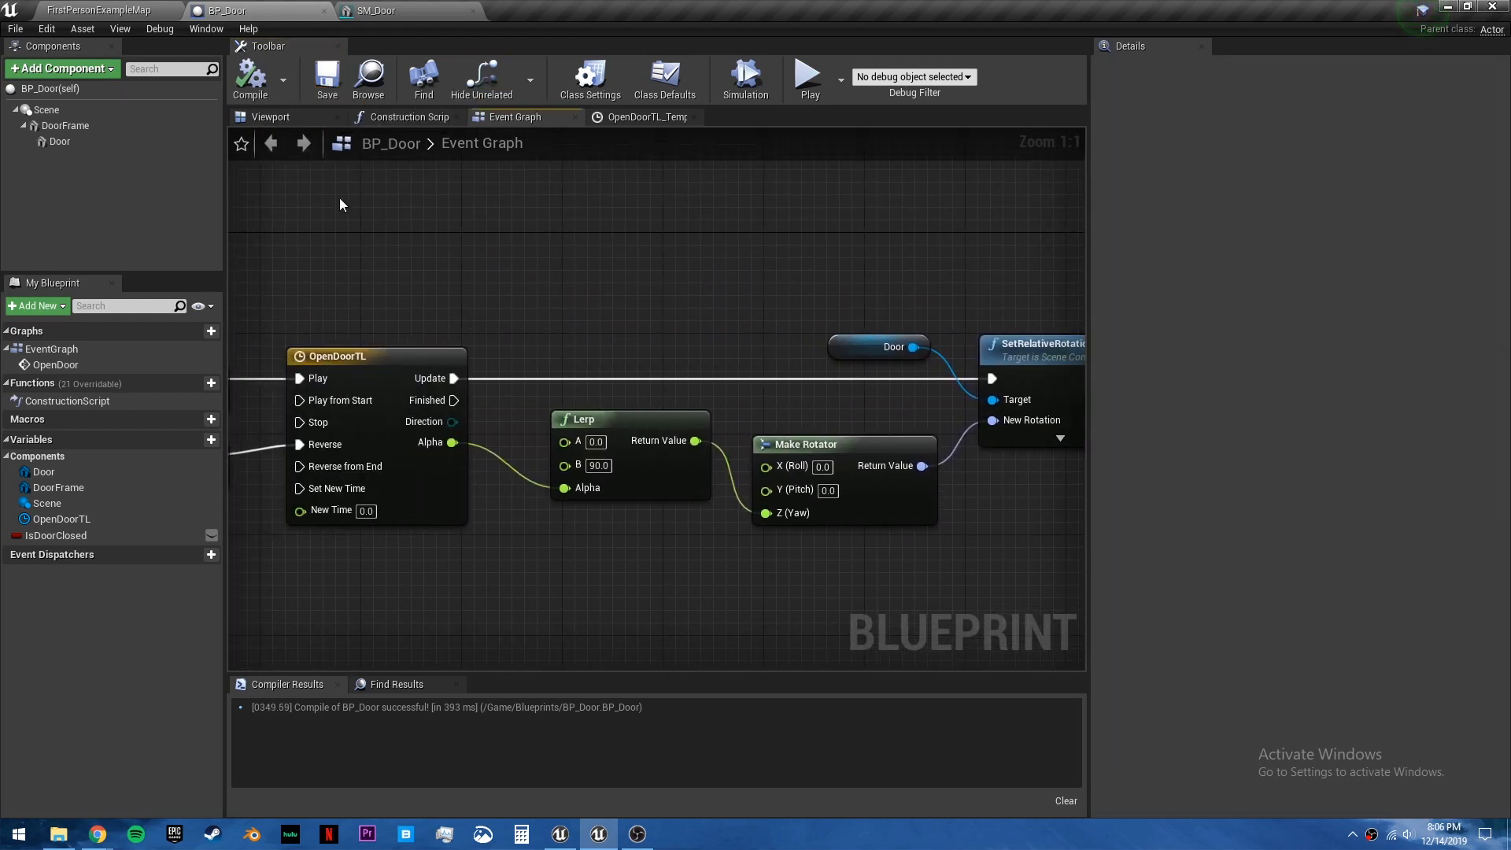
pyautogui.click(96, 11)
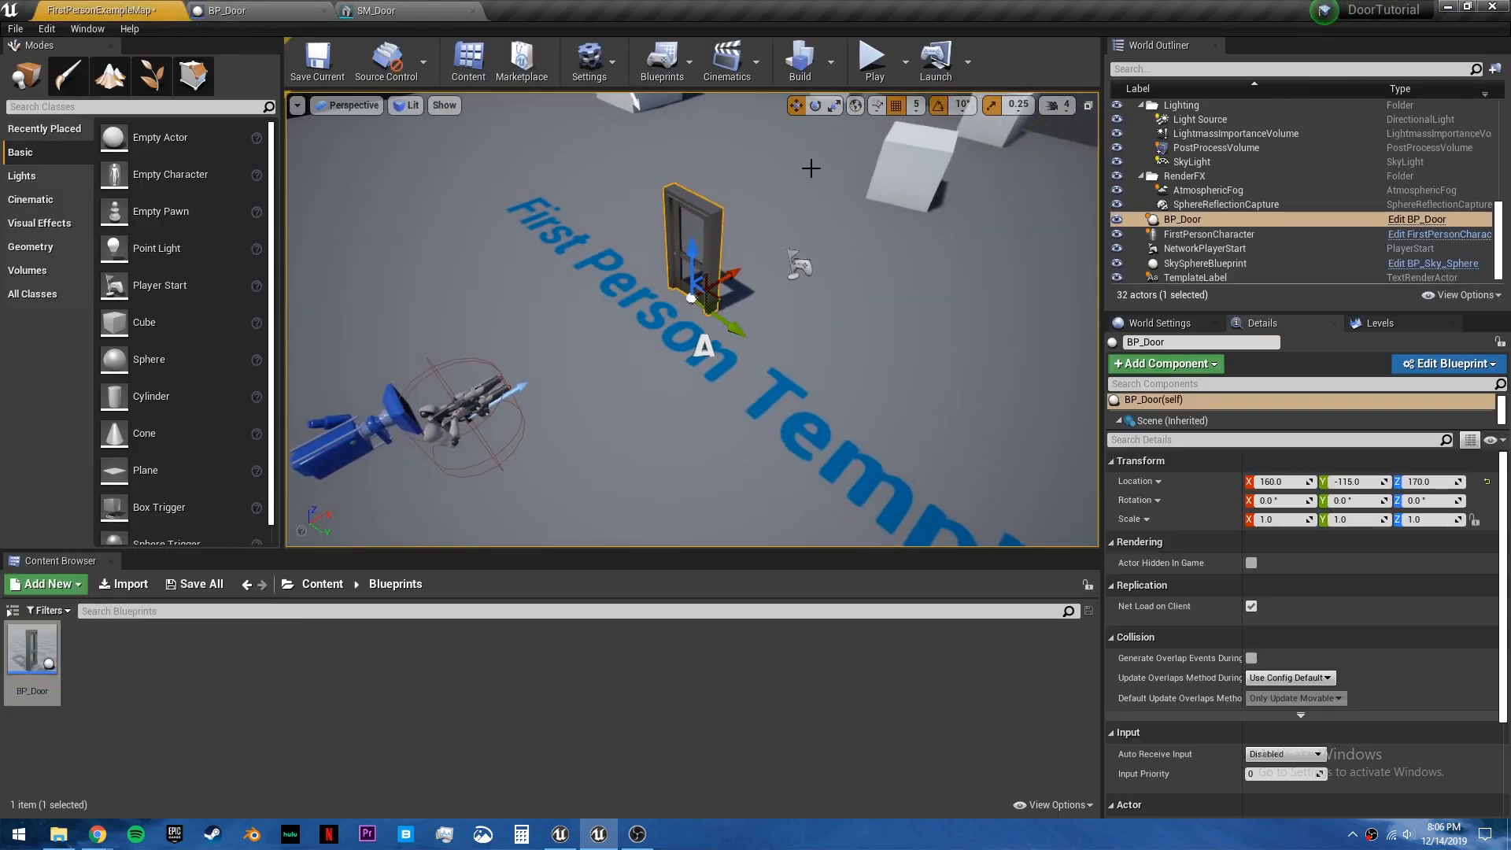
# Test-play the level to watch the door swing, then bring up FirstPersonCharacter for editing.
pyautogui.click(872, 55)
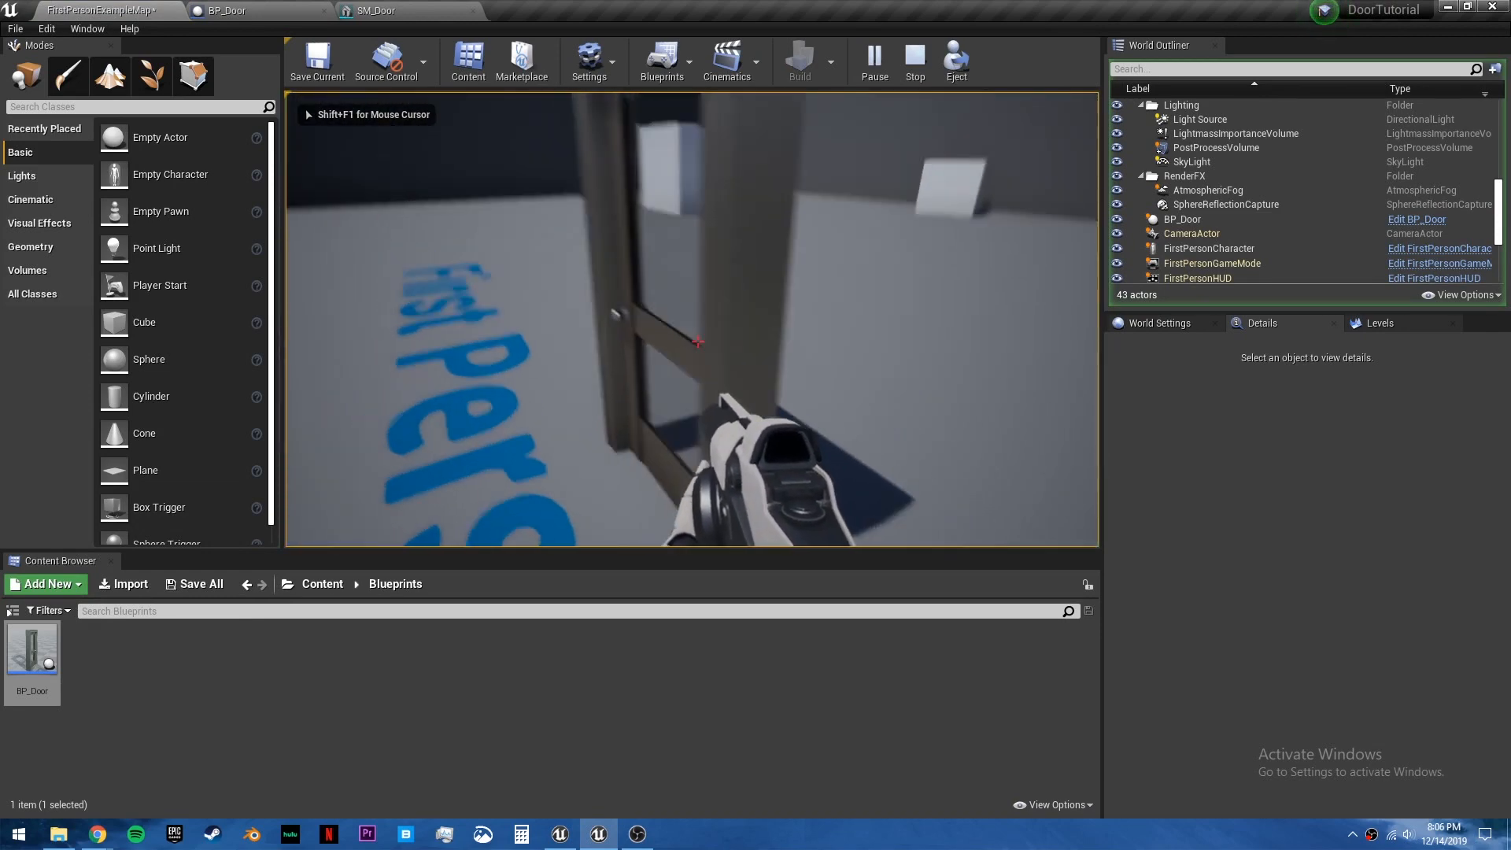
pyautogui.click(911, 59)
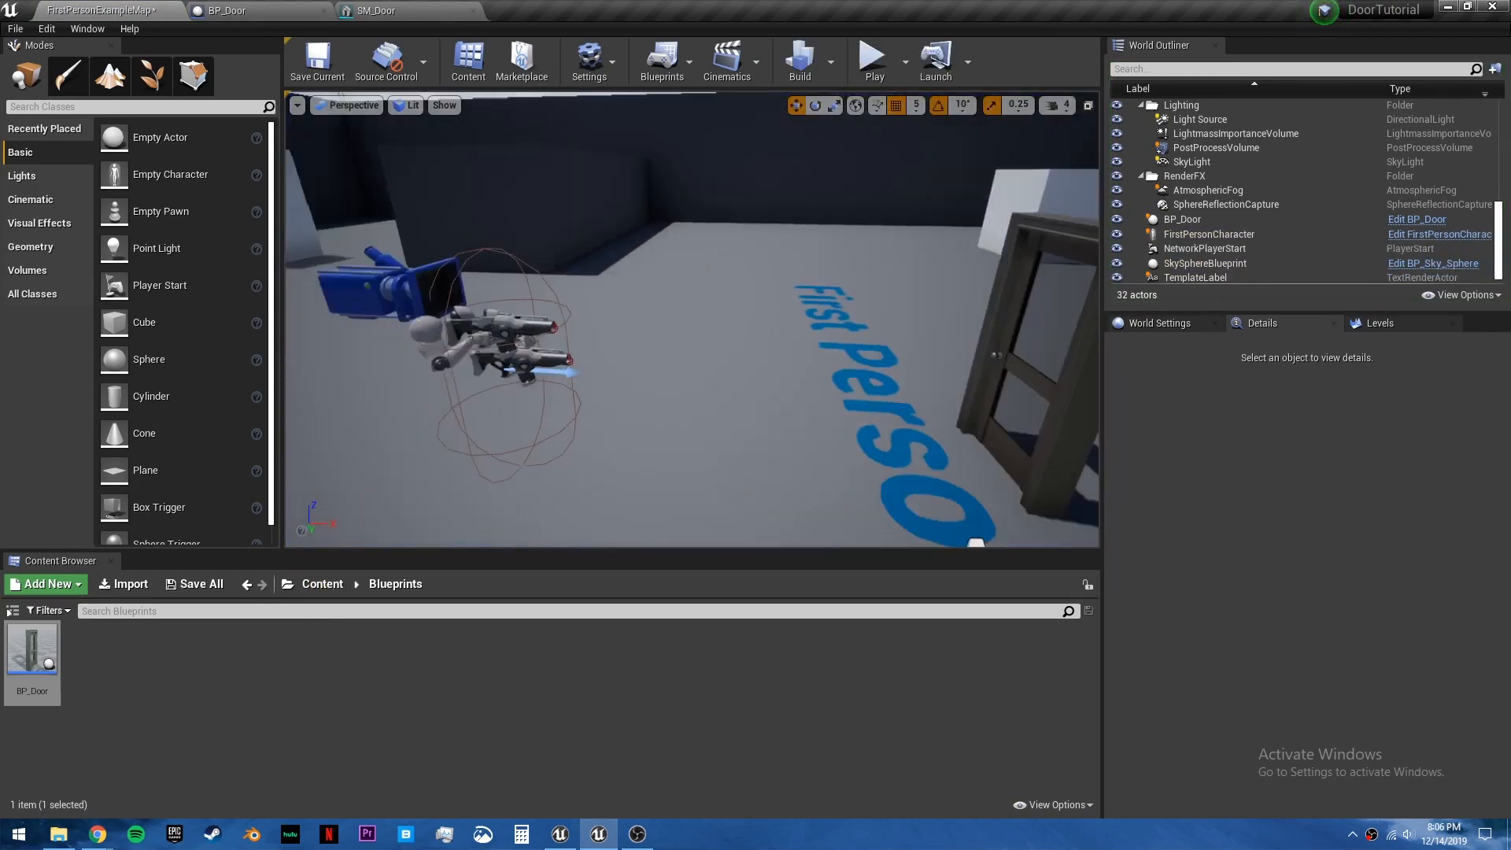
pyautogui.click(1208, 233)
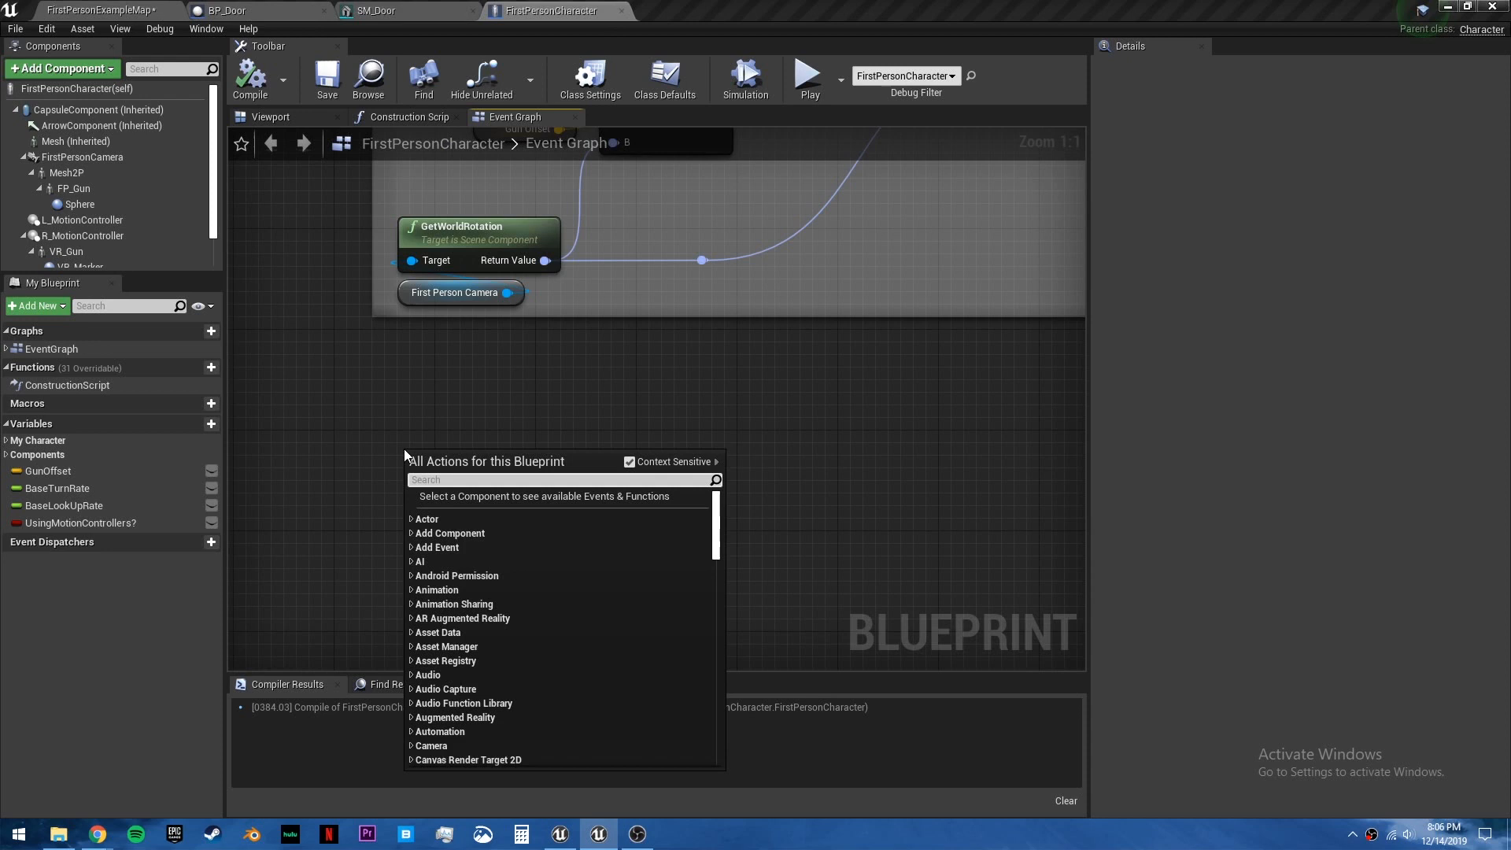
# Make a Left Mouse Button input event fire a LineTraceByChannel.
pyautogui.write('input')
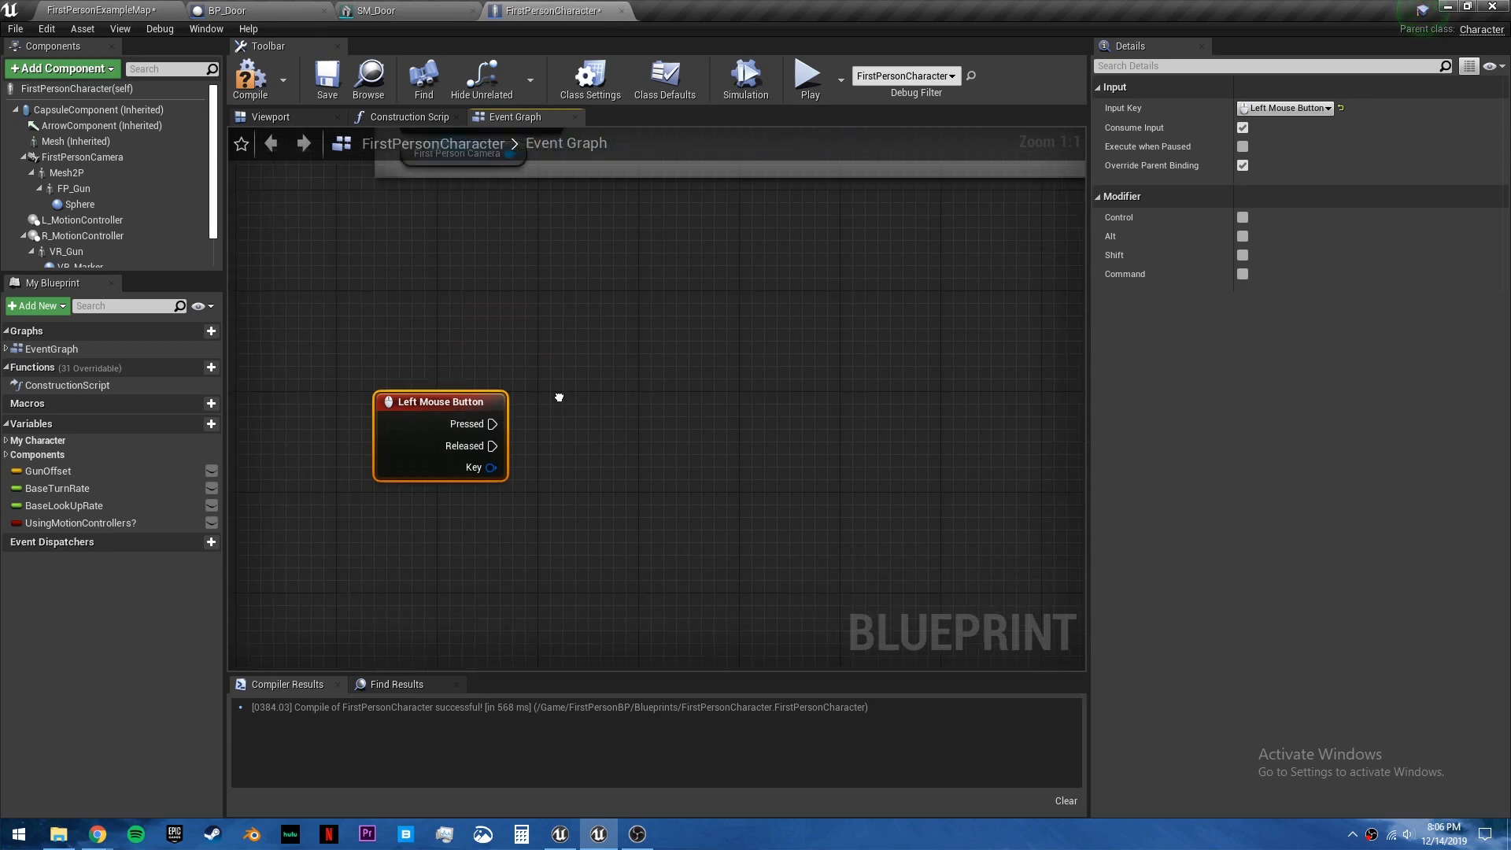
pyautogui.moveTo(493, 423); pyautogui.dragTo(779, 405)
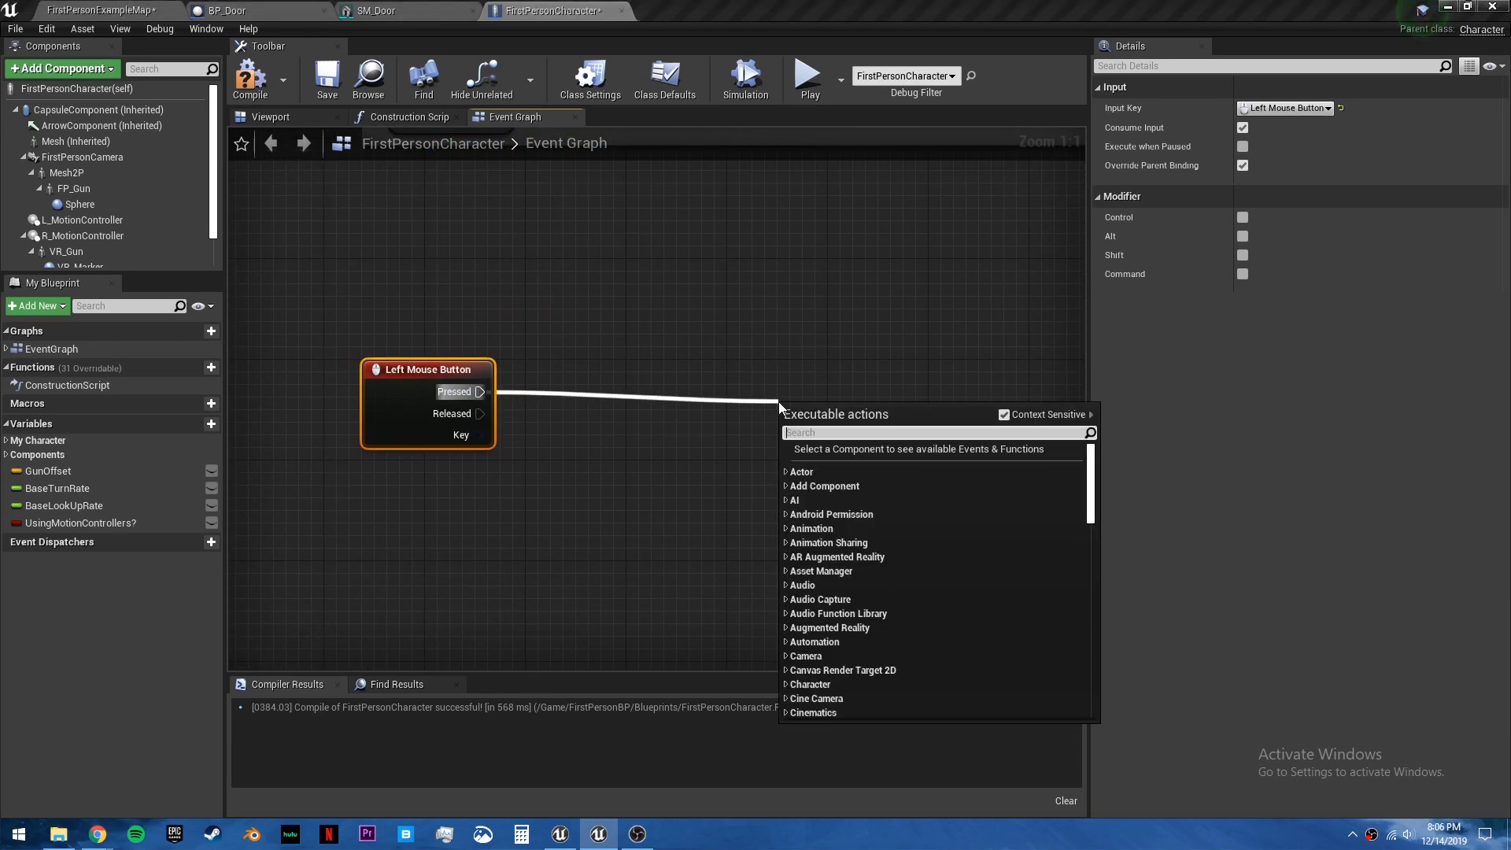
pyautogui.write('line trace')
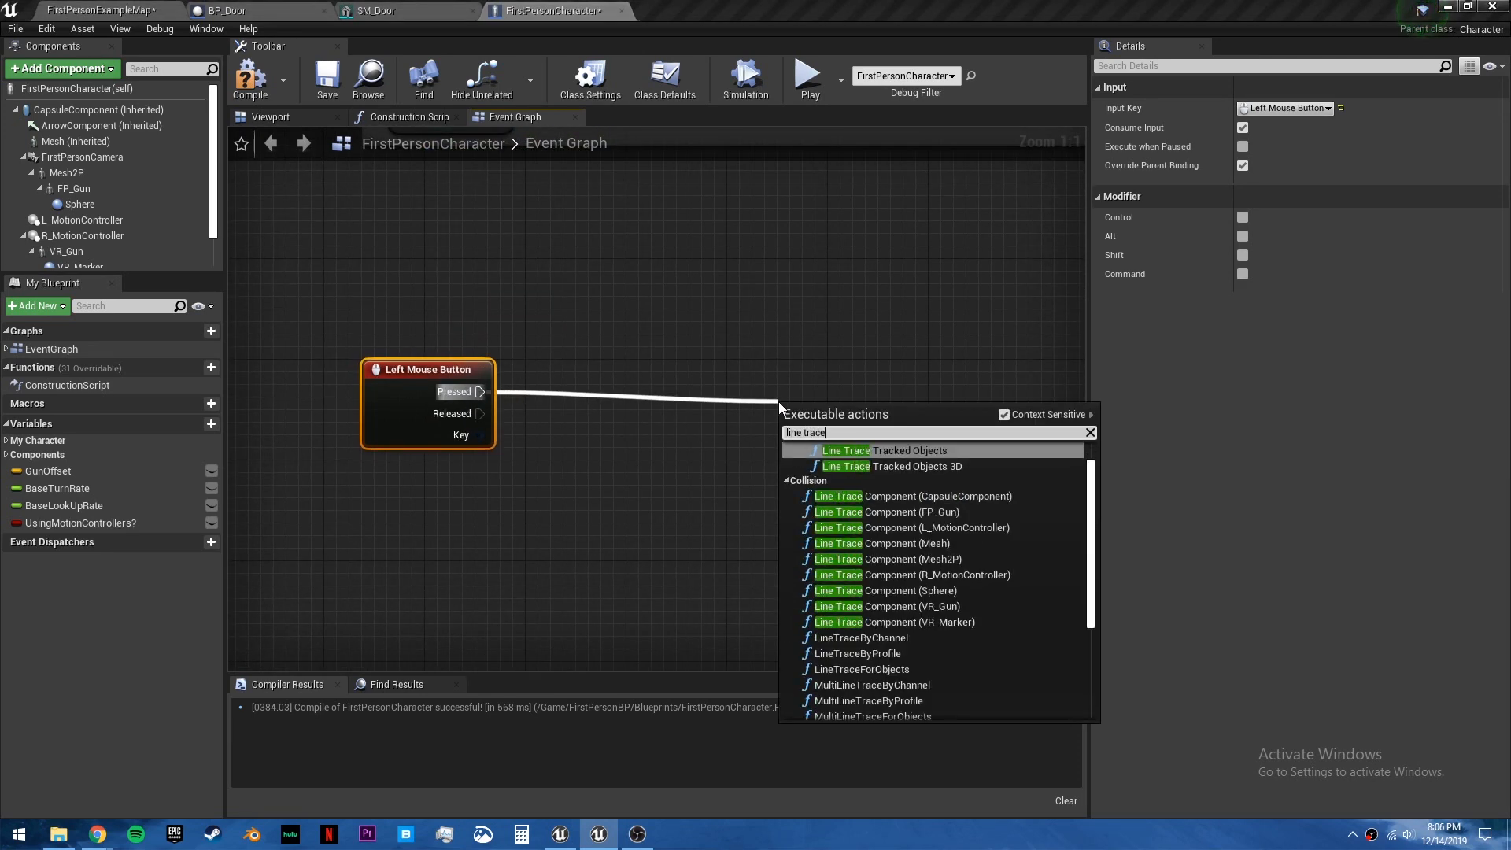
pyautogui.click(861, 637)
pyautogui.write('get world lo')
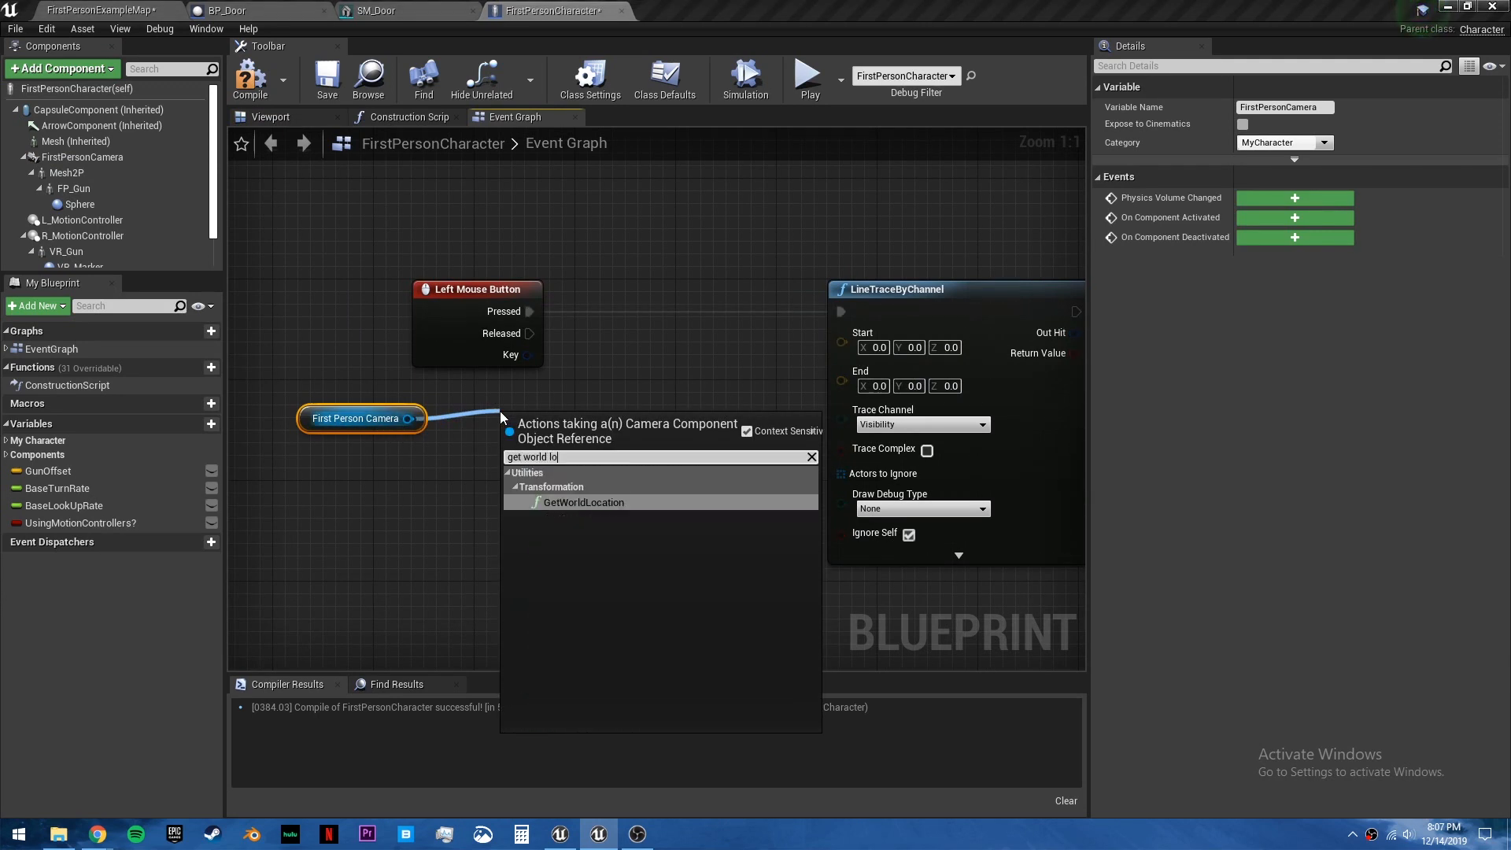
# Trace from the camera's world location to 500 units along its forward vector, debug drawn For Duration.
pyautogui.click(582, 502)
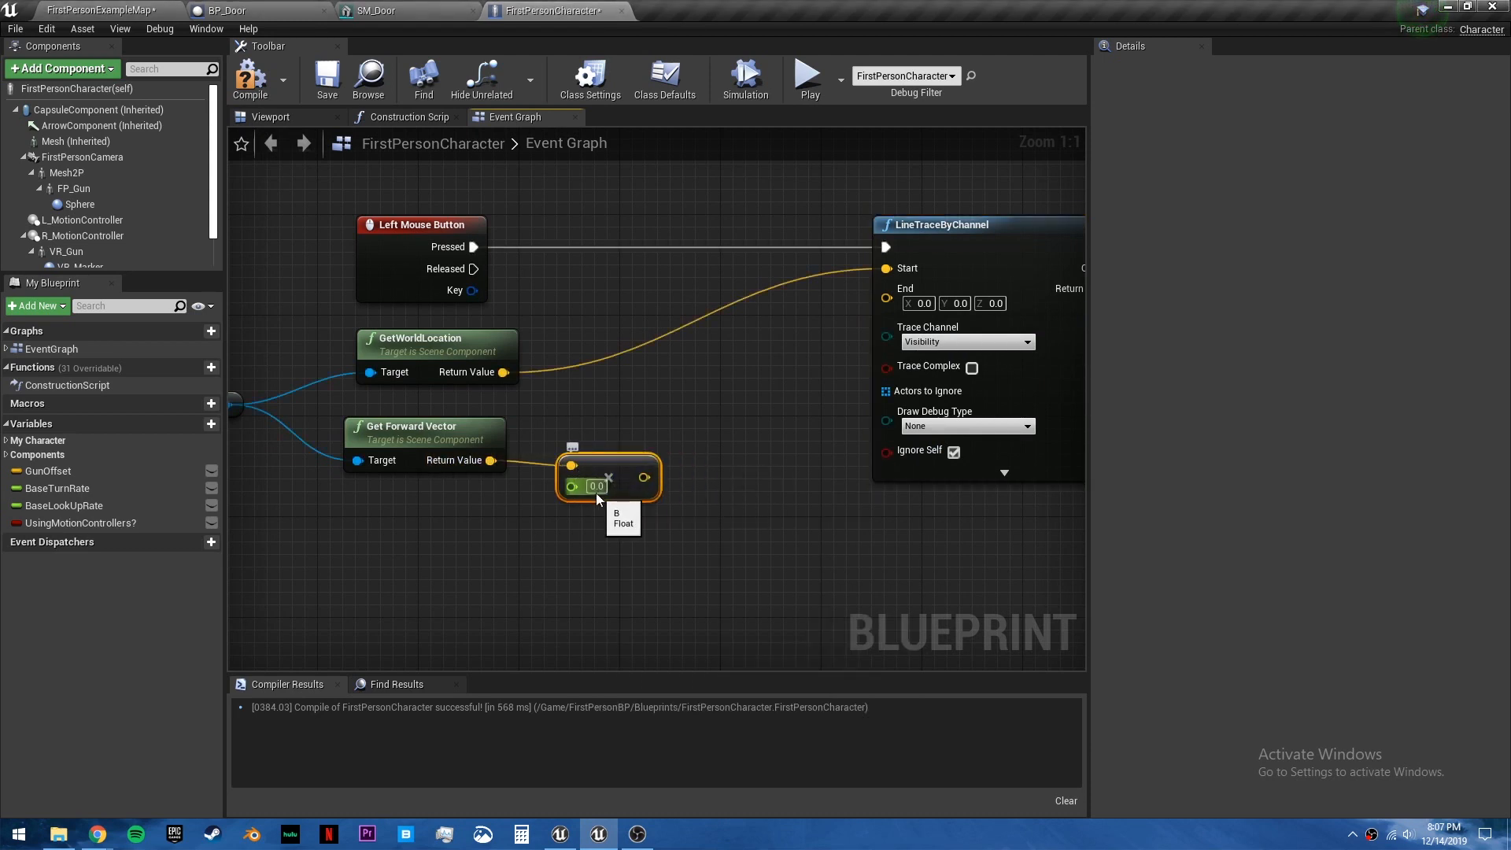
pyautogui.write('500.0')
pyautogui.write('+')
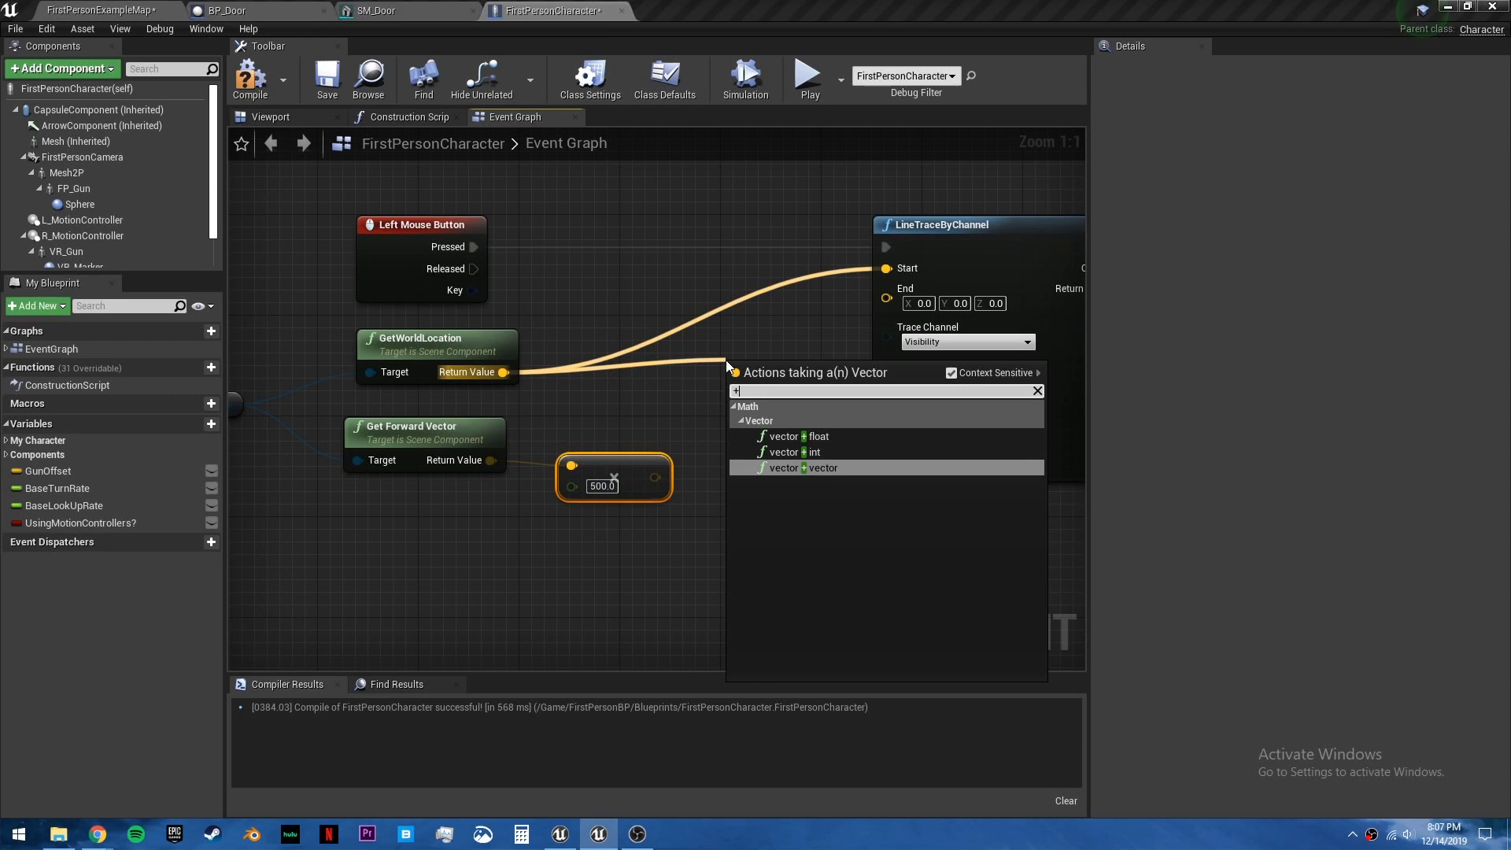
pyautogui.click(800, 468)
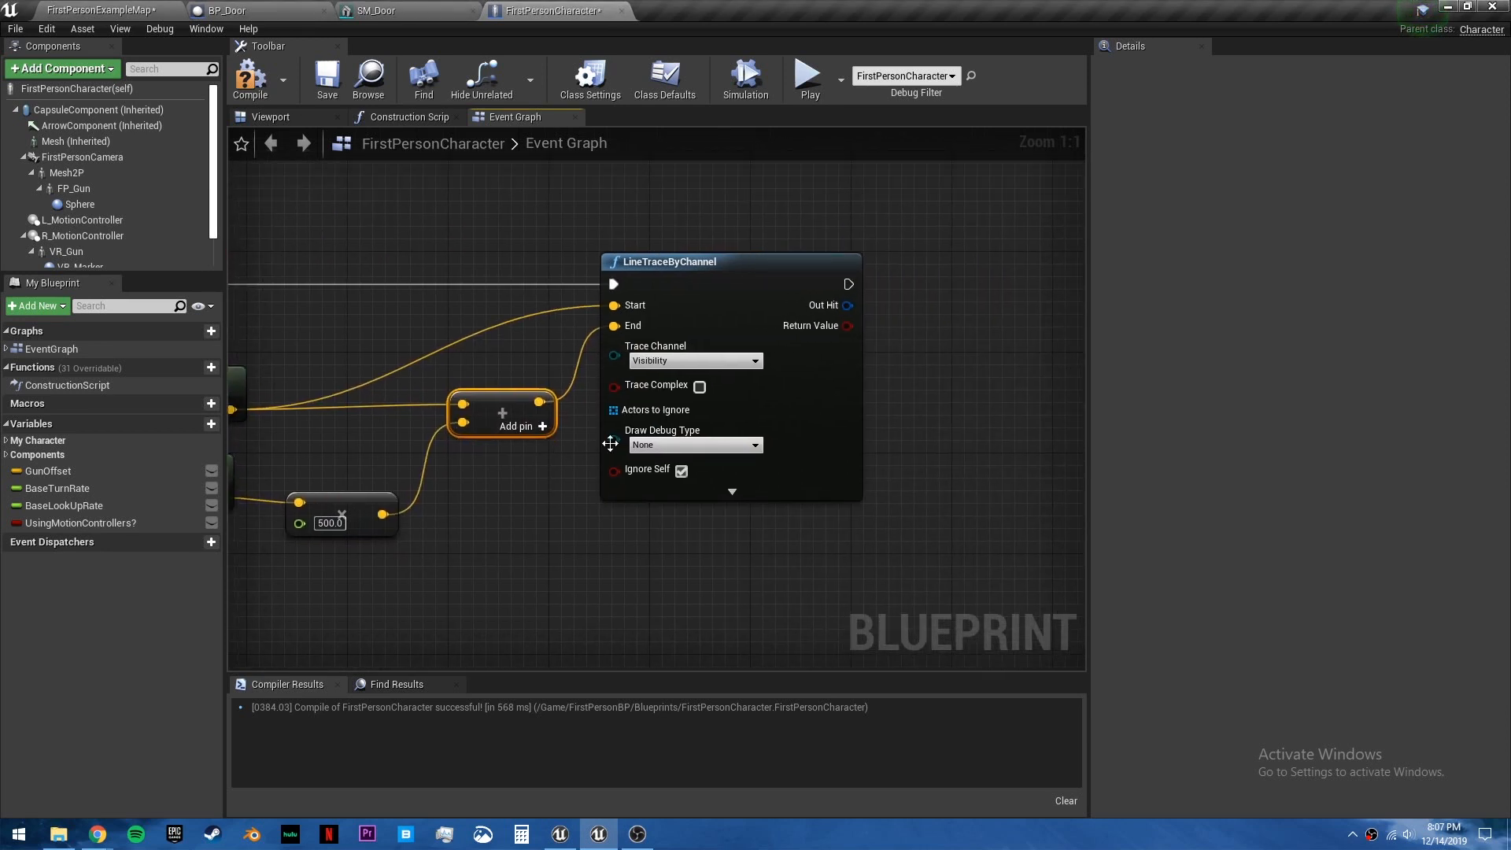
pyautogui.click(694, 444)
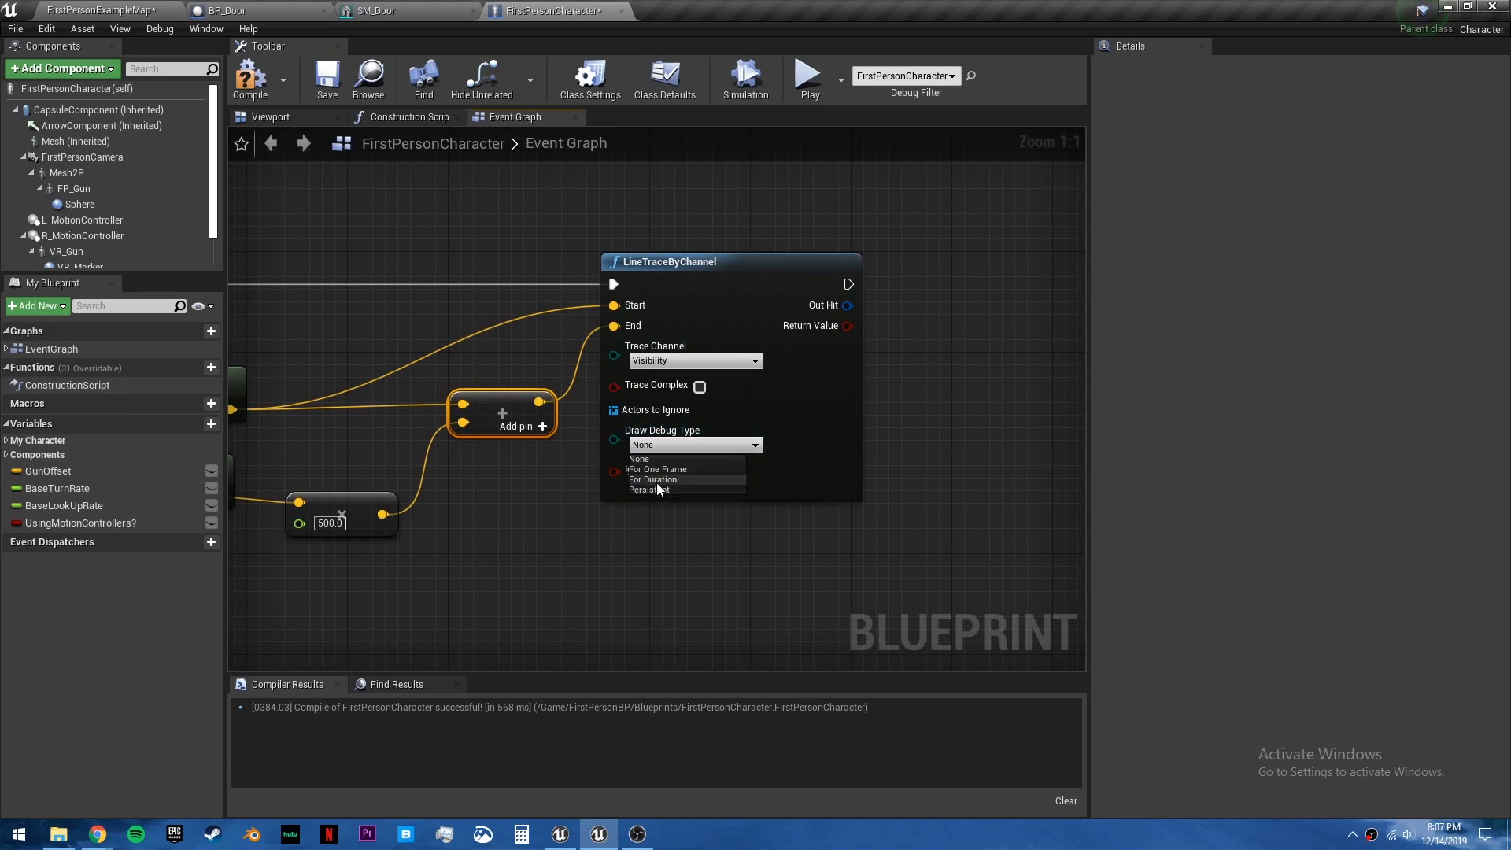
pyautogui.click(653, 481)
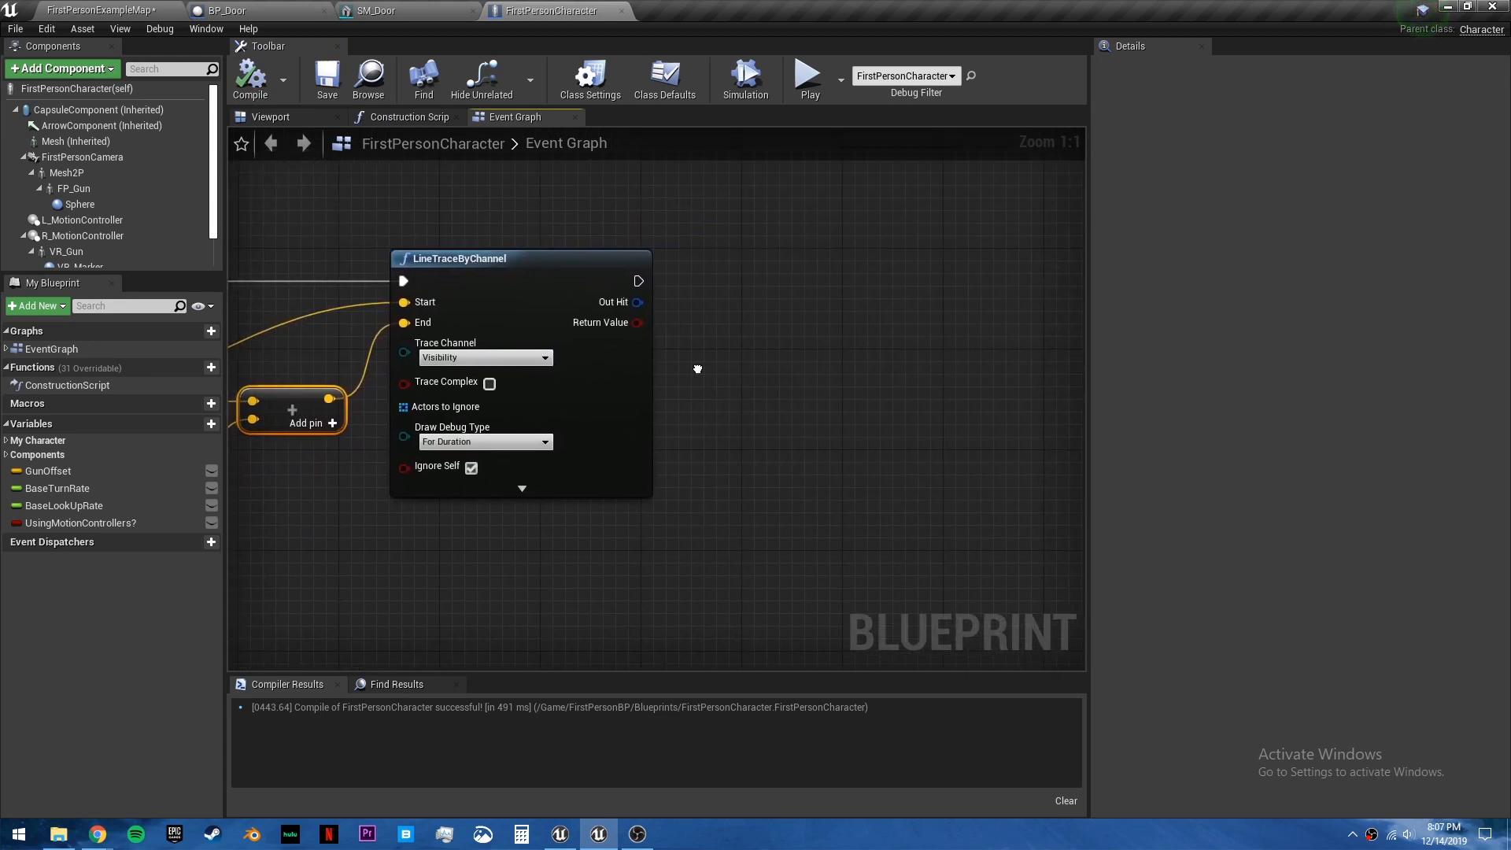
# Break the hit result, cast Hit Actor to BP_Door, call Open Door, and compile the character.
pyautogui.moveTo(637, 302); pyautogui.dragTo(707, 399)
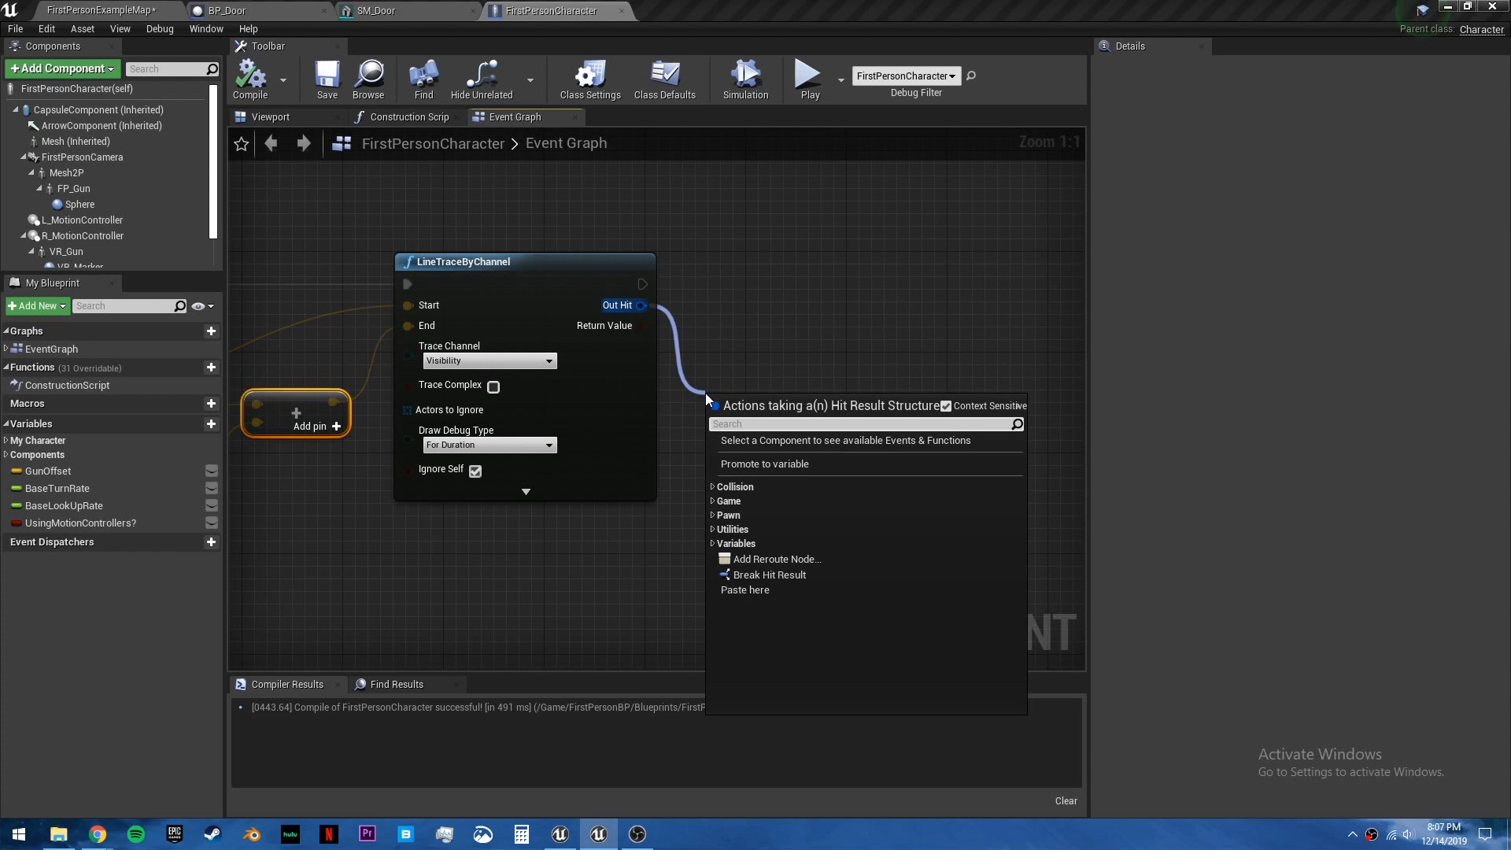
pyautogui.click(769, 574)
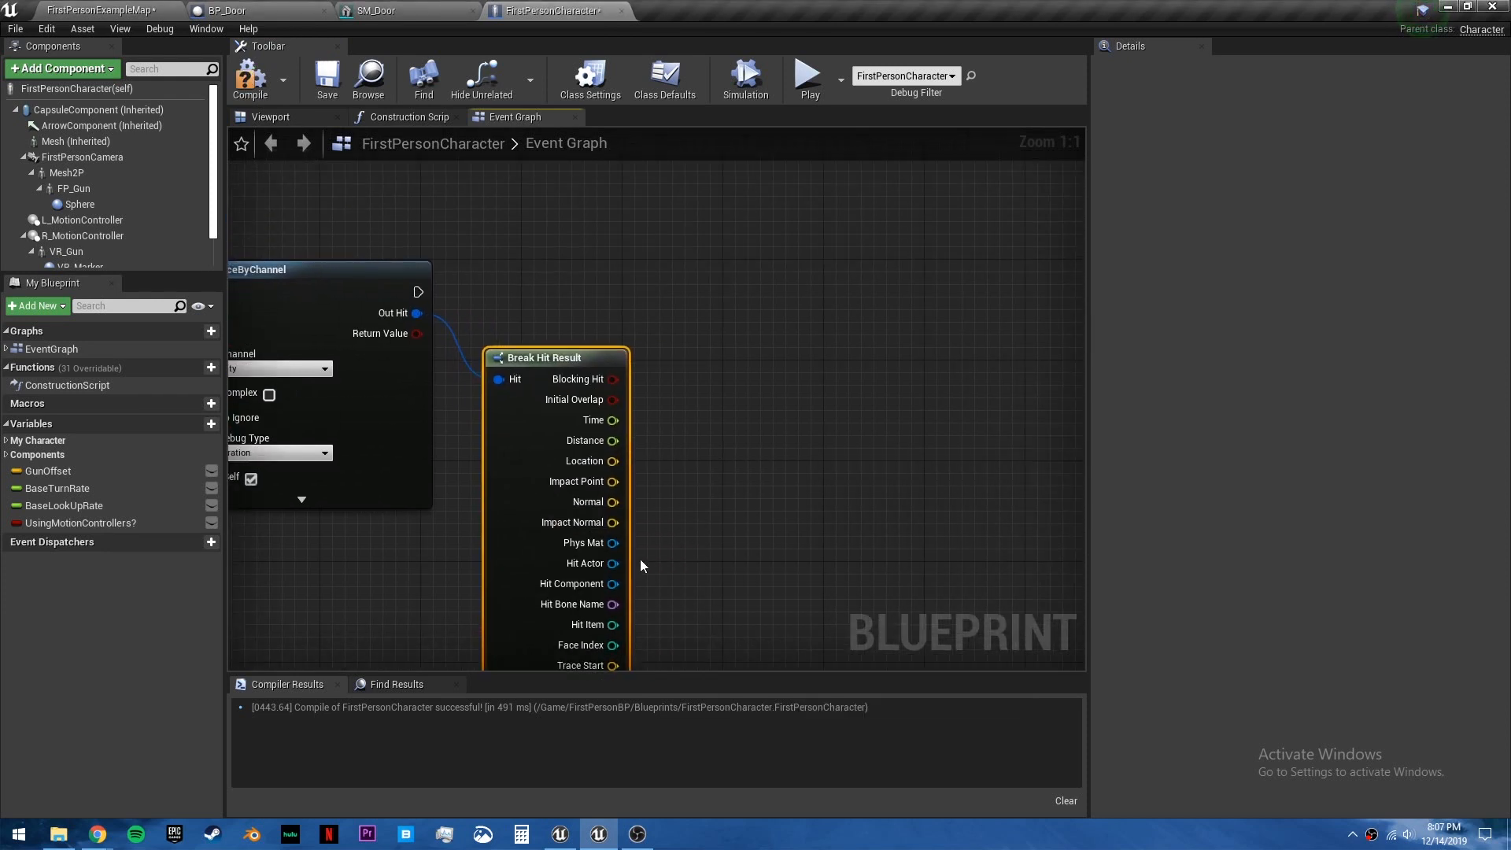
pyautogui.moveTo(612, 564); pyautogui.dragTo(785, 314)
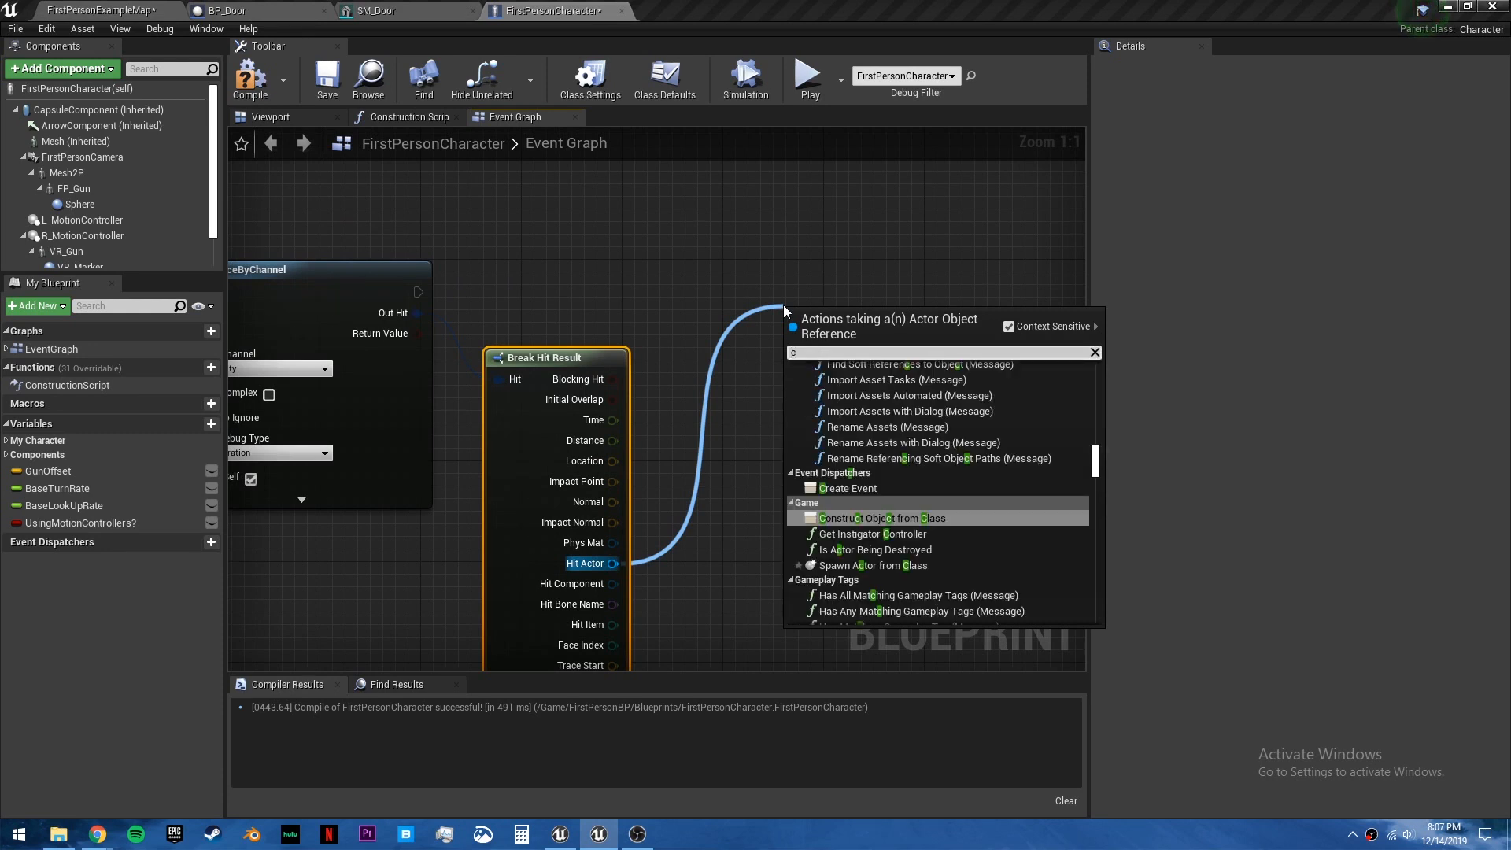
pyautogui.write('cast to bp')
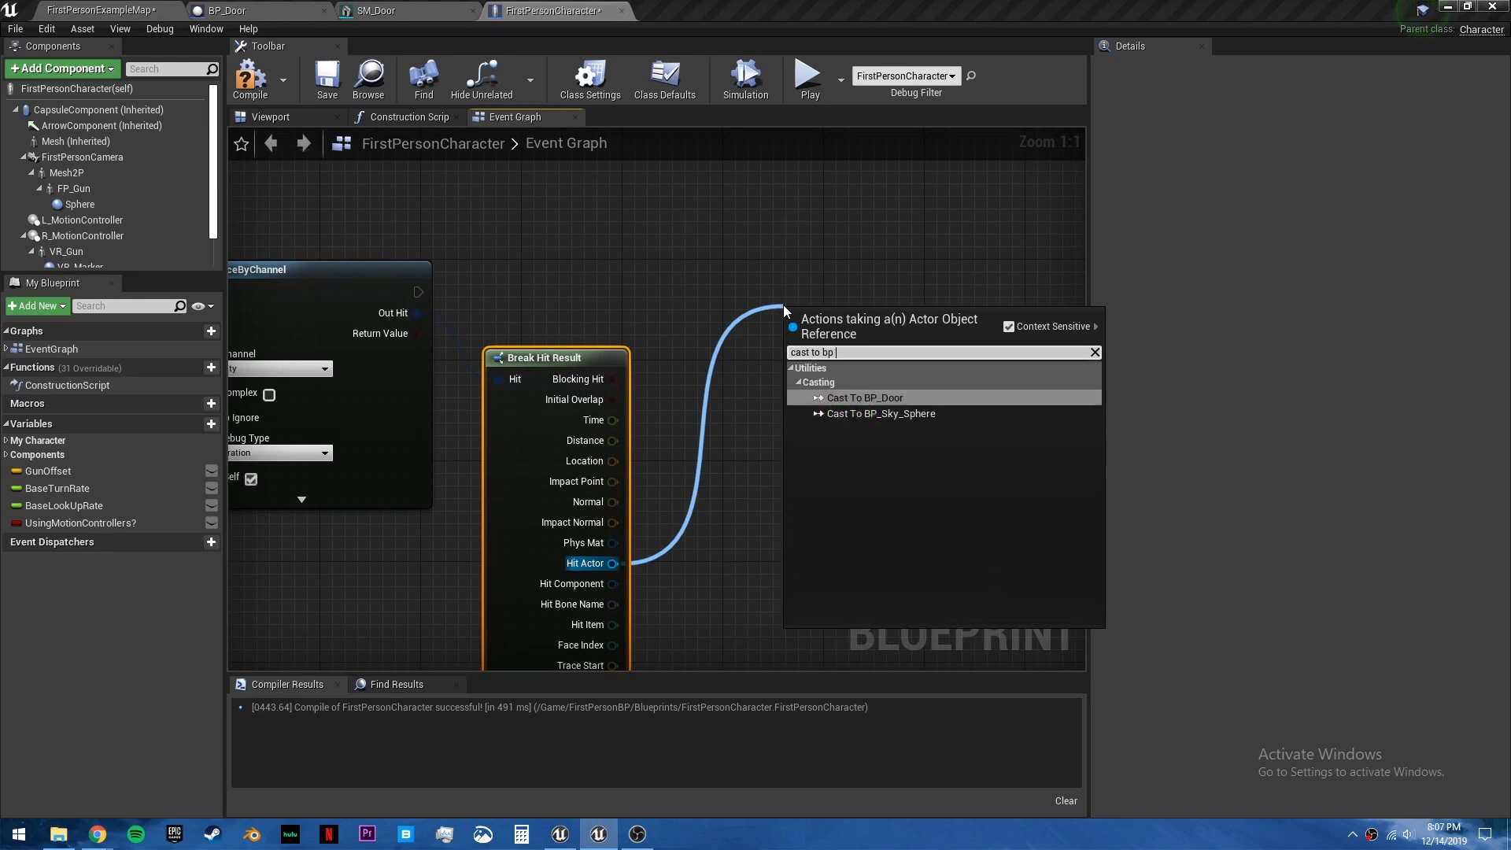
pyautogui.click(864, 396)
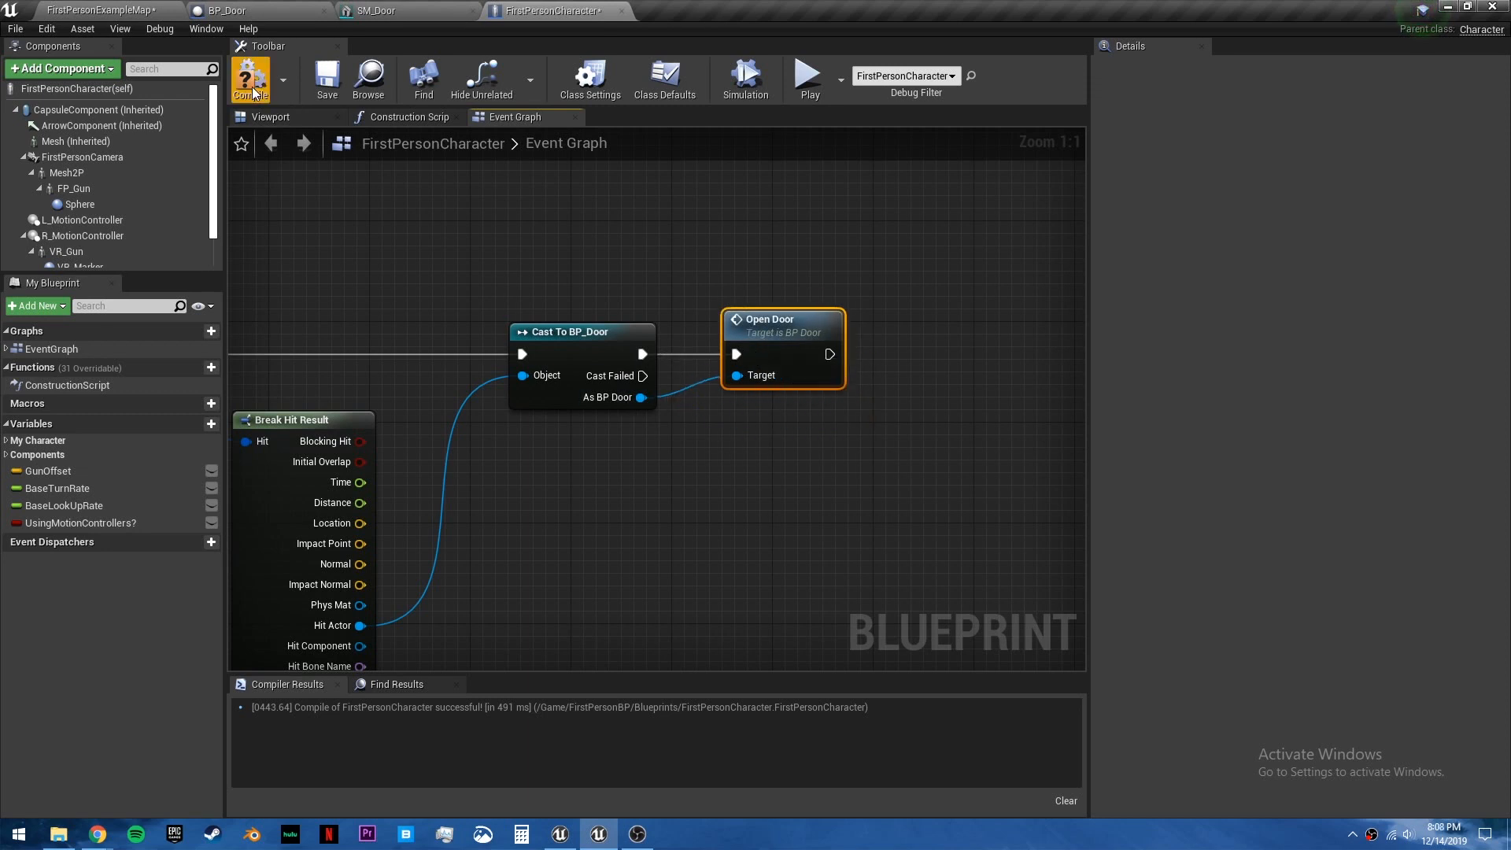
pyautogui.click(251, 79)
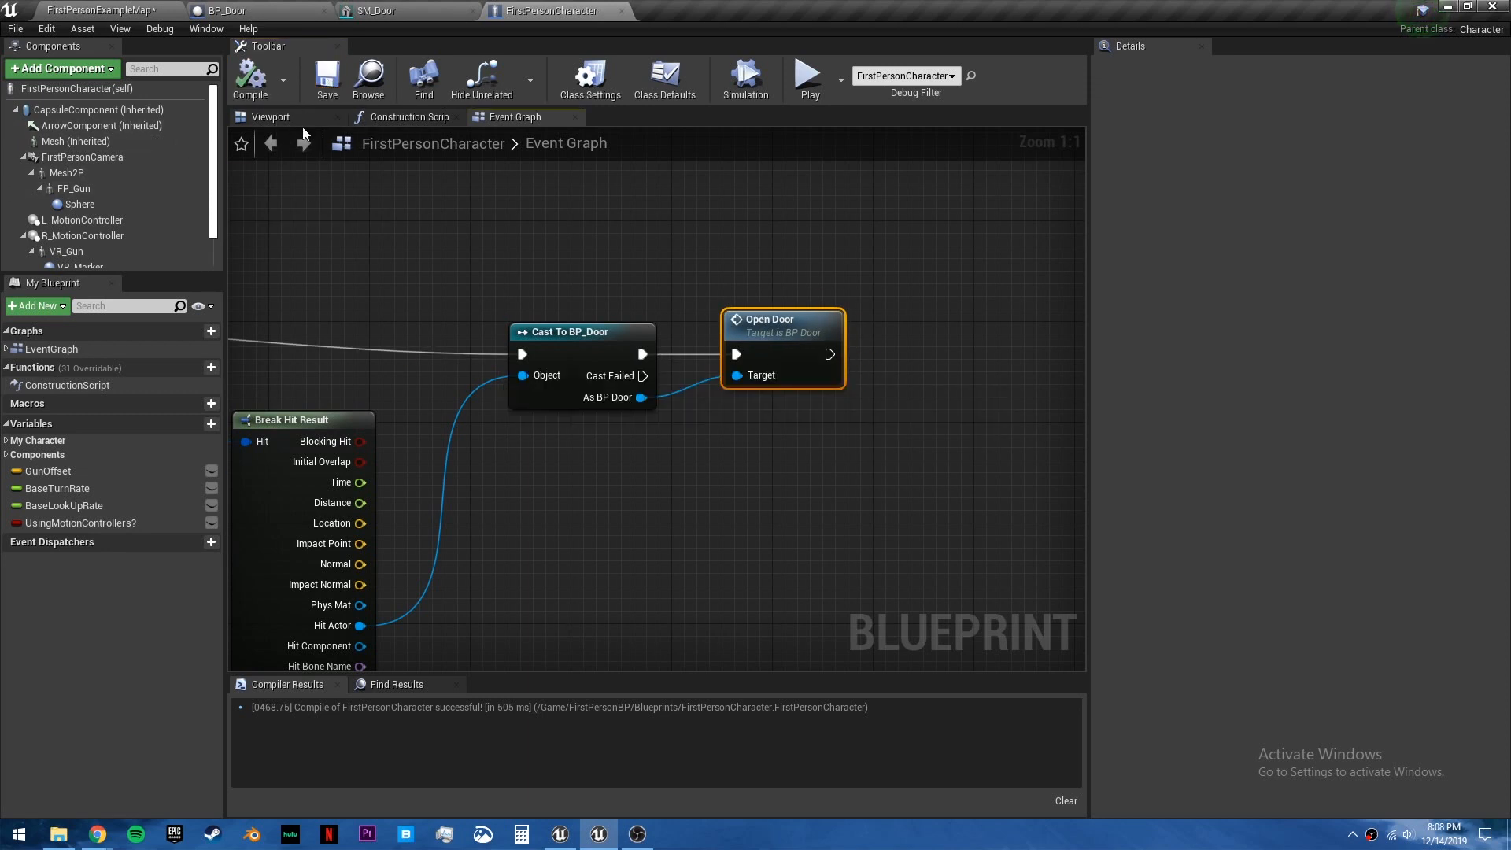
pyautogui.click(271, 116)
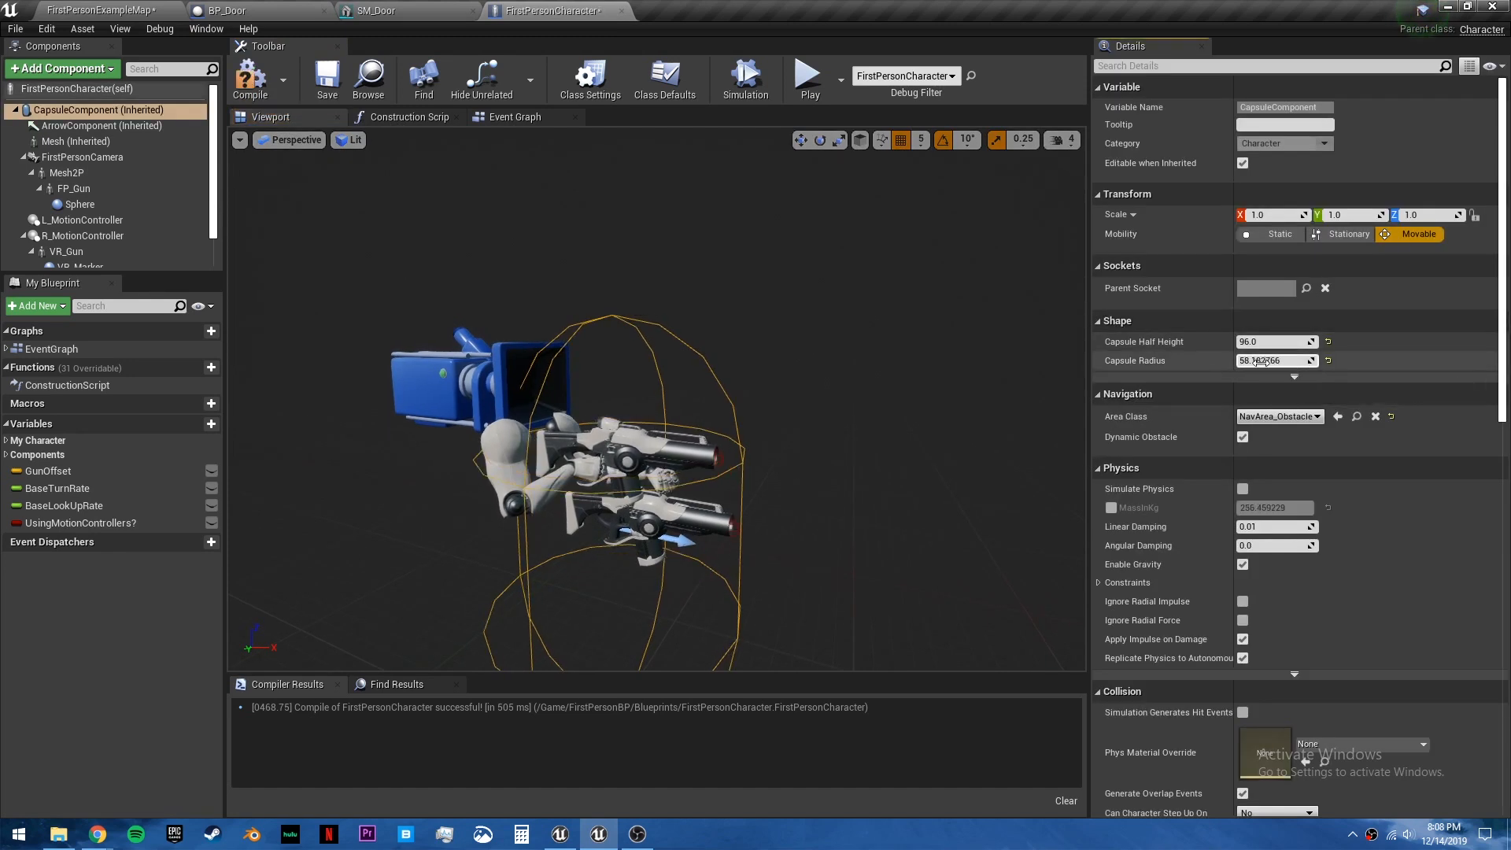
# Reduce the character's capsule radius to 34.0 and return to the level editor.
pyautogui.write('34.0')
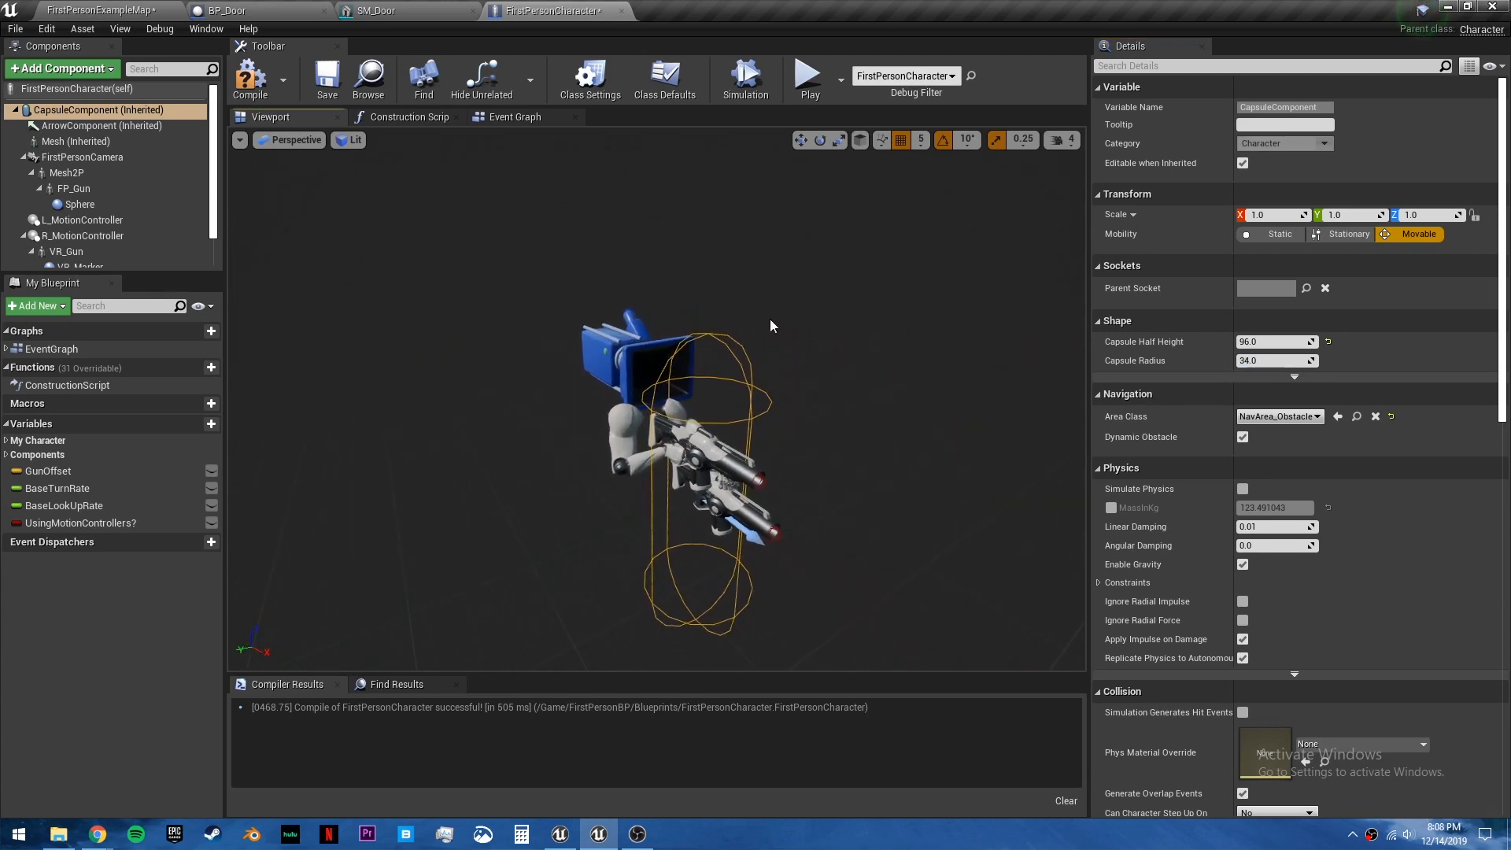
pyautogui.click(96, 11)
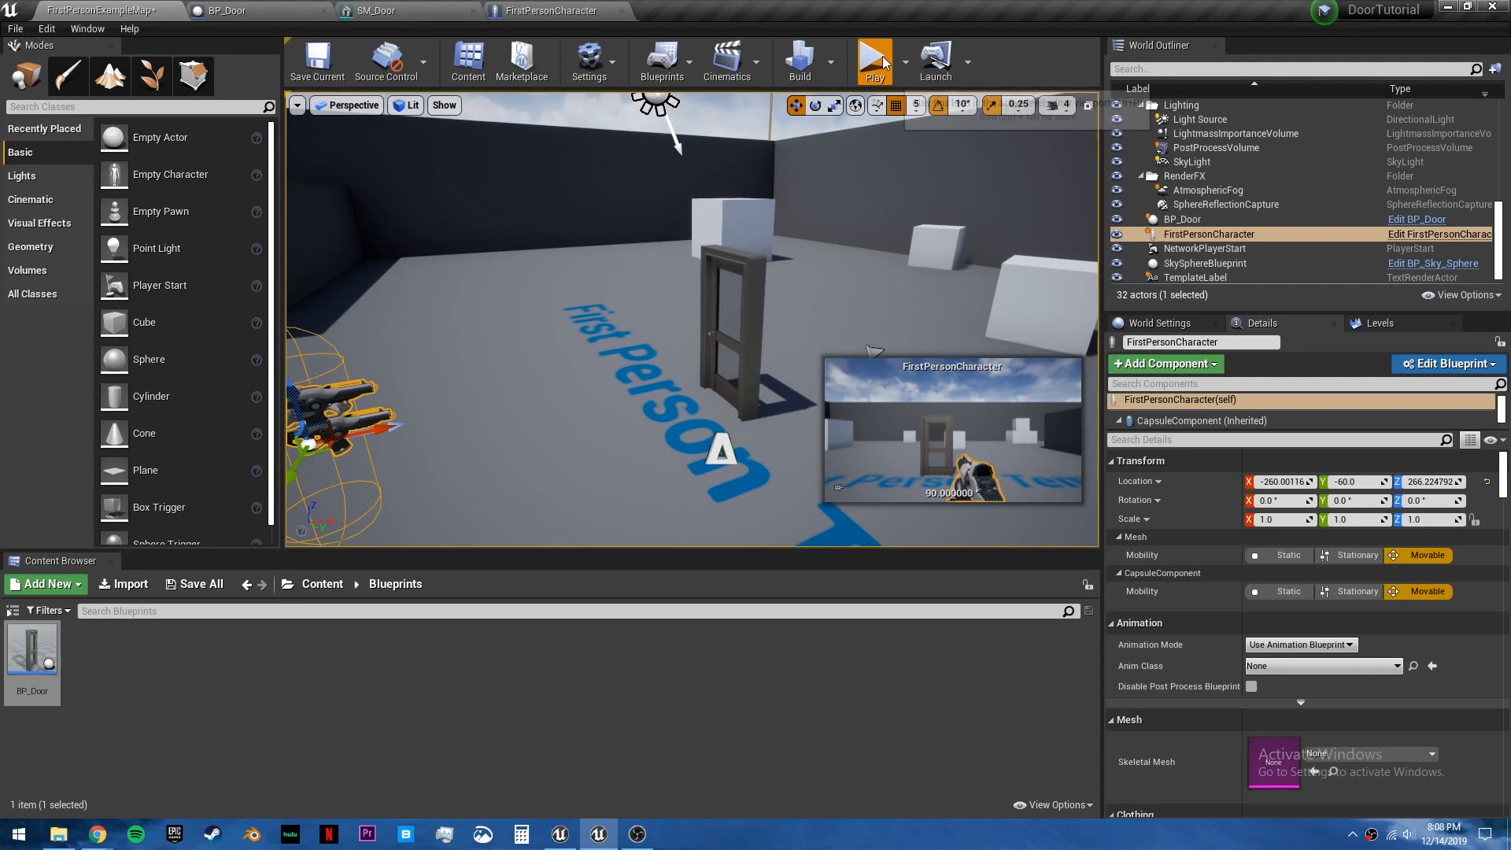
pyautogui.click(874, 59)
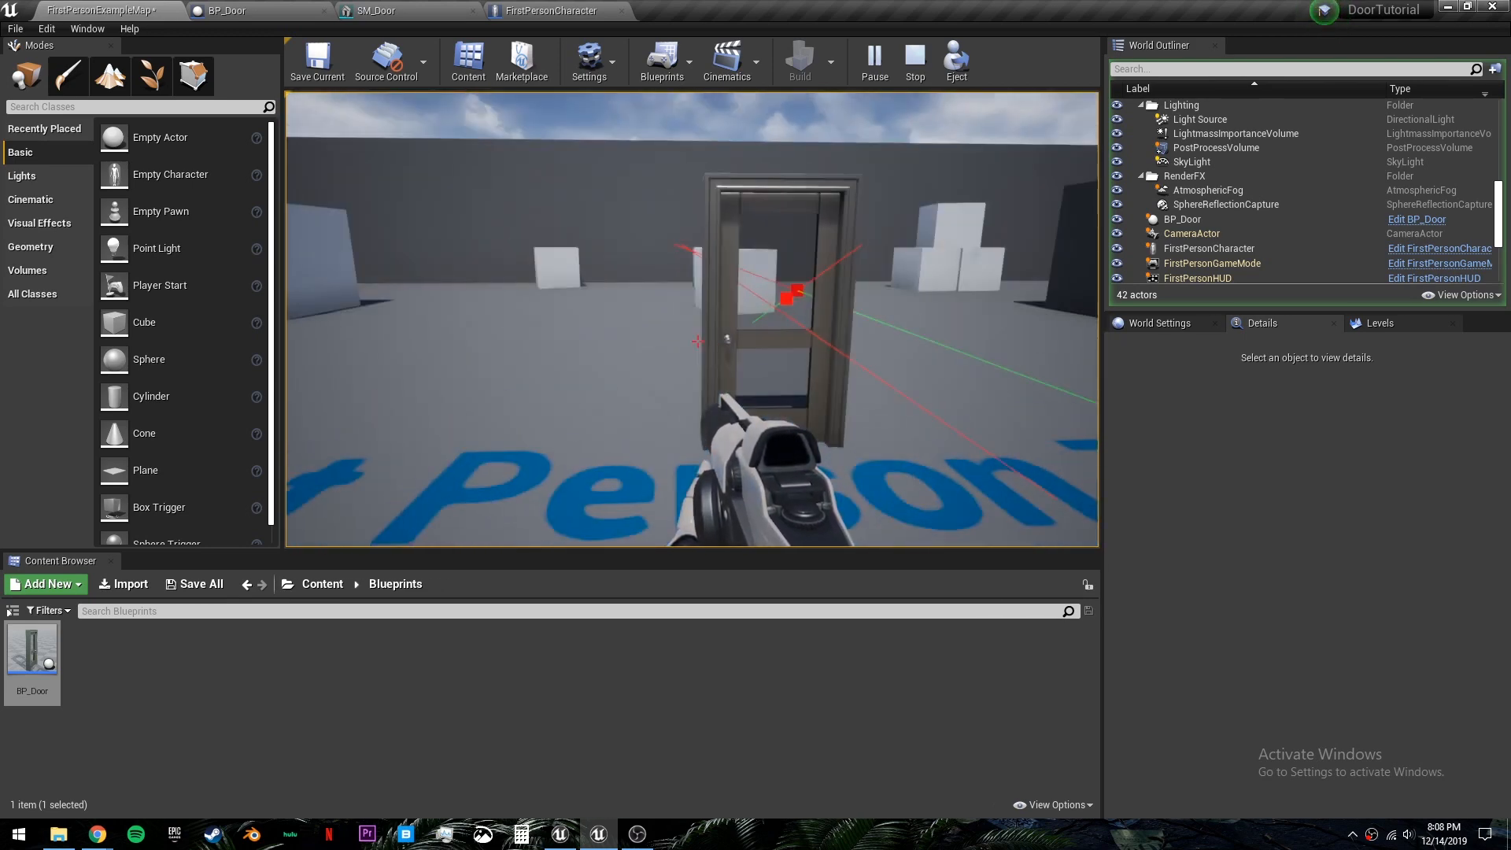
pyautogui.click(913, 60)
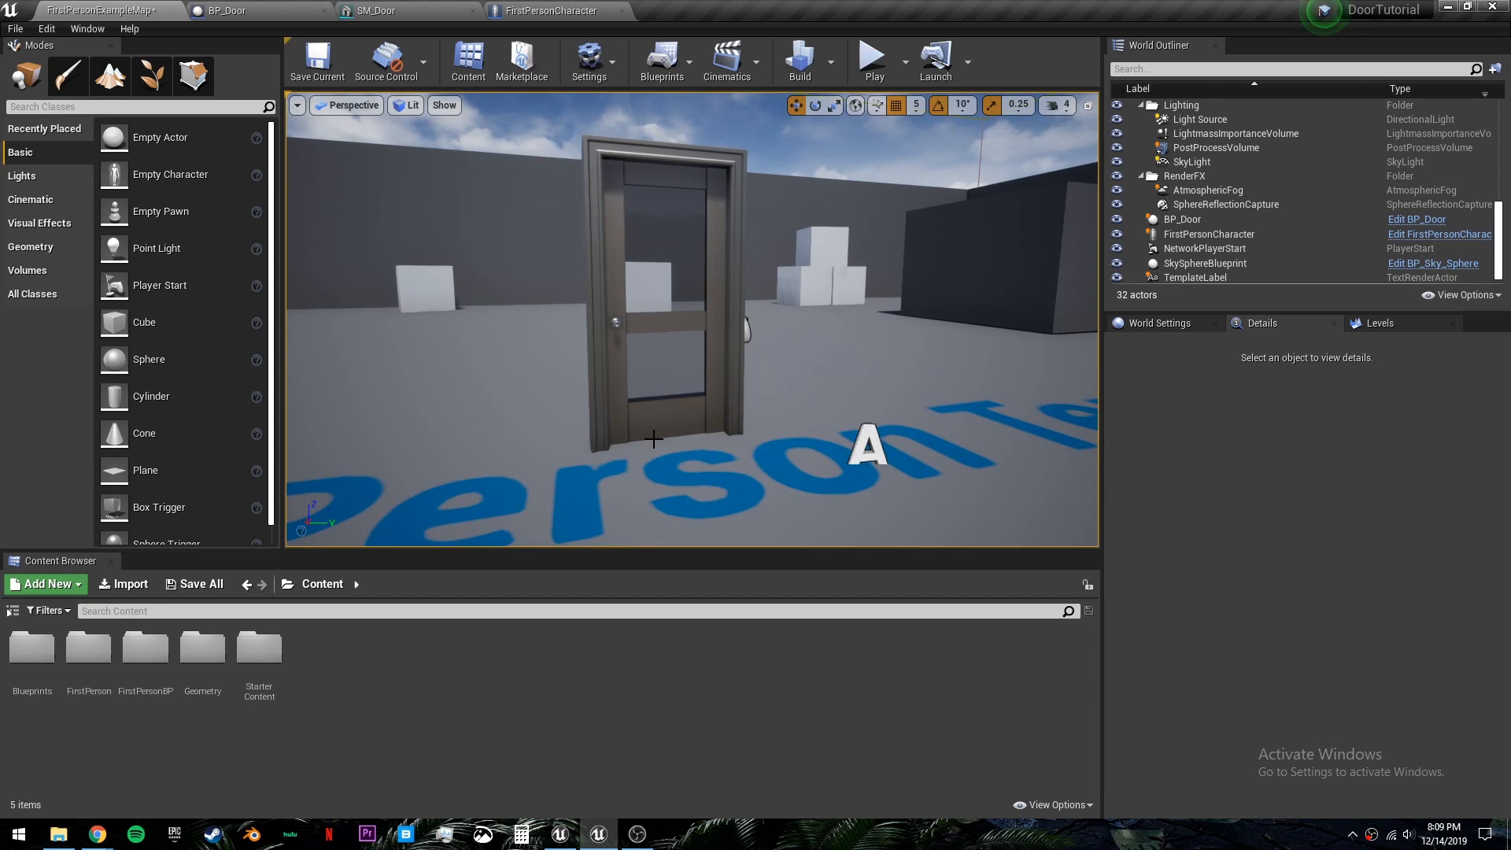